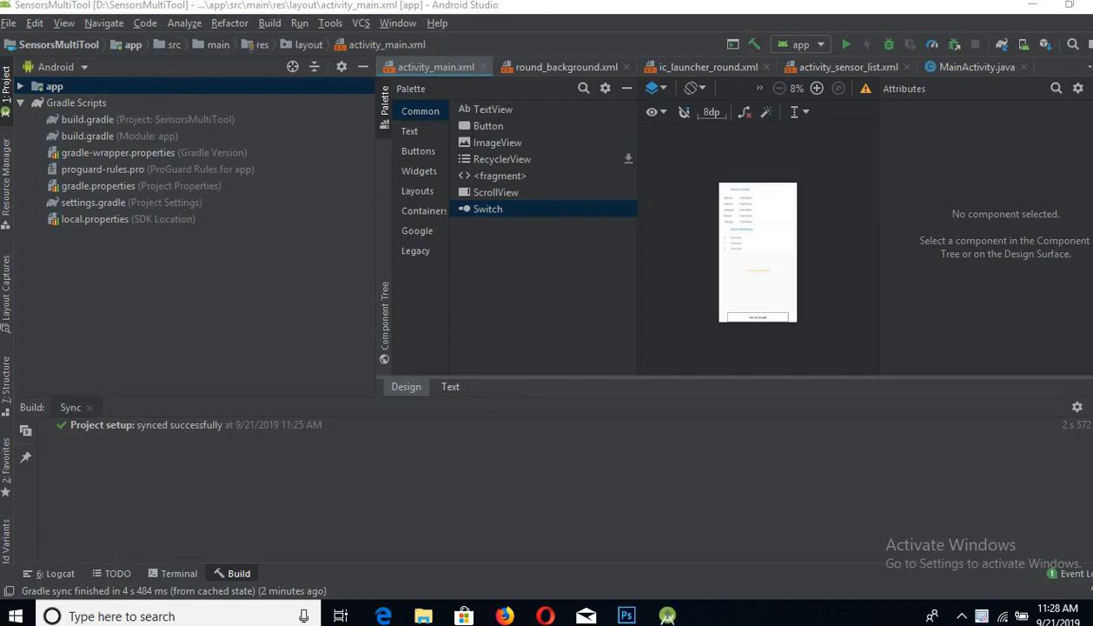
Step: Start a new Empty Activity project named RatingBarExample in Java
{"action": "left_click", "coordinate": [9, 22]}
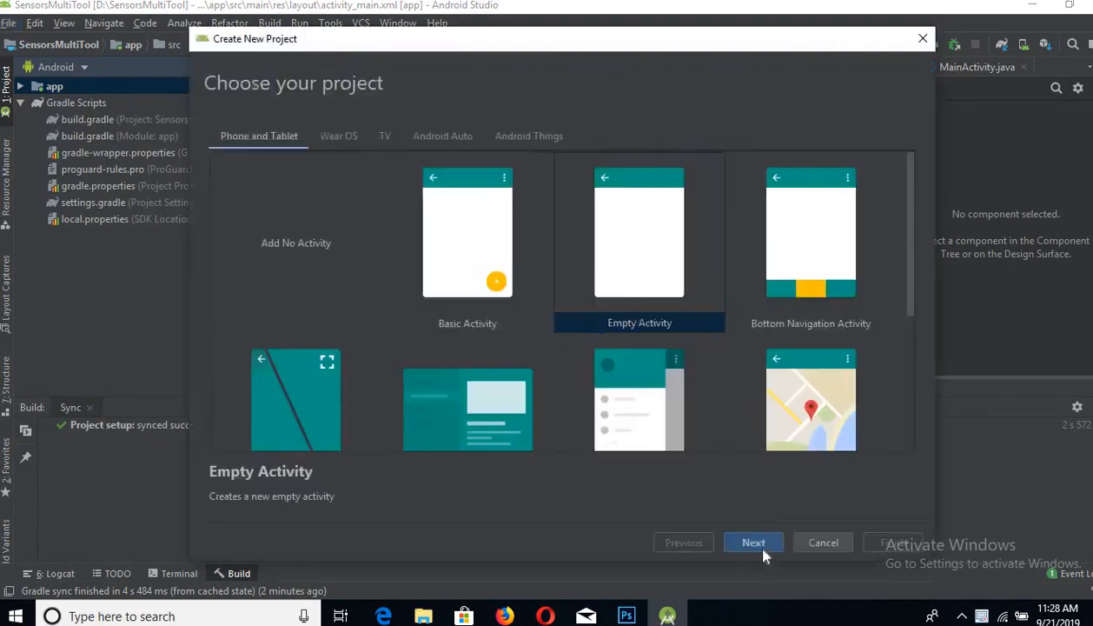
{"action": "mouse_move", "coordinate": [626, 520]}
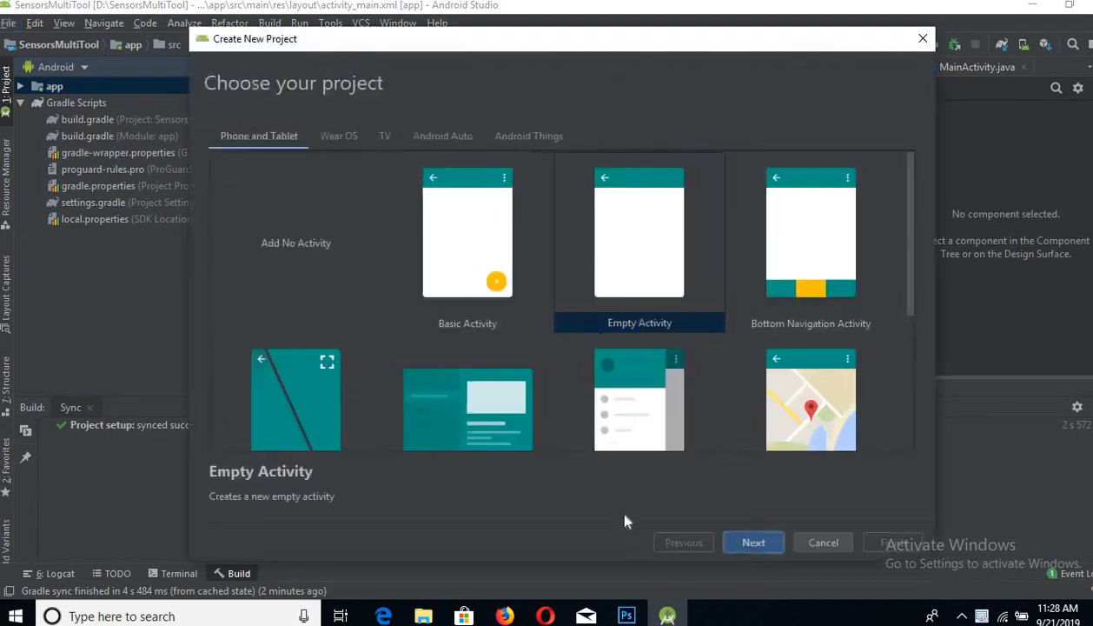
{"action": "left_click", "coordinate": [753, 541]}
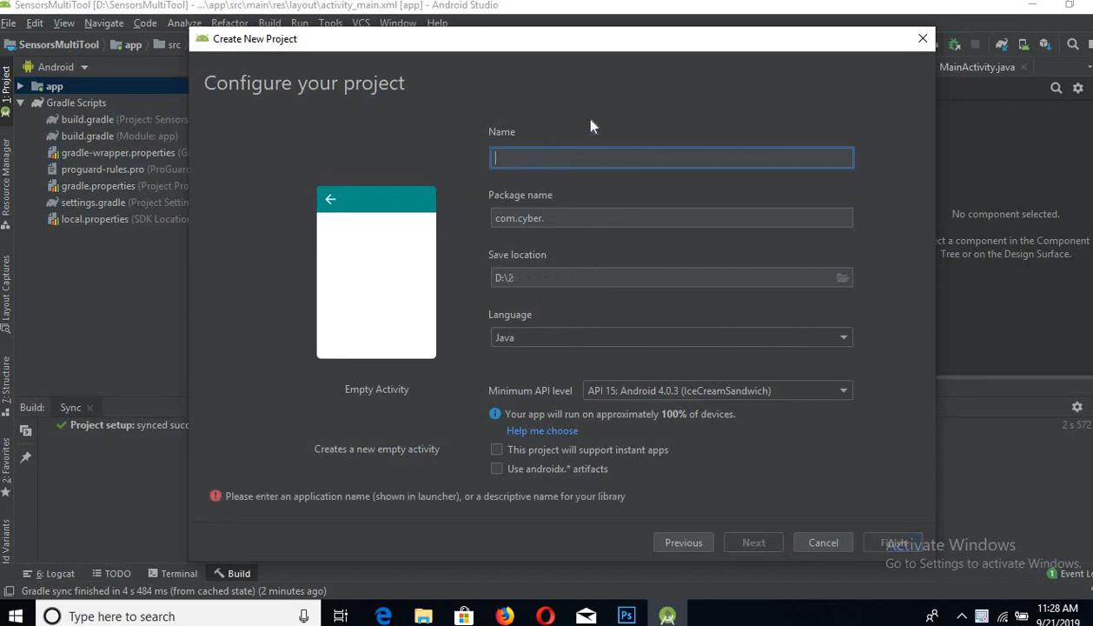
{"action": "type", "text": "Rat"}
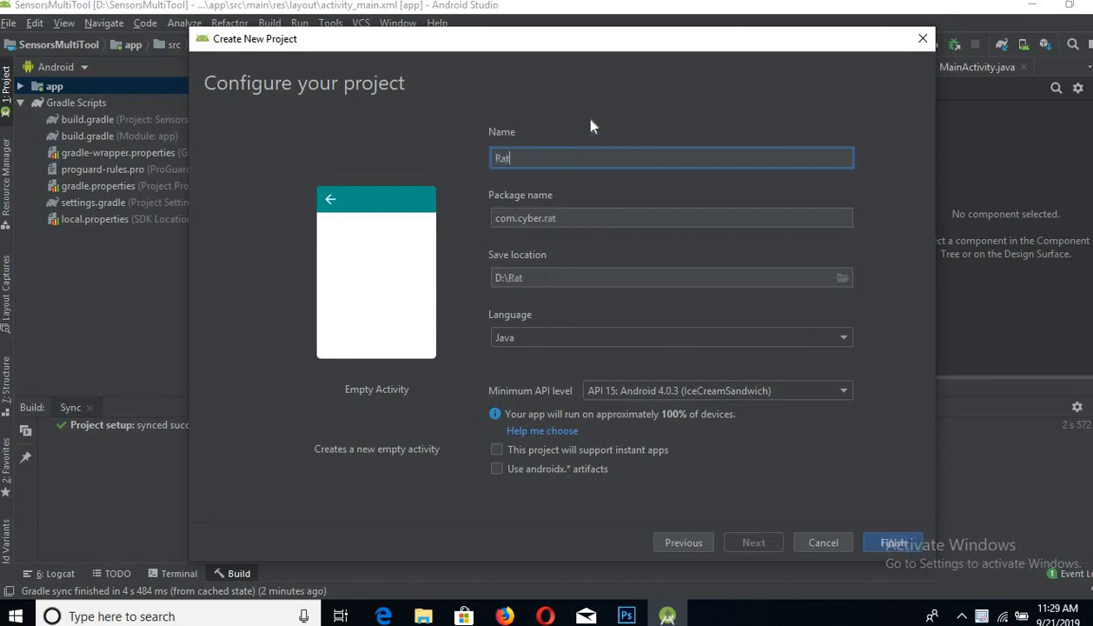
{"action": "type", "text": "ingBar"}
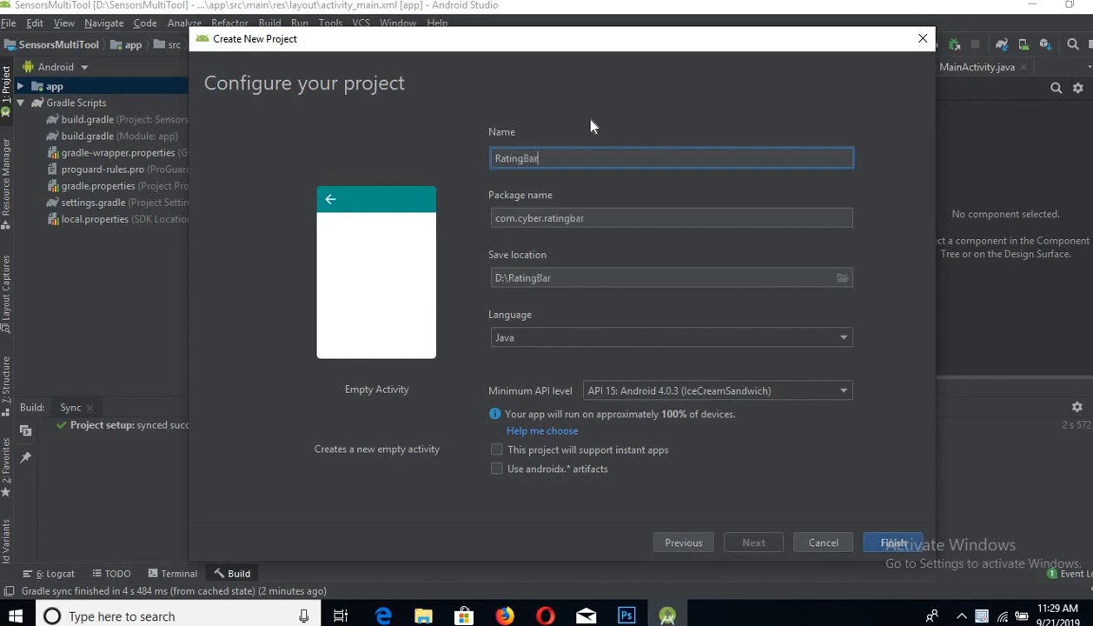
{"action": "type", "text": "Example"}
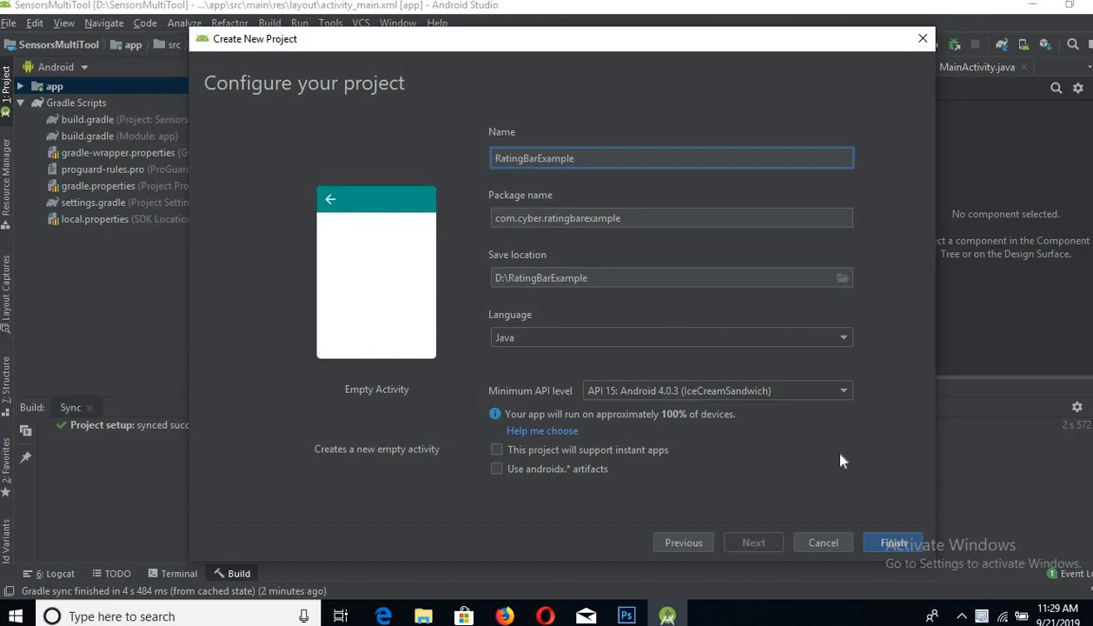
{"action": "mouse_move", "coordinate": [894, 542]}
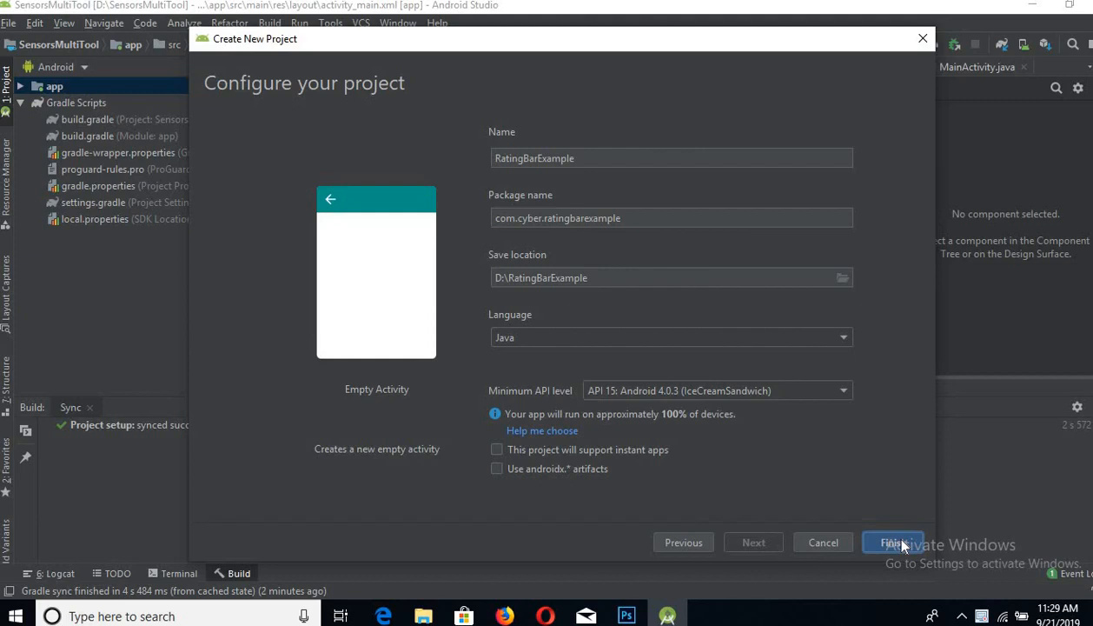
{"action": "mouse_move", "coordinate": [901, 539]}
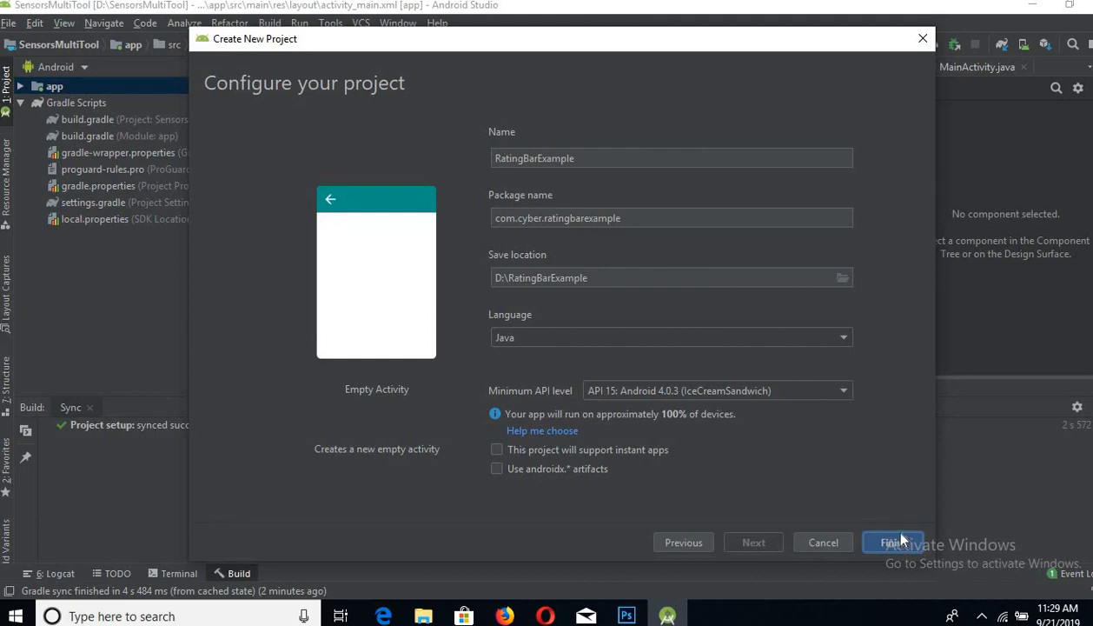
Step: Create the project, open activity_main.xml in Design view and delete the Hello World TextView
{"action": "left_click", "coordinate": [894, 541]}
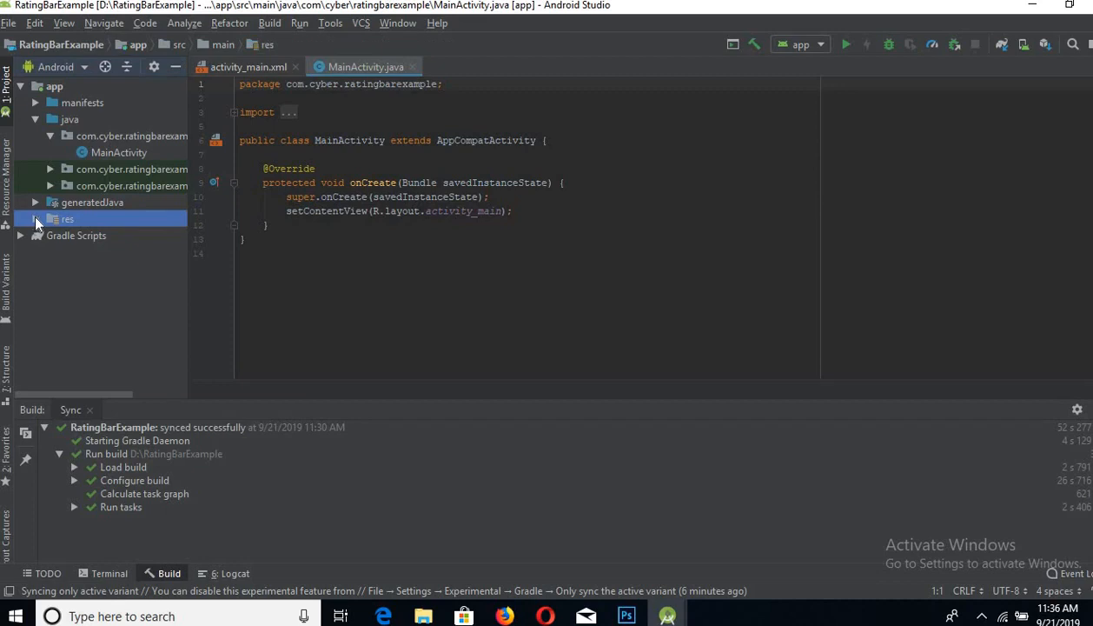
{"action": "left_click", "coordinate": [35, 218]}
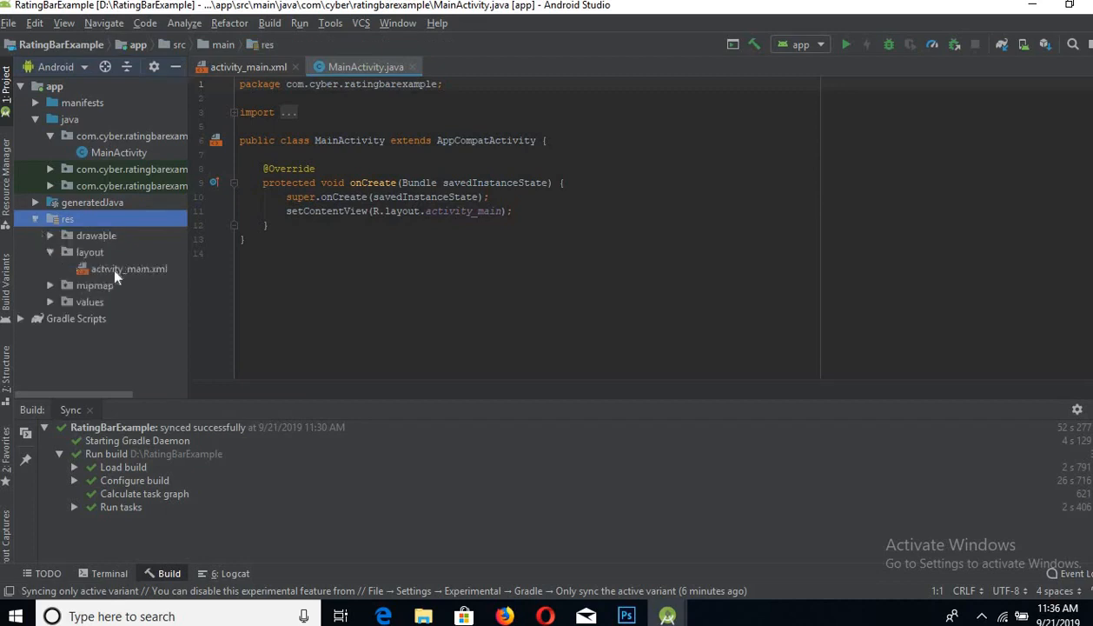
{"action": "double_click", "coordinate": [129, 267]}
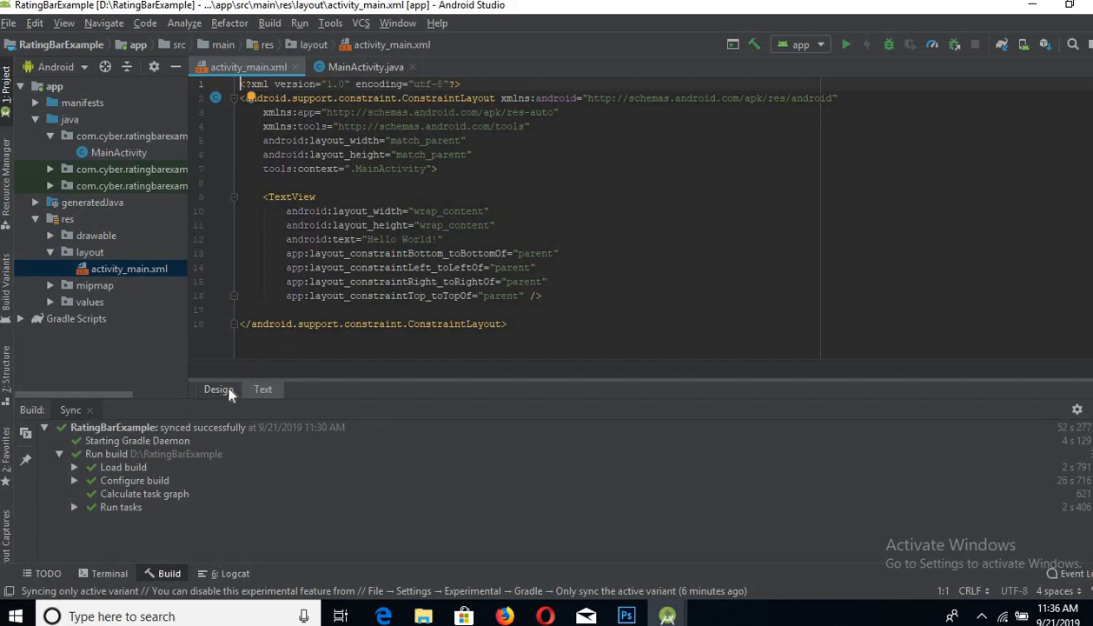
{"action": "left_click", "coordinate": [218, 388]}
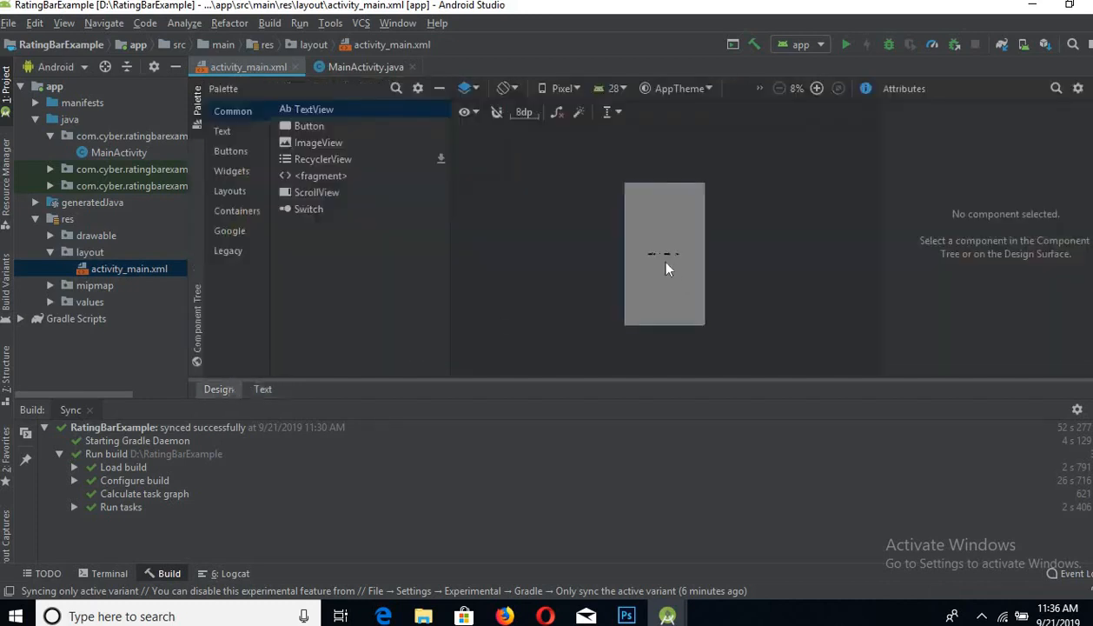
{"action": "left_click", "coordinate": [665, 254]}
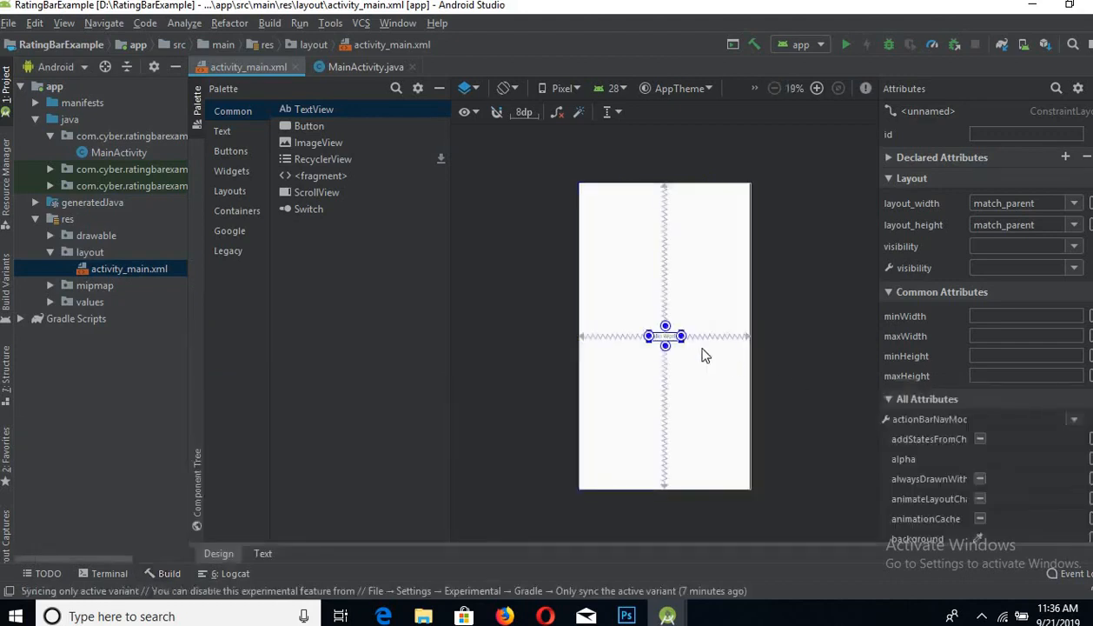
{"action": "left_click", "coordinate": [665, 337]}
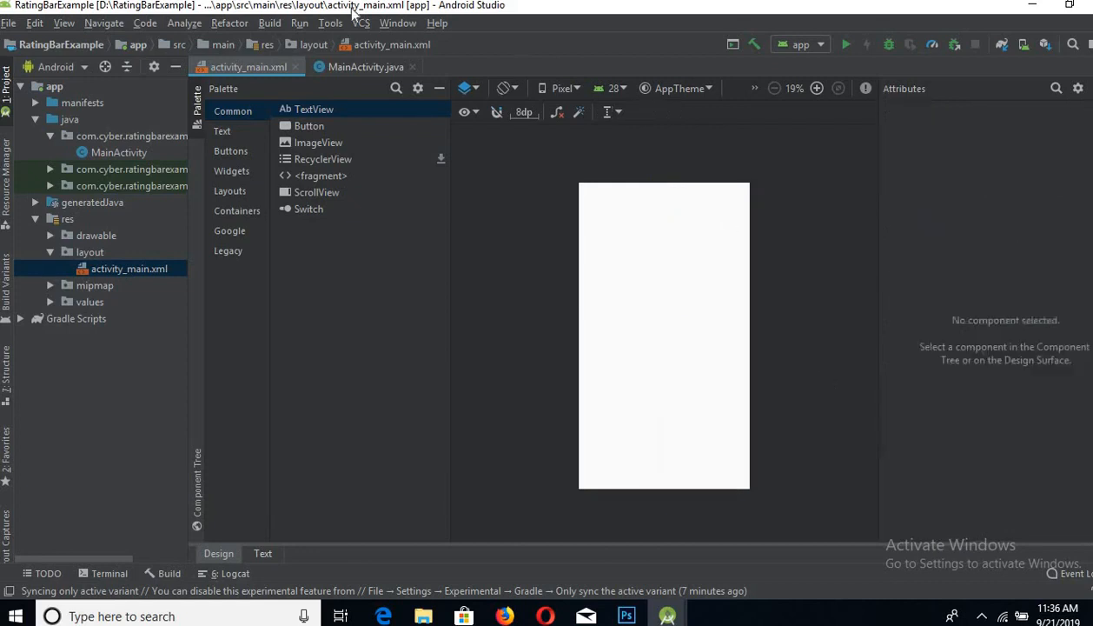
Step: Place a RatingBar from the Palette into the layout and constrain it to the edges
{"action": "left_click", "coordinate": [397, 88]}
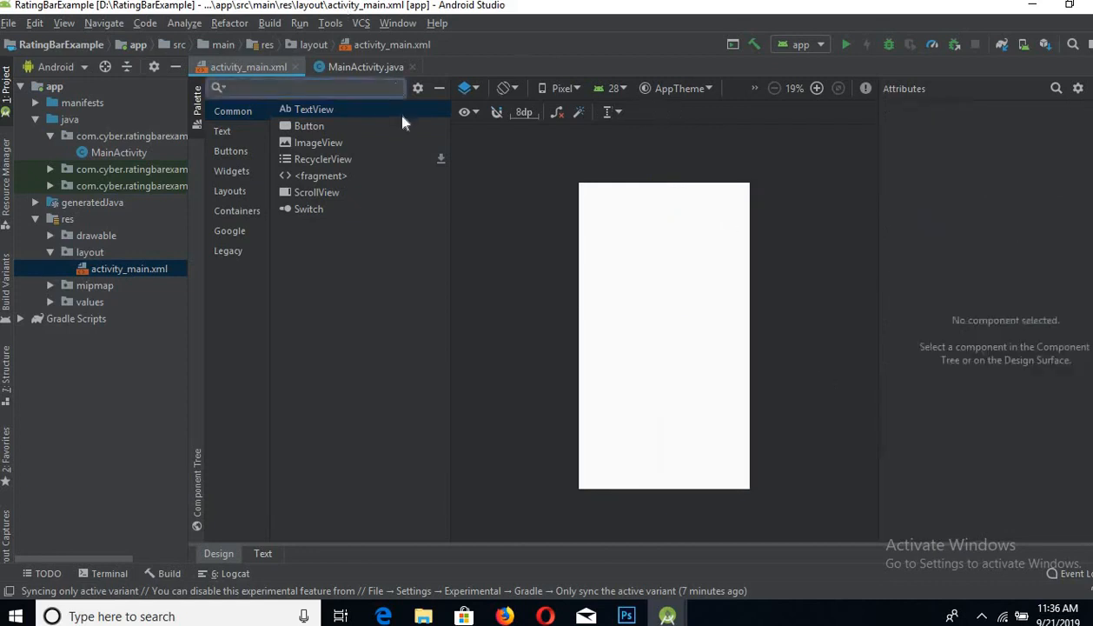
{"action": "type", "text": "ra"}
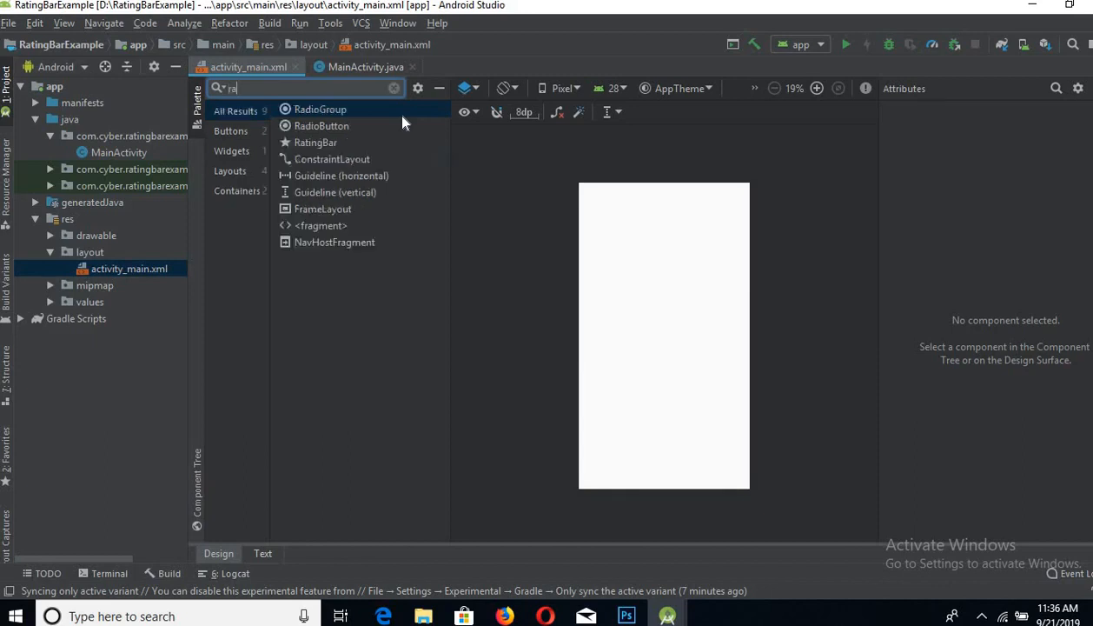
{"action": "type", "text": "t"}
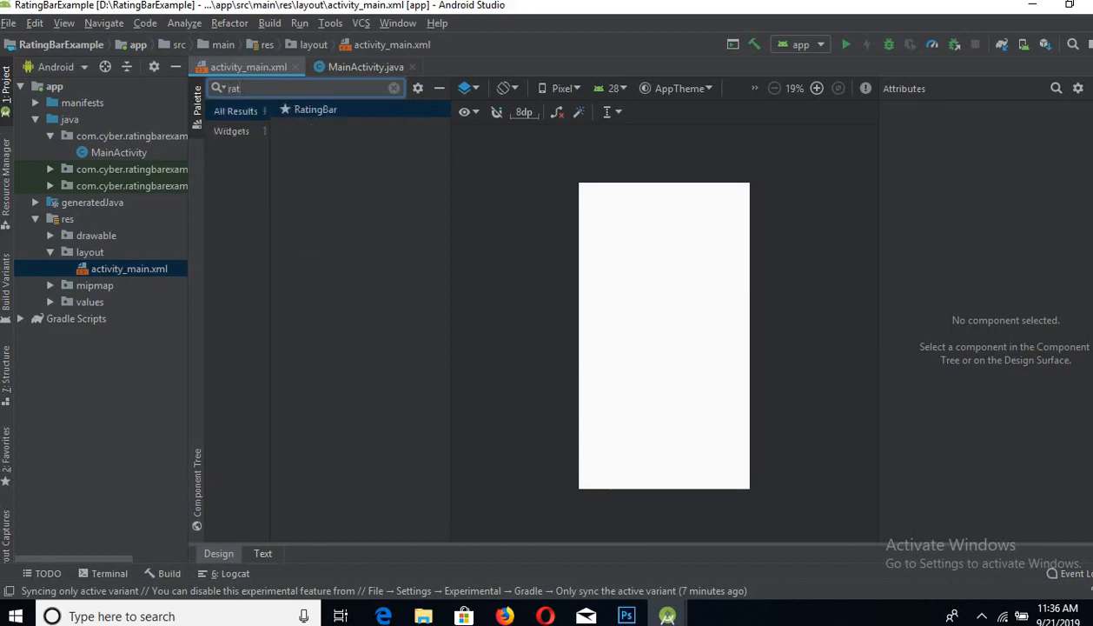
{"action": "mouse_move", "coordinate": [474, 210]}
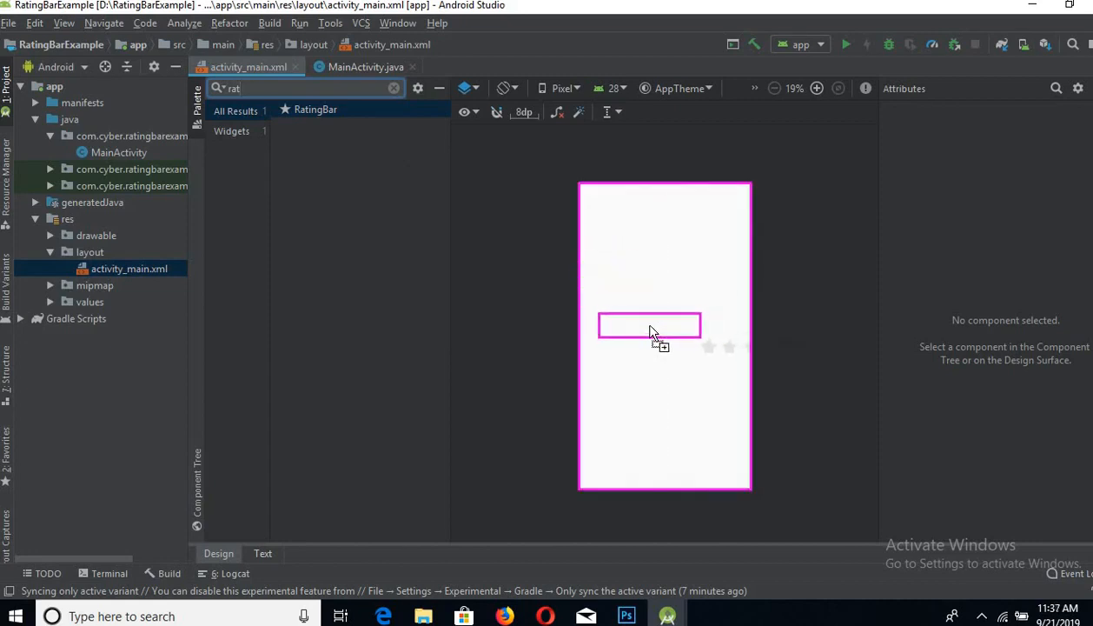
{"action": "left_click", "coordinate": [394, 88]}
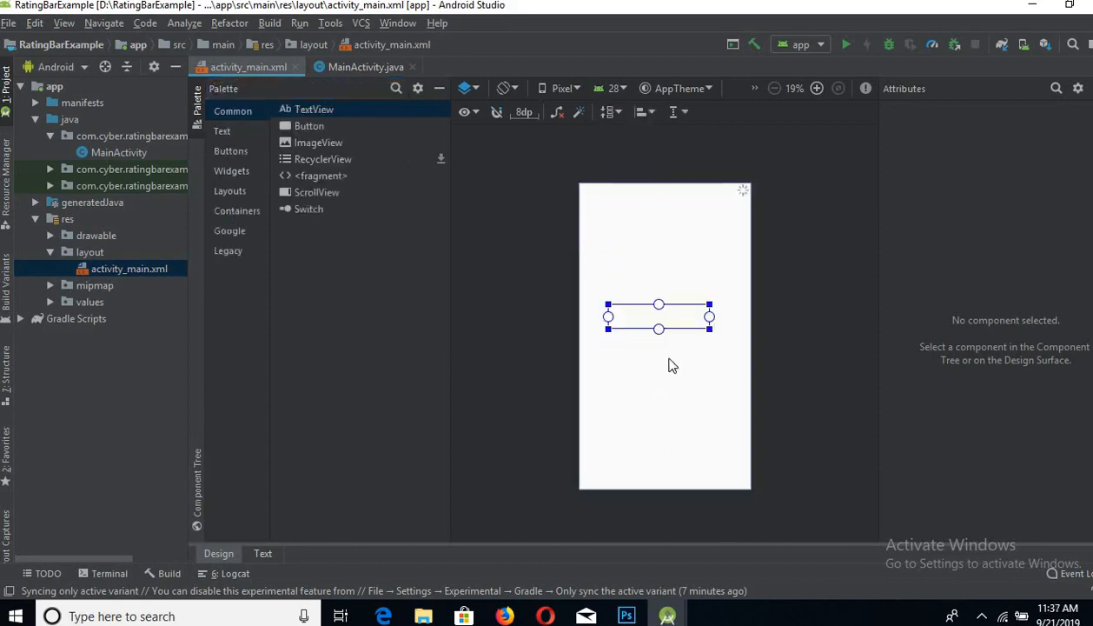
{"action": "left_click", "coordinate": [659, 315]}
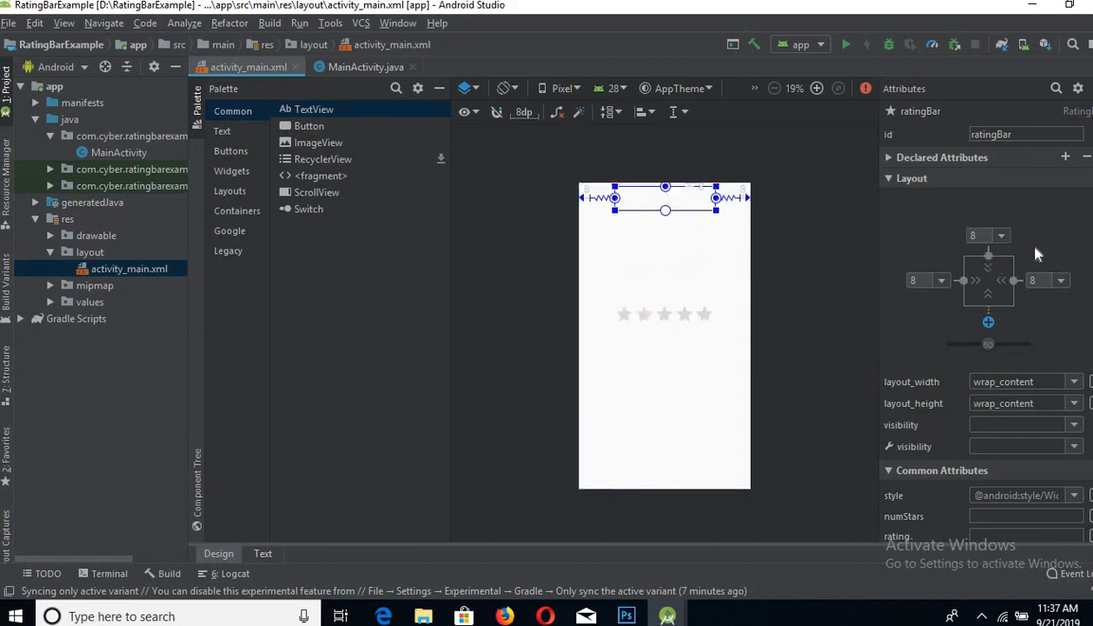
Step: Set the rating bar's top margin to 100 and enter the id rating_bar
{"action": "left_click", "coordinate": [1004, 235]}
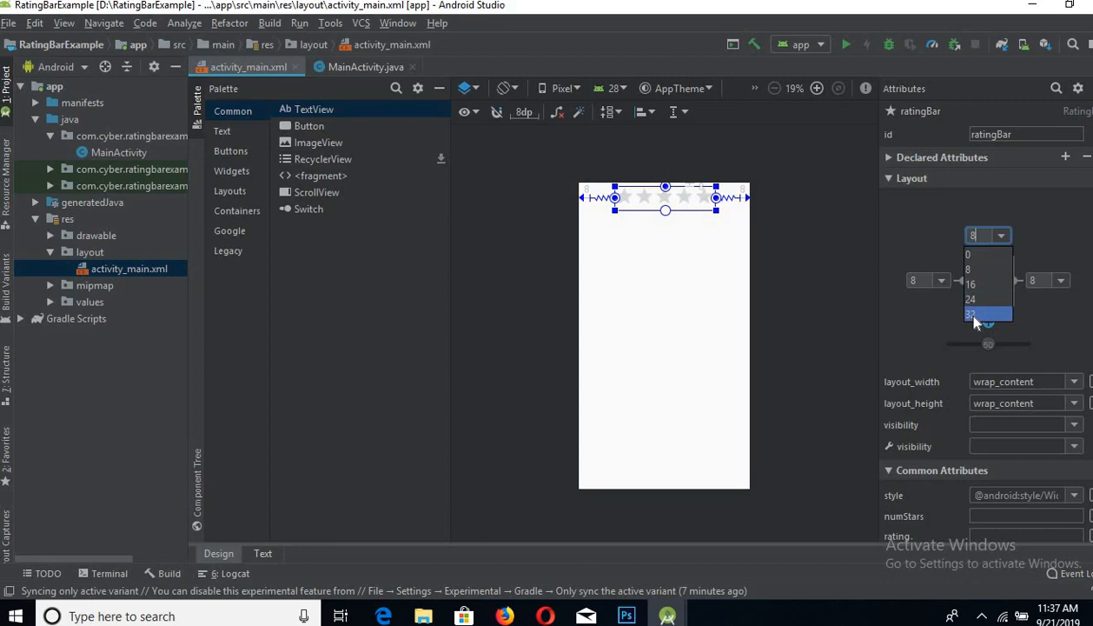
{"action": "mouse_move", "coordinate": [987, 253]}
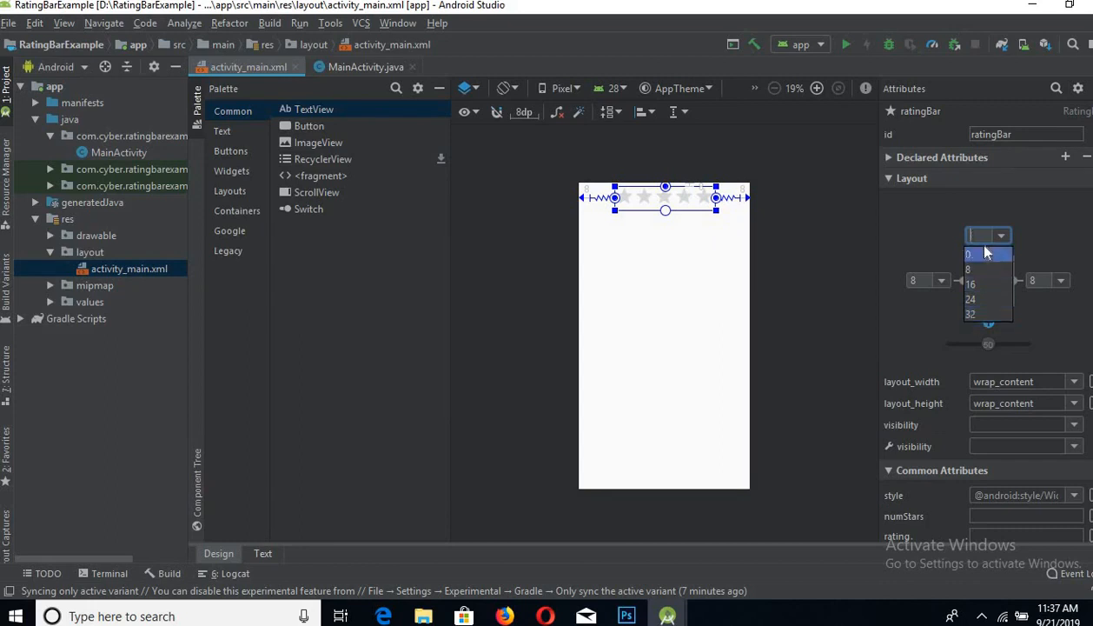
{"action": "type", "text": "100"}
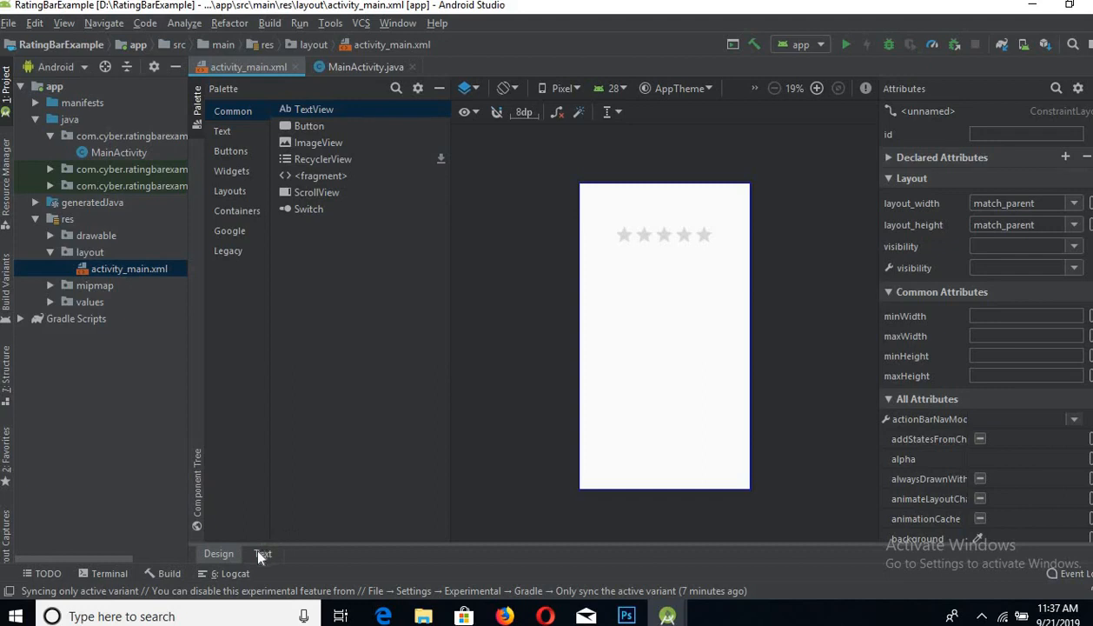
{"action": "left_click", "coordinate": [1026, 133]}
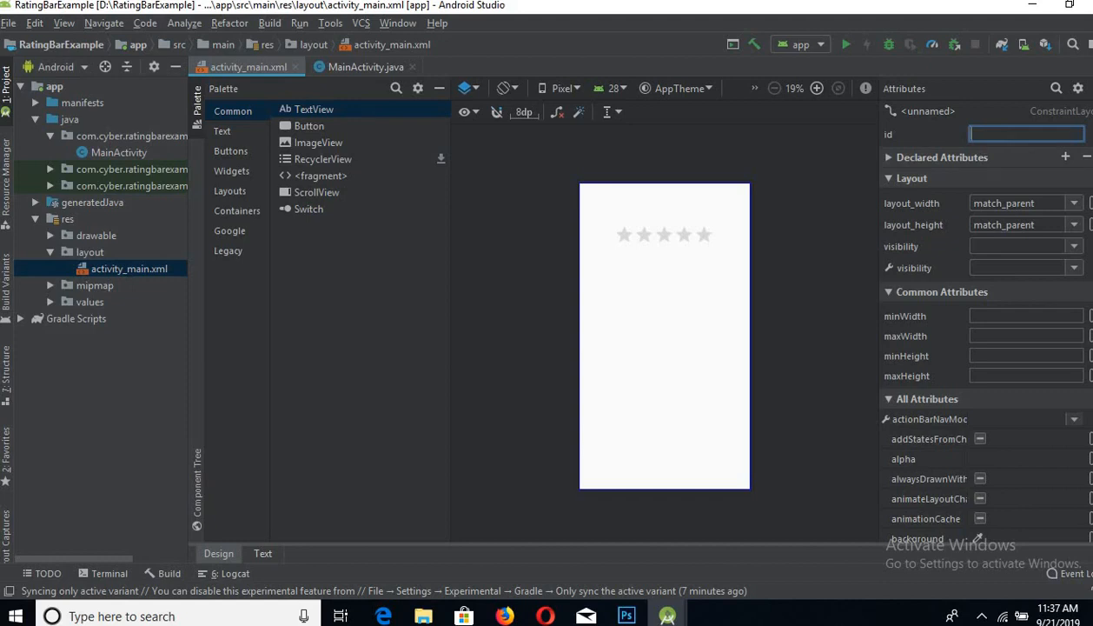
{"action": "type", "text": "rating"}
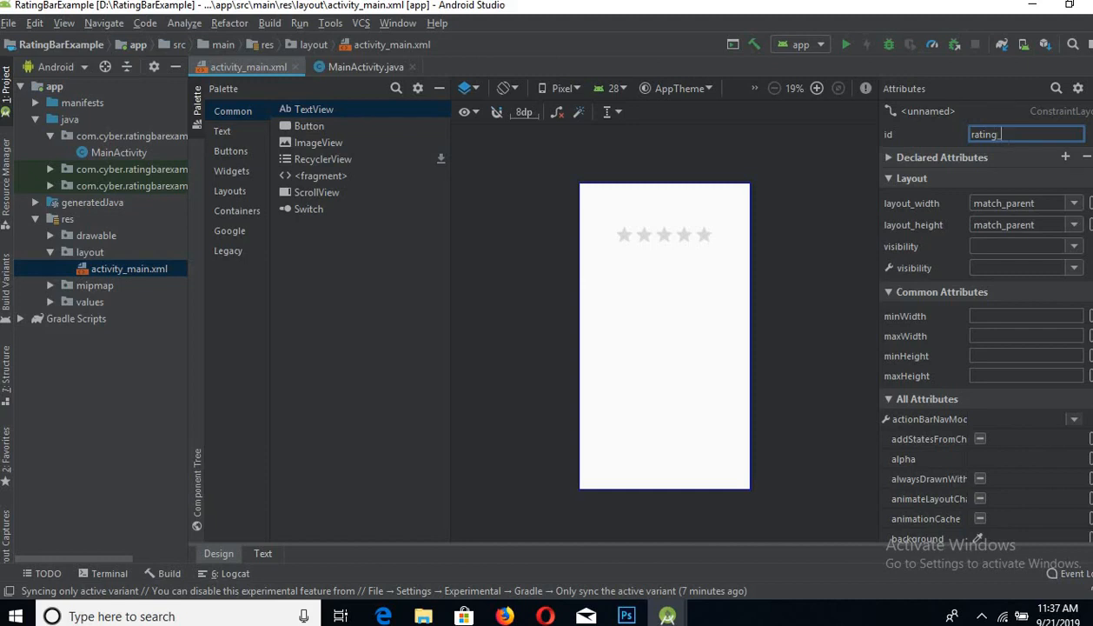
{"action": "type", "text": "_bar"}
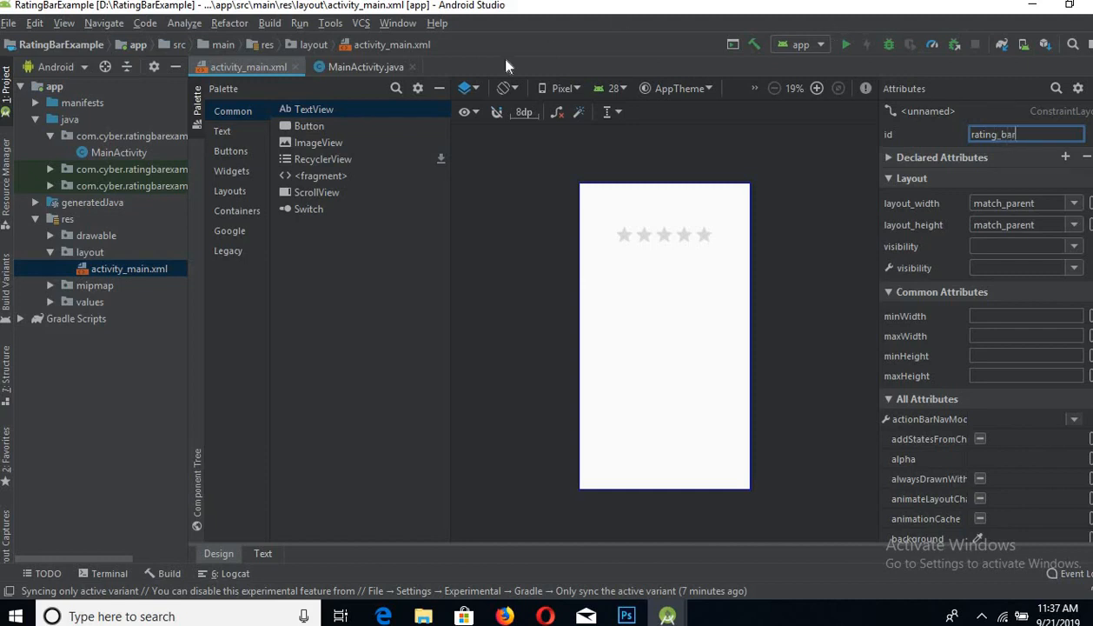
{"action": "left_click", "coordinate": [117, 152]}
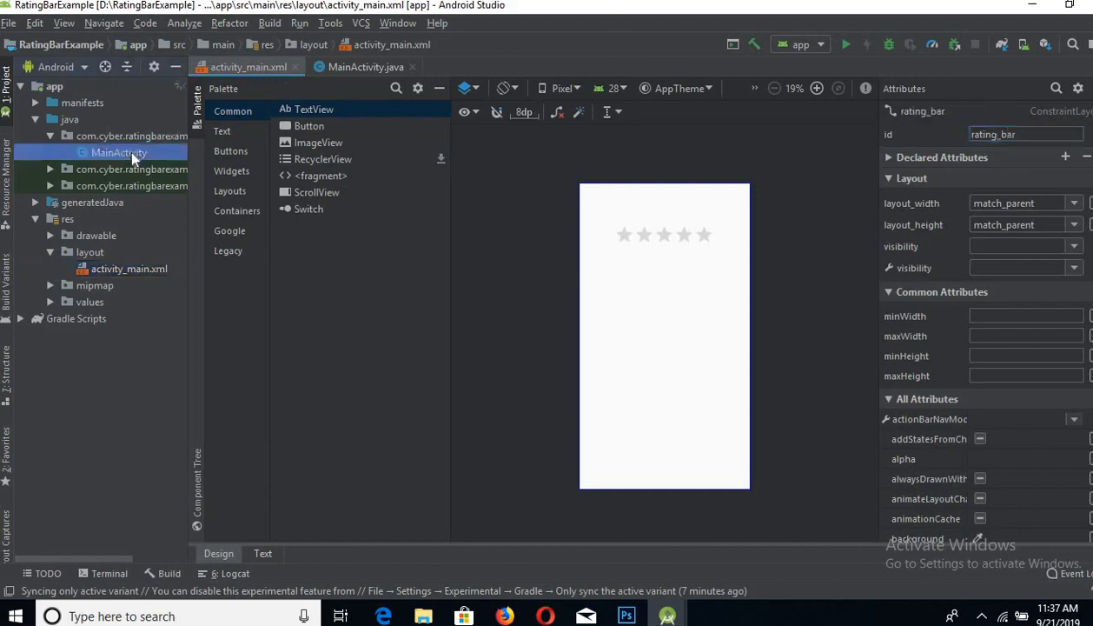
Step: Open MainActivity and declare a field 'RatingBar bar;'
{"action": "left_click", "coordinate": [118, 153]}
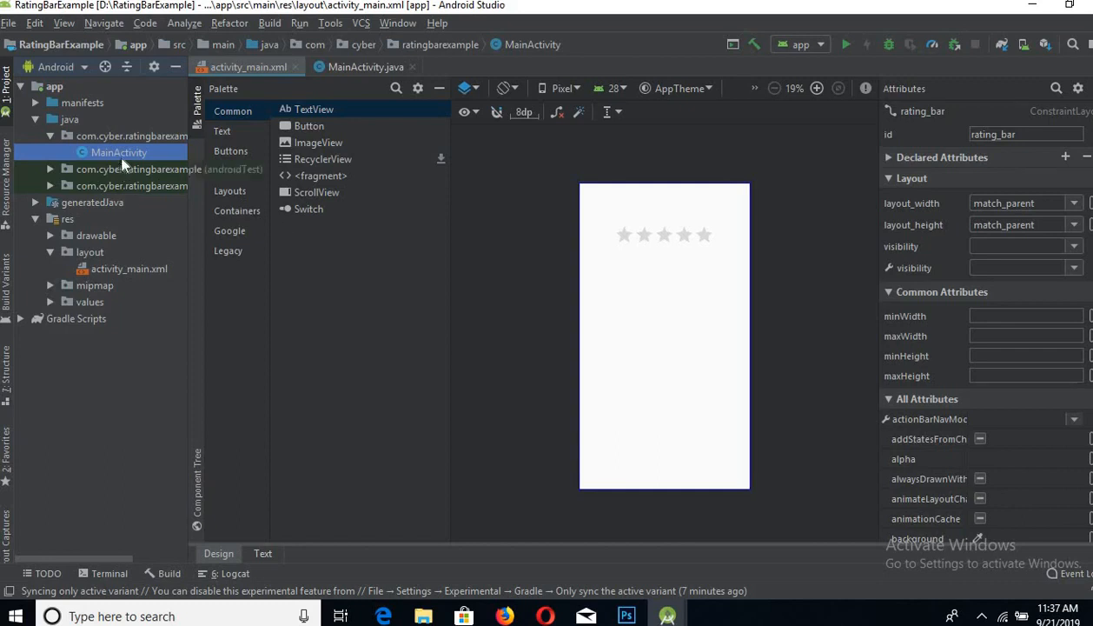
{"action": "left_click", "coordinate": [366, 66]}
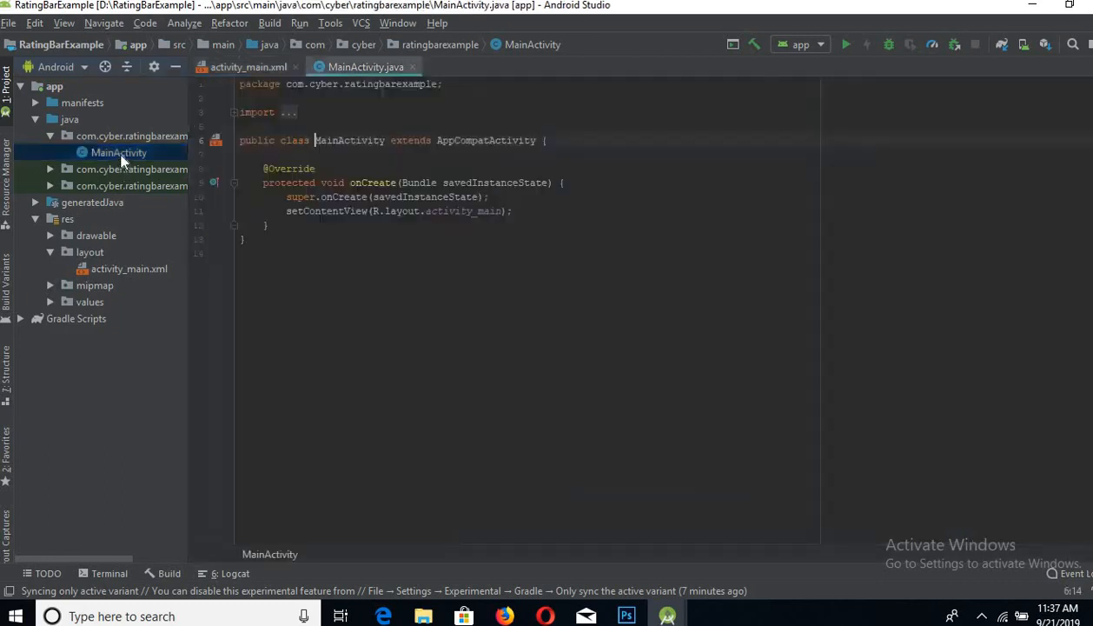
{"action": "left_click", "coordinate": [546, 140]}
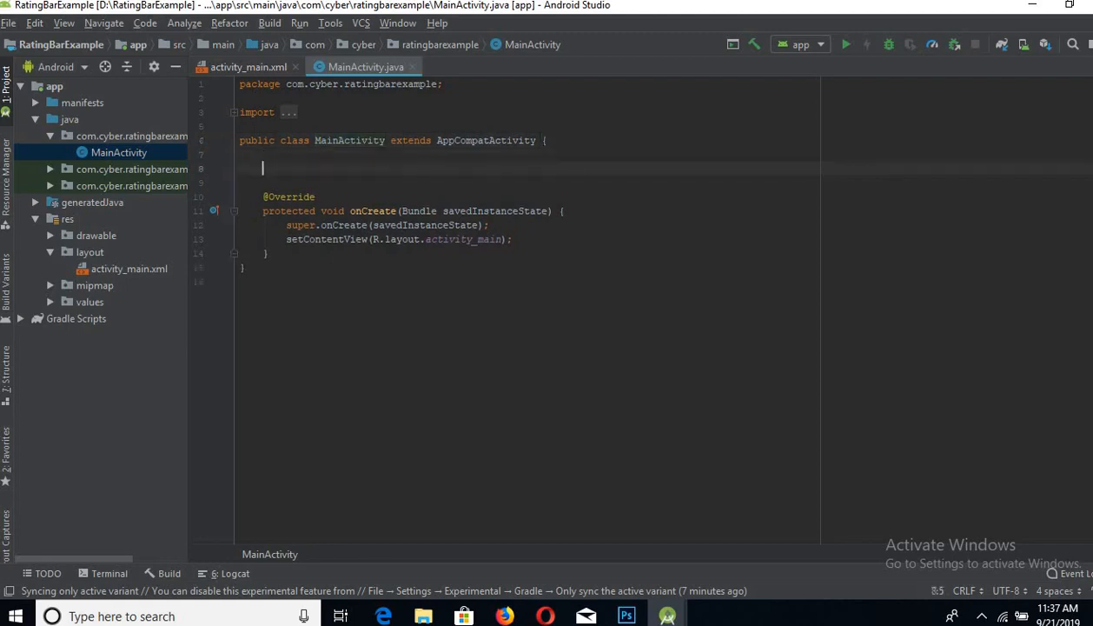
{"action": "type", "text": "R"}
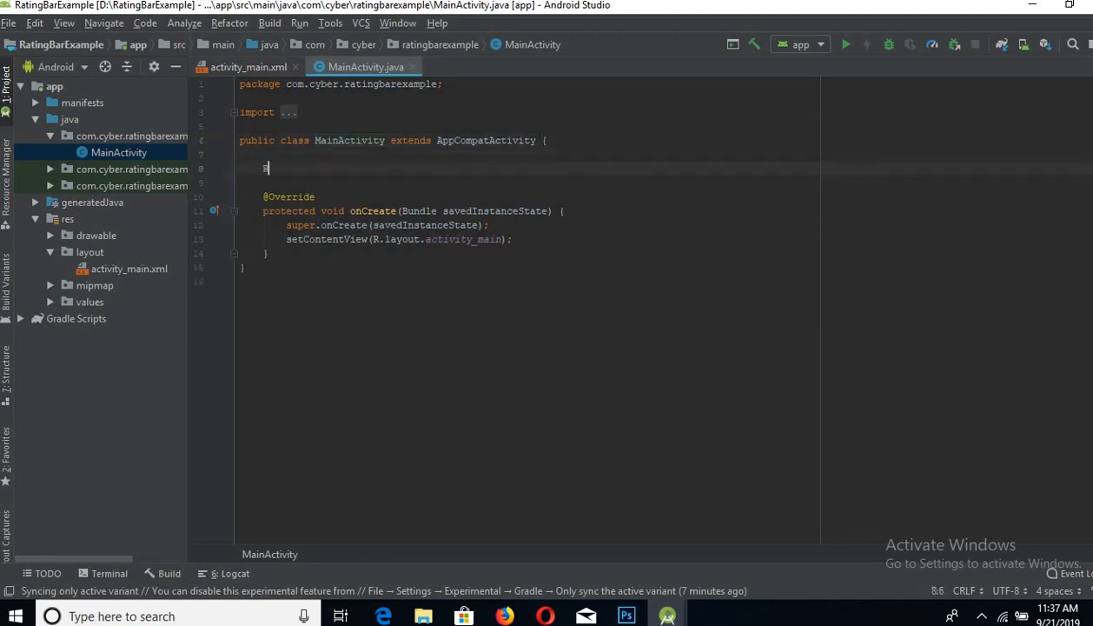
{"action": "type", "text": "at"}
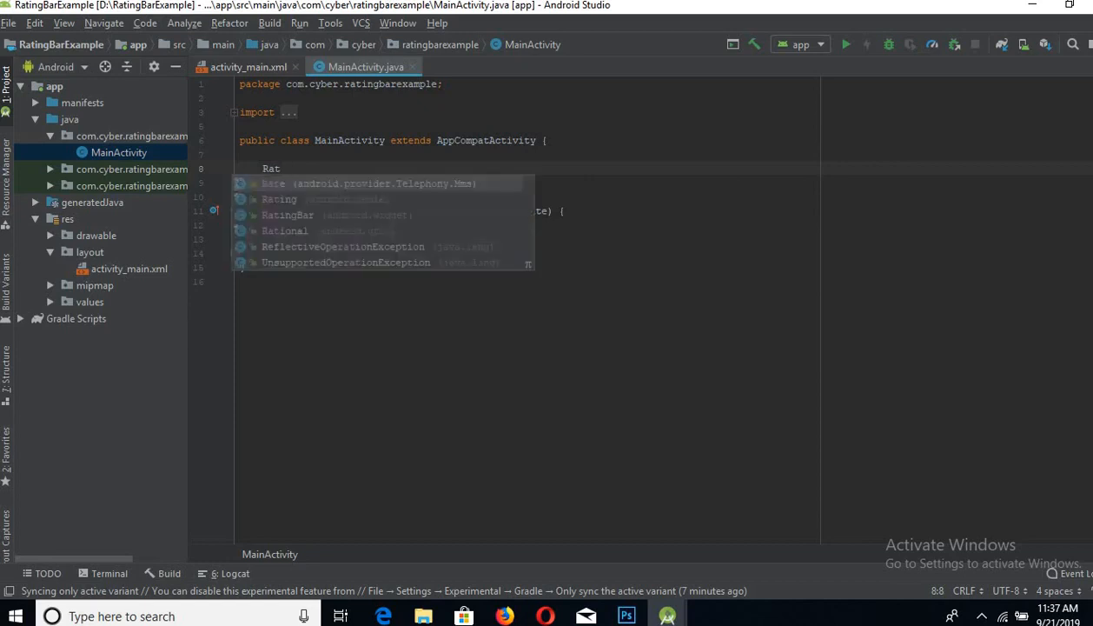
{"action": "type", "text": "ingBar"}
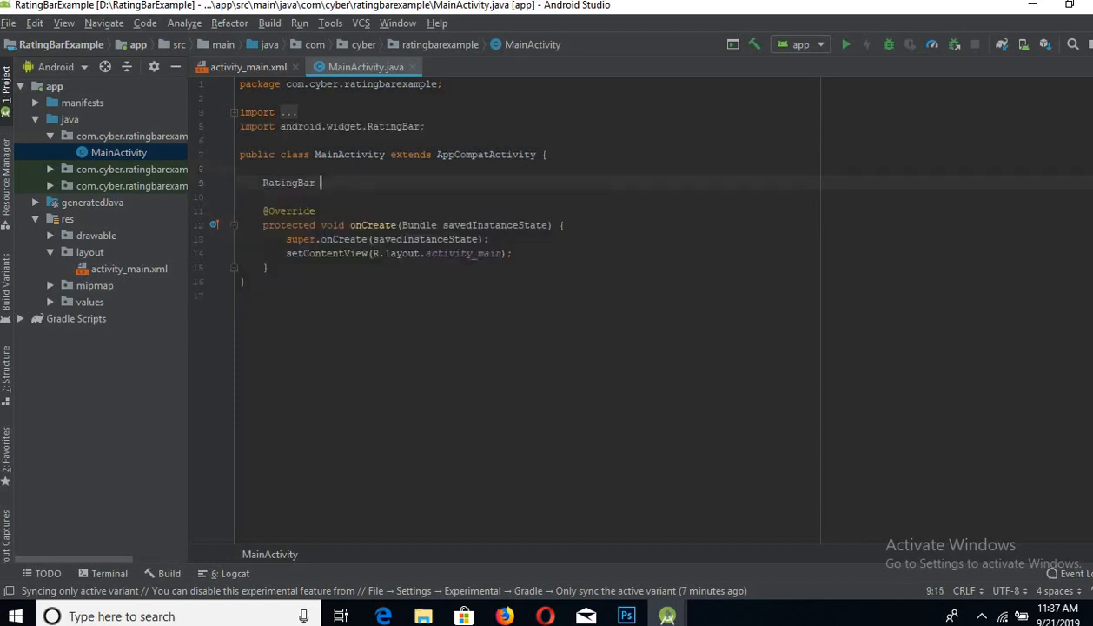
{"action": "type", "text": "bar;"}
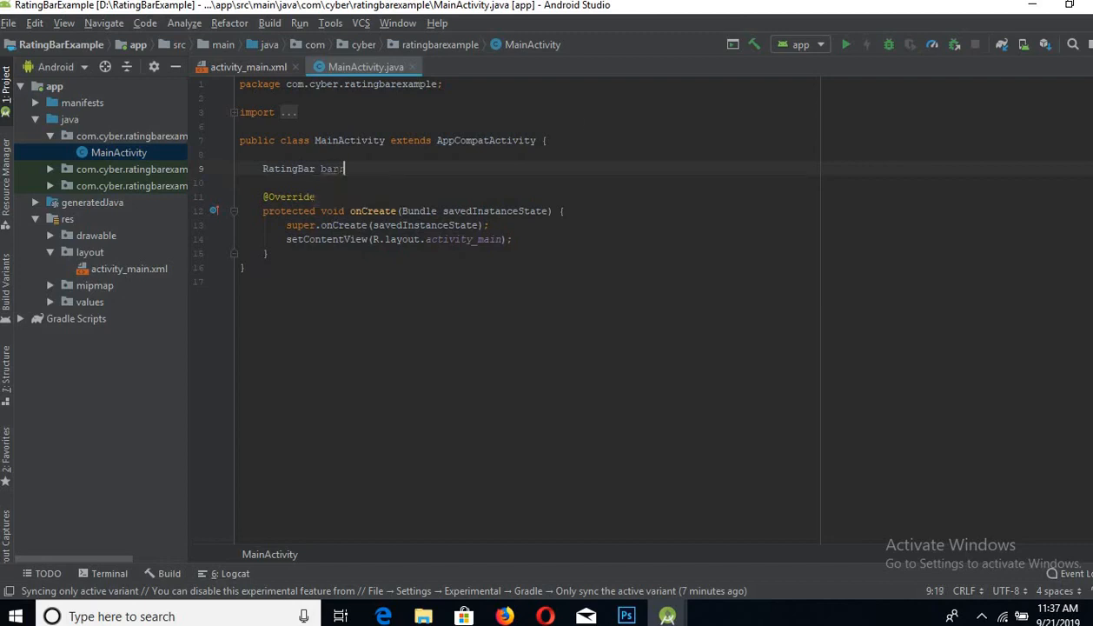
Step: Assign bar = (RatingBar) findViewById(R.id.rating_bar) after setContentView in onCreate
{"action": "left_click", "coordinate": [513, 239]}
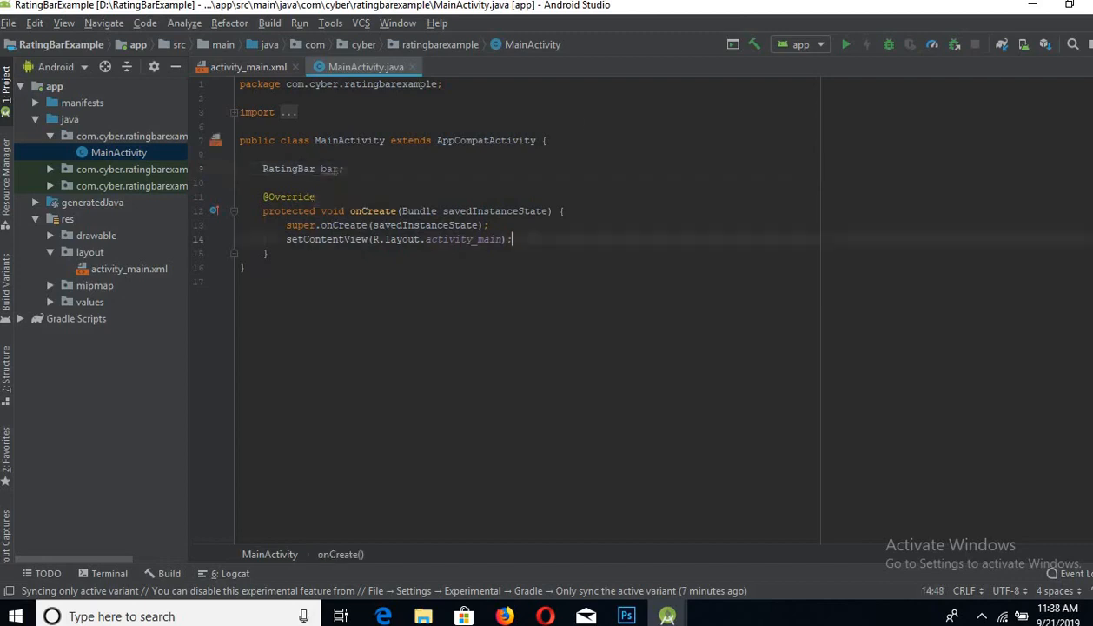
{"action": "type", "text": "b"}
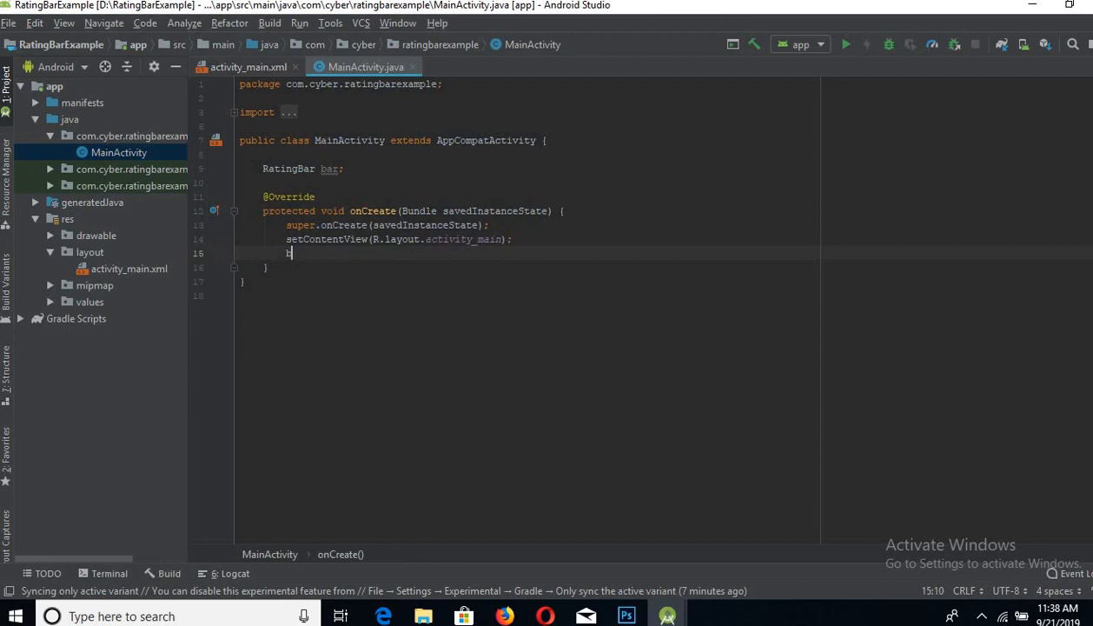
{"action": "type", "text": "ar"}
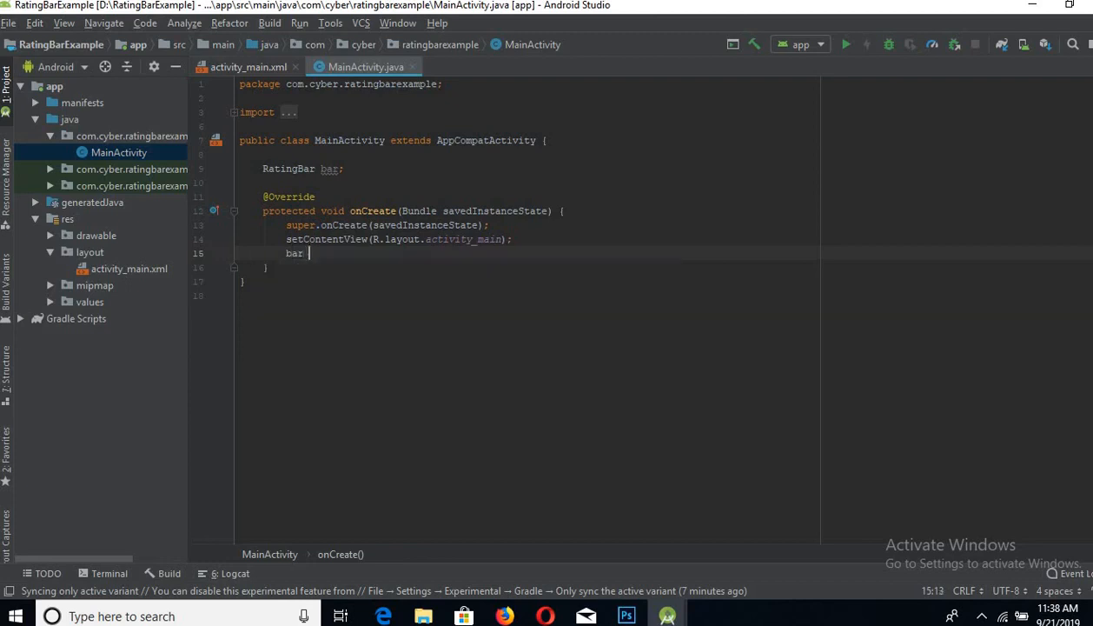
{"action": "type", "text": "= find"}
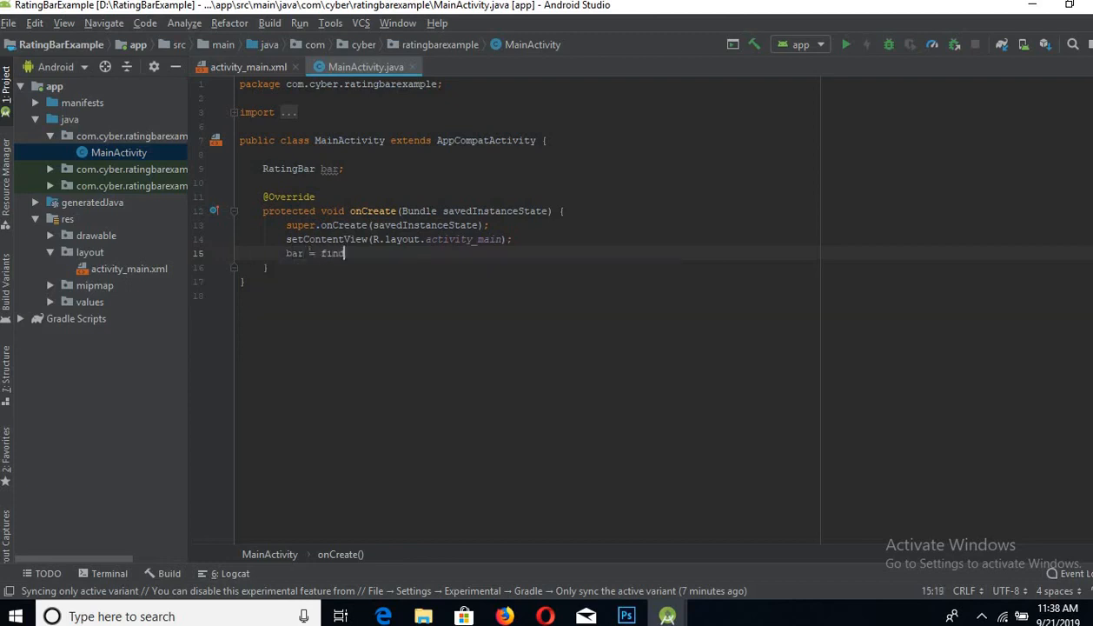
{"action": "type", "text": "ViewById(R"}
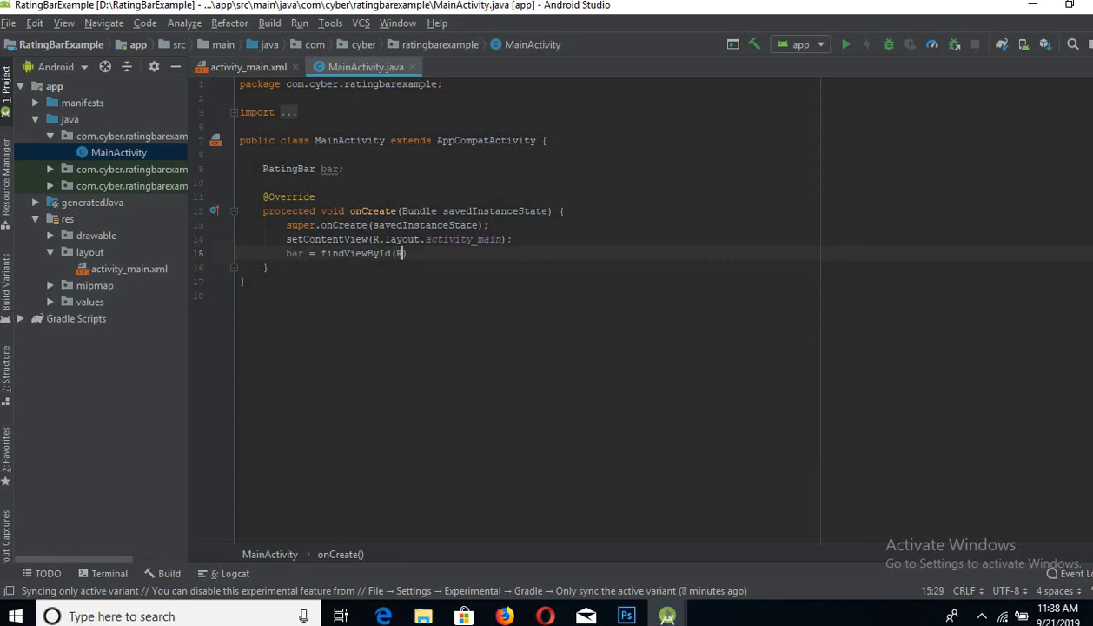
{"action": "type", "text": ".id.rating_bar"}
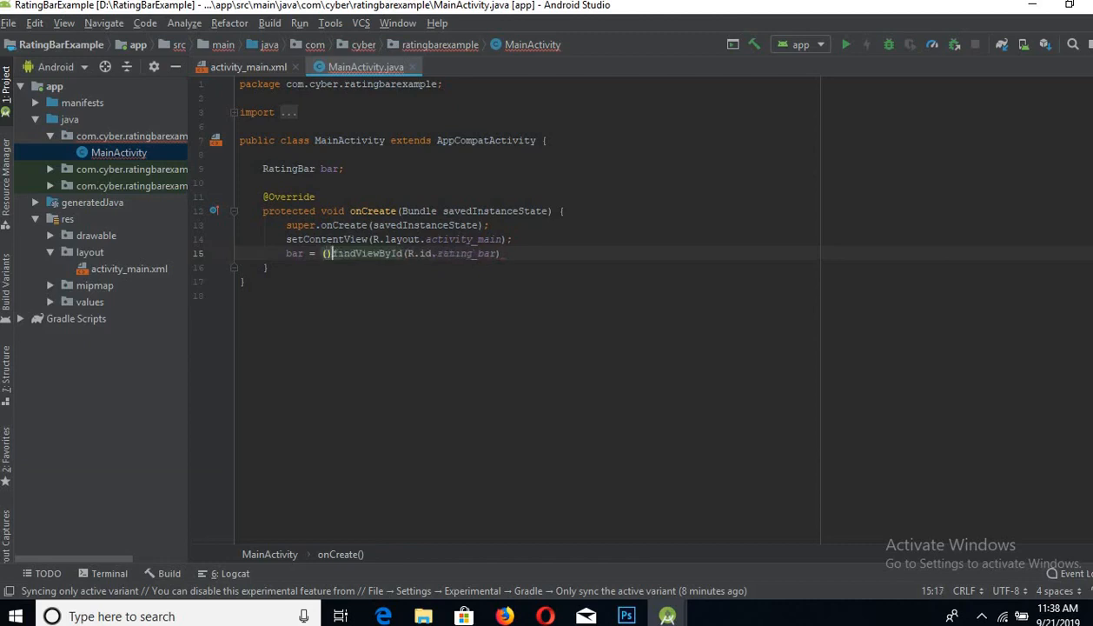
{"action": "type", "text": "RatingBar"}
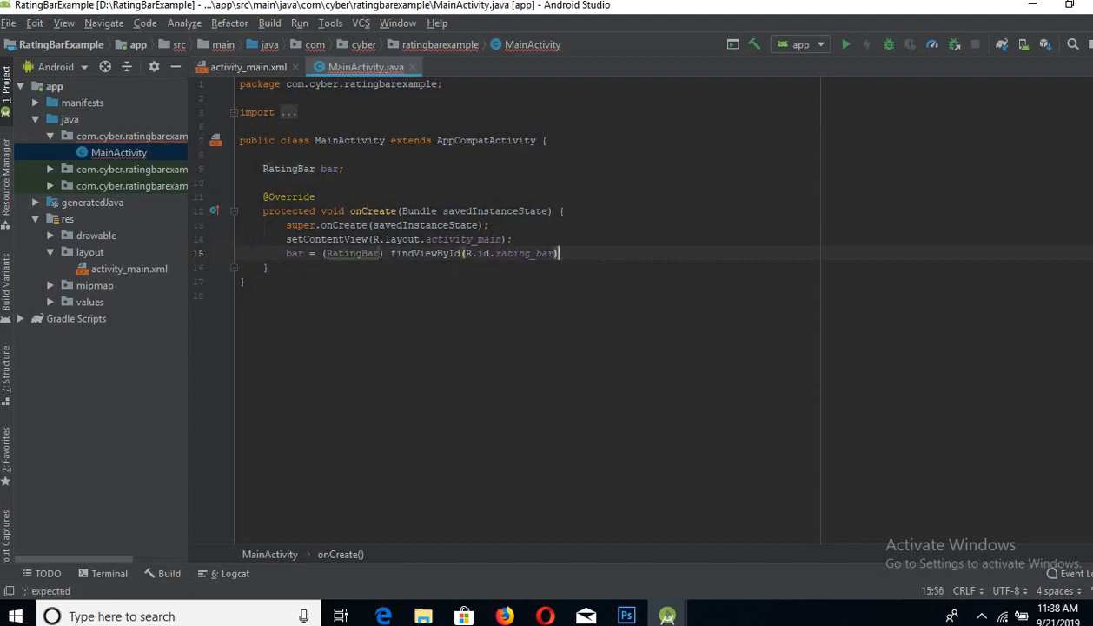
{"action": "type", "text": ";"}
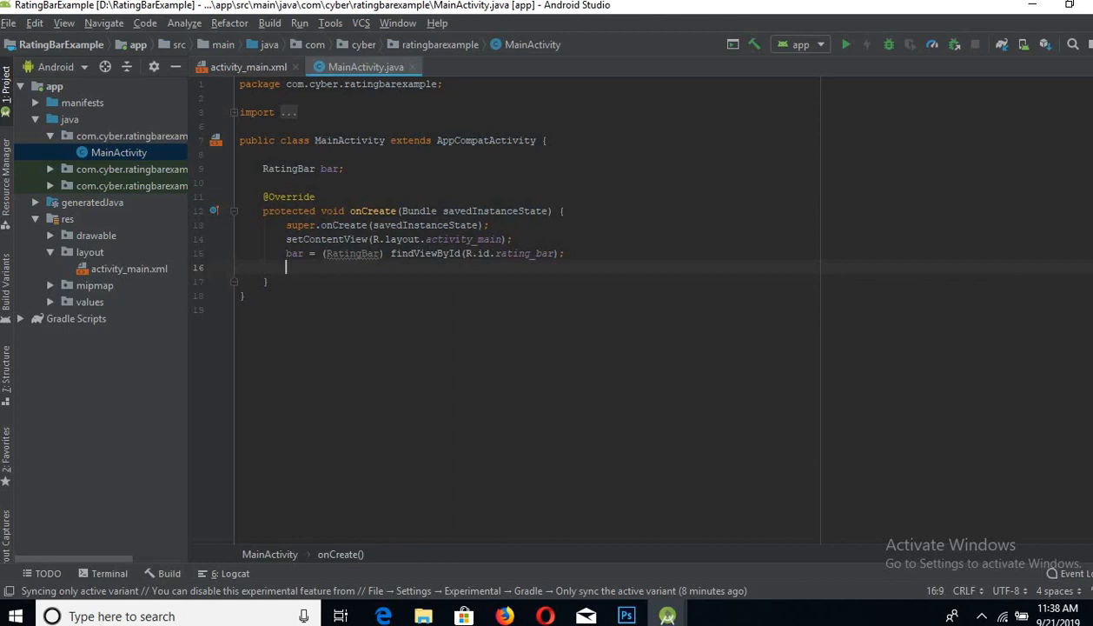
Step: Add an OnRatingBarChangeListener to bar that toasts "rating is " + rating
{"action": "type", "text": "bar"}
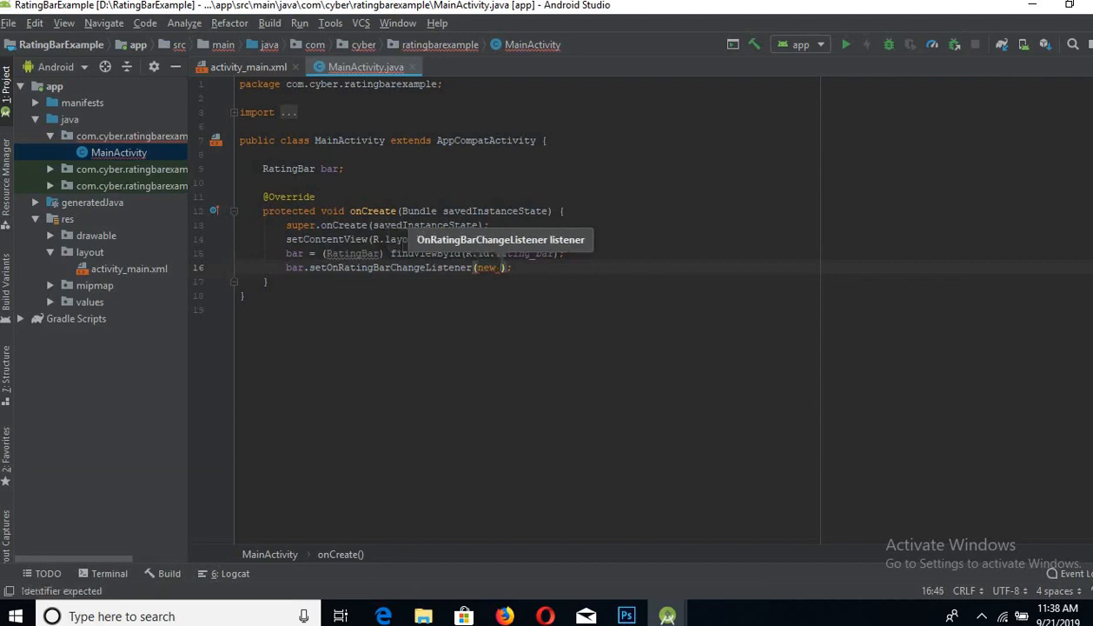
{"action": "type", "text": "OnRatingBarChangeListener("}
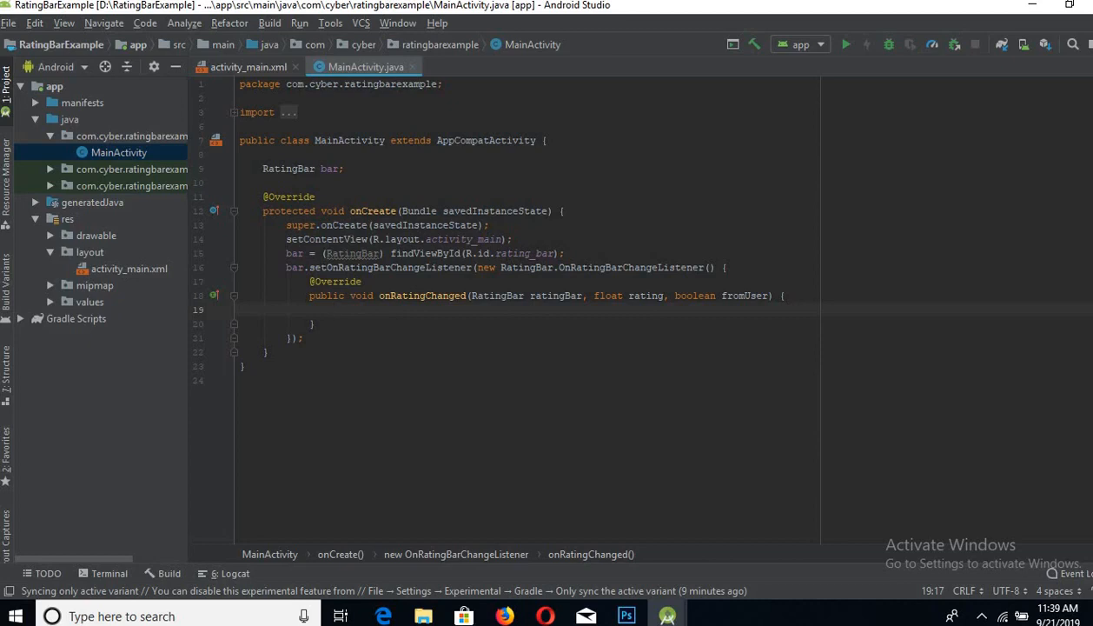
{"action": "type", "text": "To"}
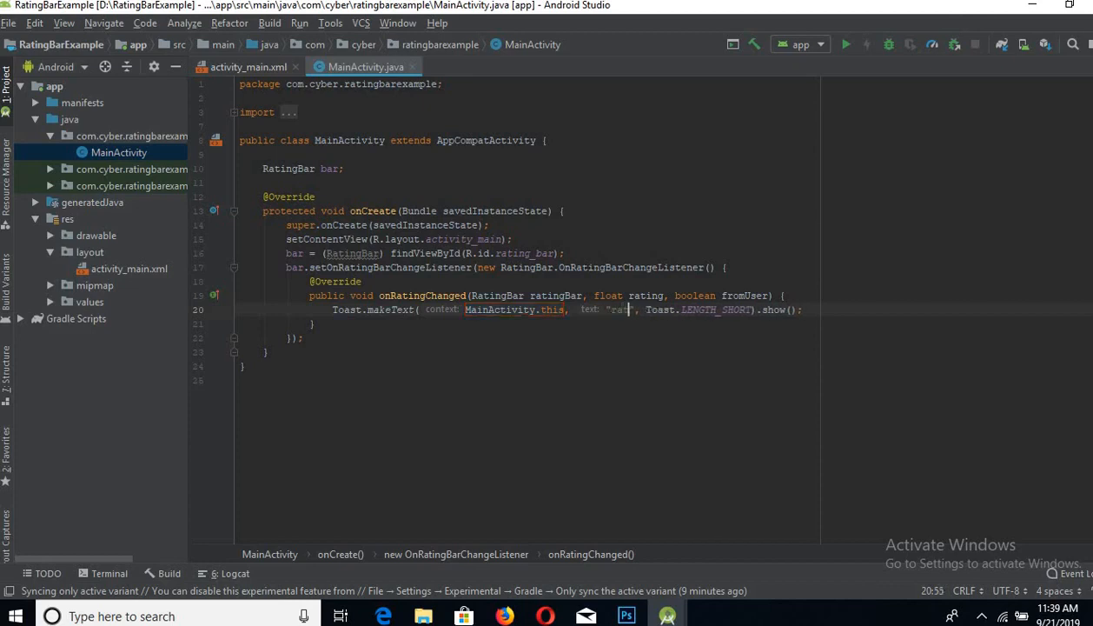
{"action": "type", "text": "ating is"}
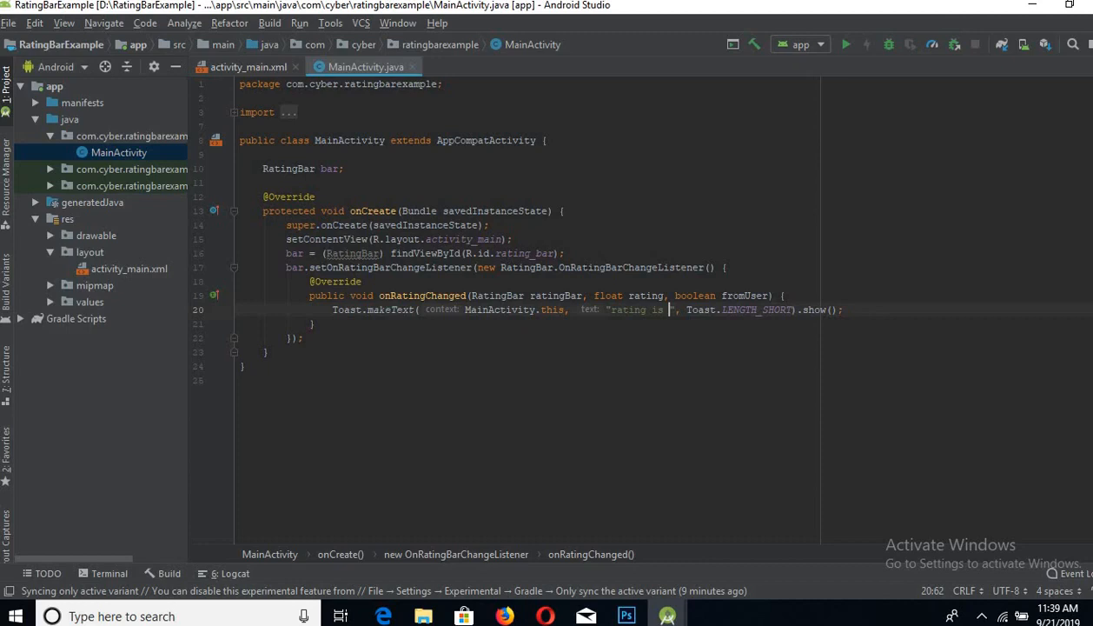
{"action": "type", "text": "+"}
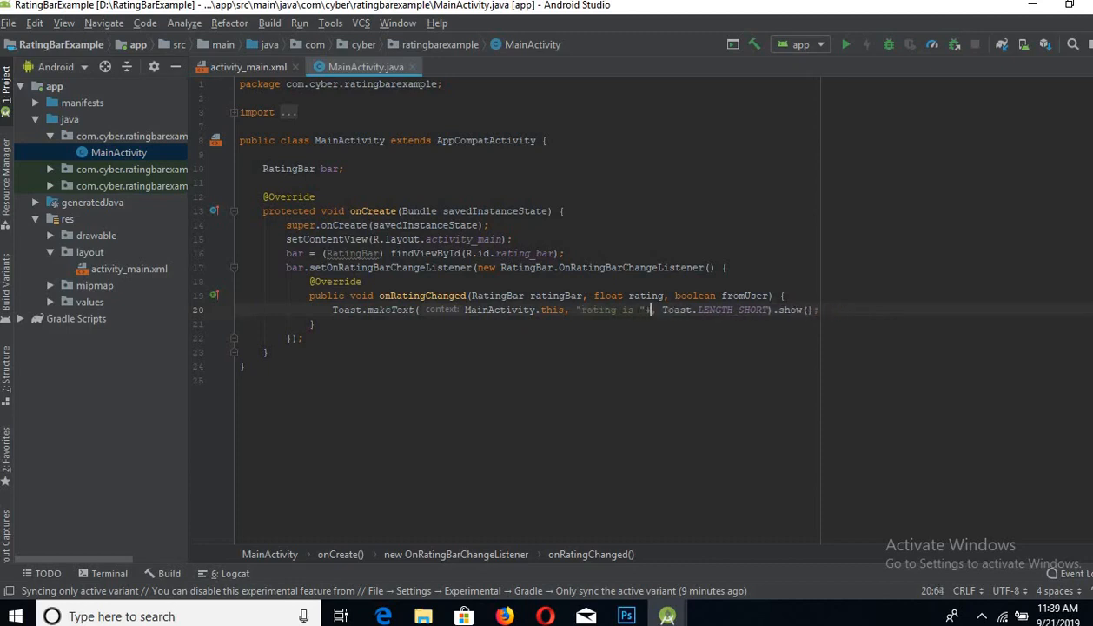
{"action": "type", "text": "+rating"}
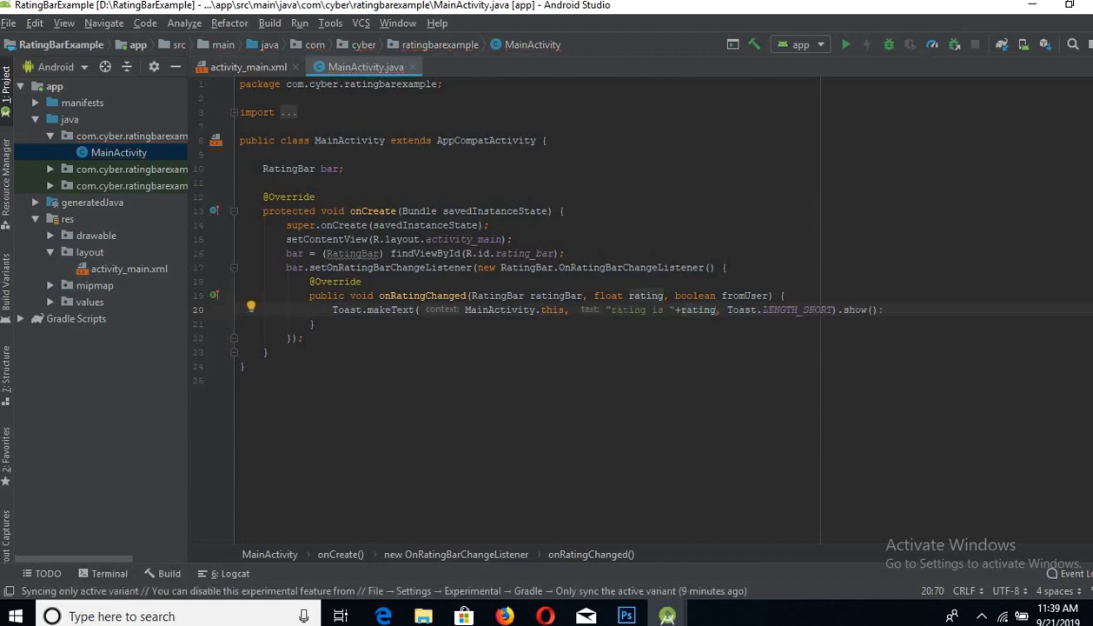
{"action": "mouse_move", "coordinate": [858, 57]}
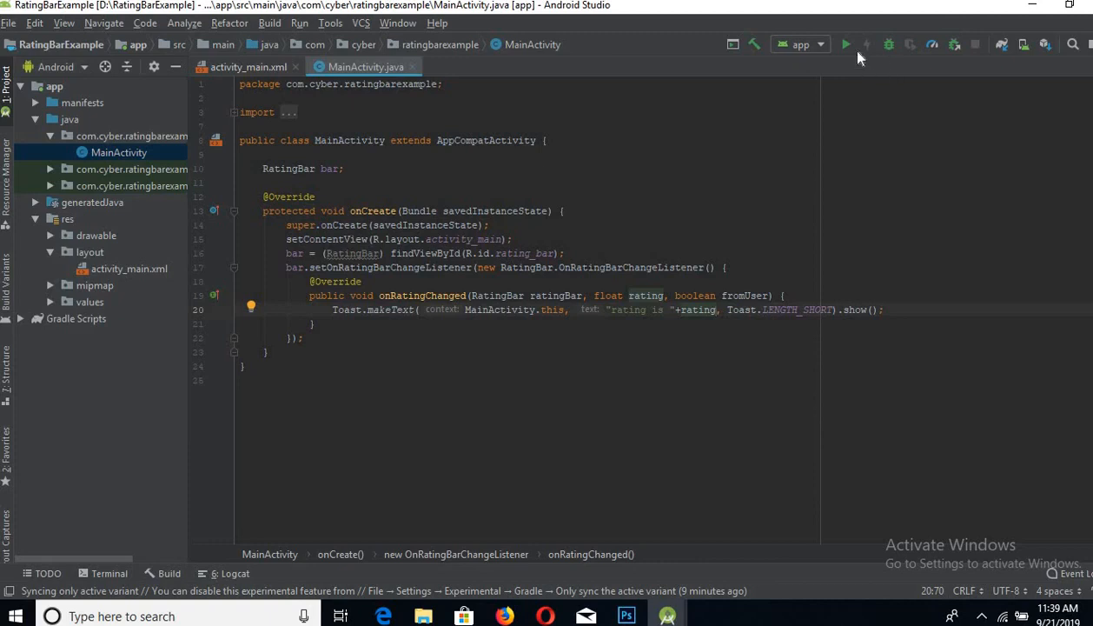
Step: Run RatingBarExample on the Pixel 2 API Q virtual device
{"action": "left_click", "coordinate": [845, 44]}
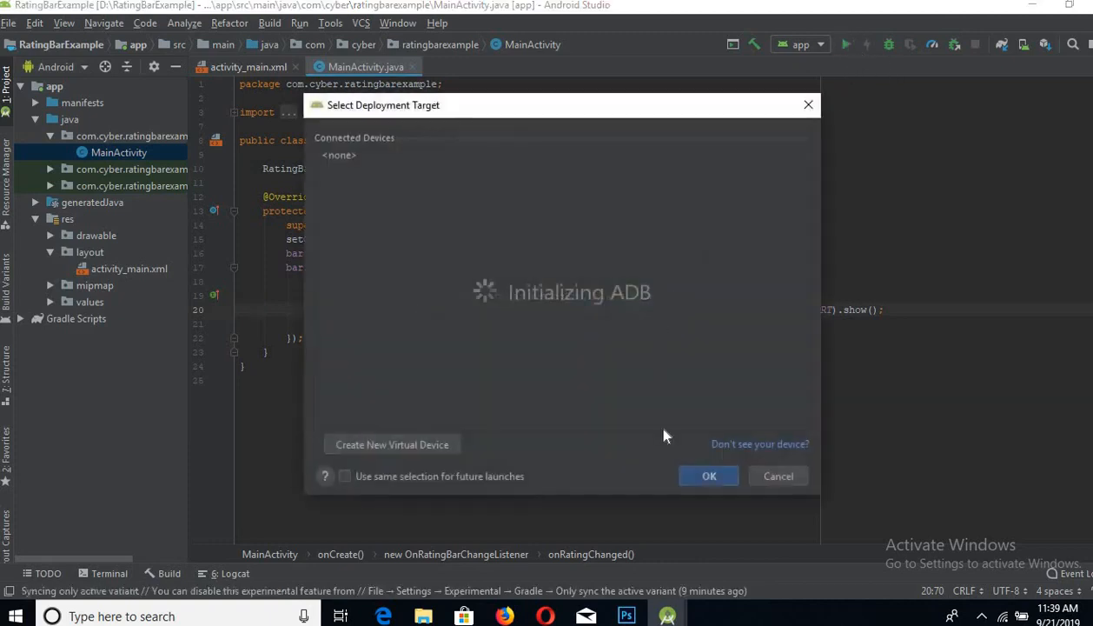
{"action": "mouse_move", "coordinate": [686, 385]}
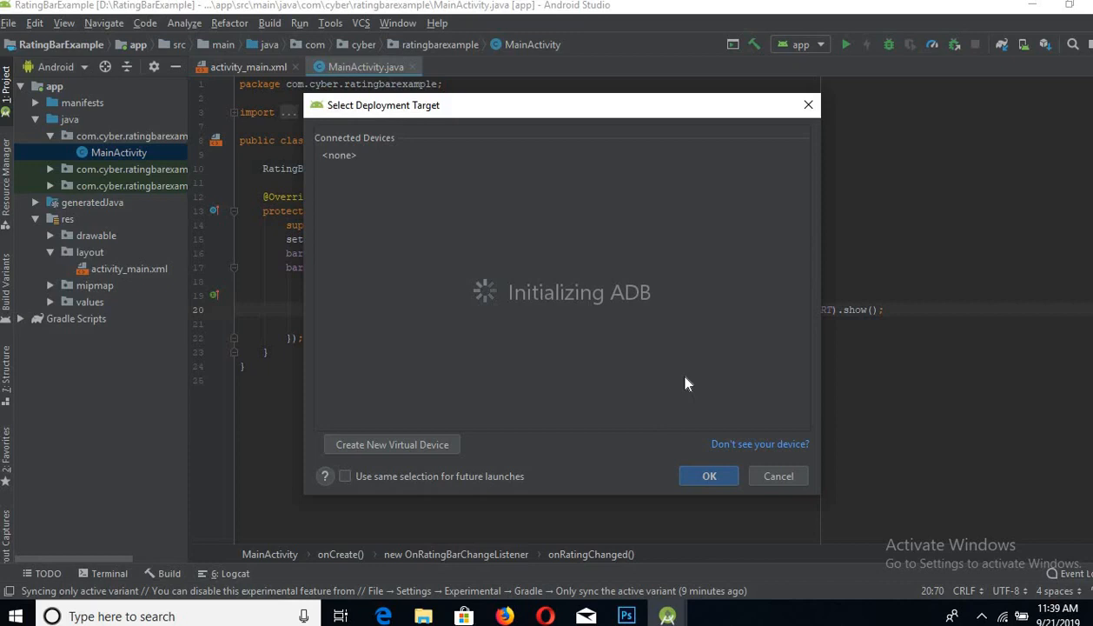
{"action": "mouse_move", "coordinate": [682, 368]}
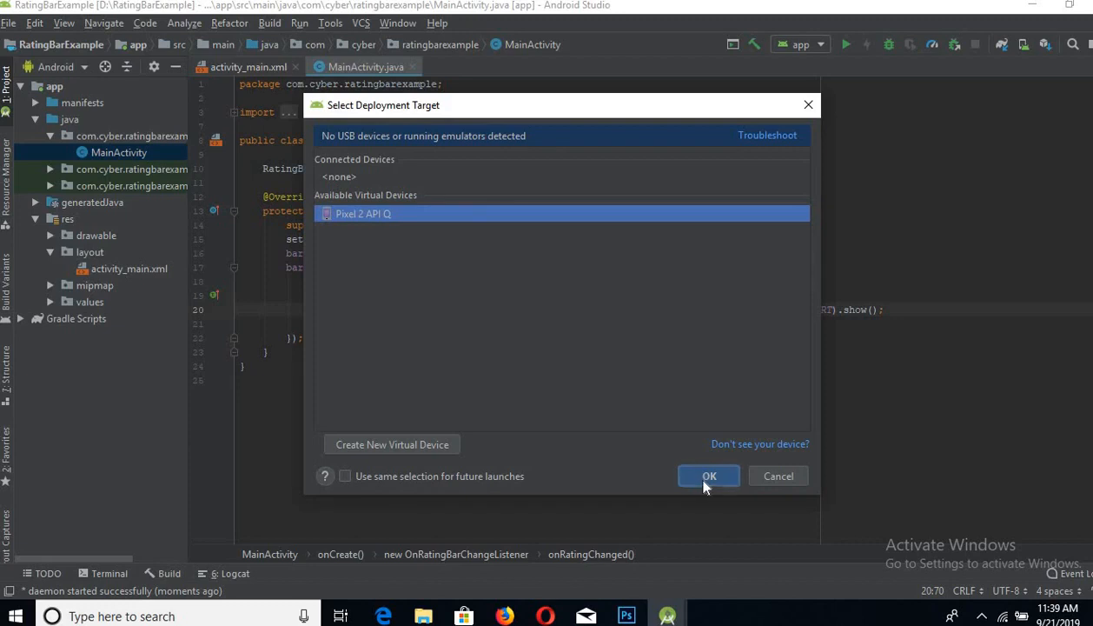
{"action": "left_click", "coordinate": [708, 476]}
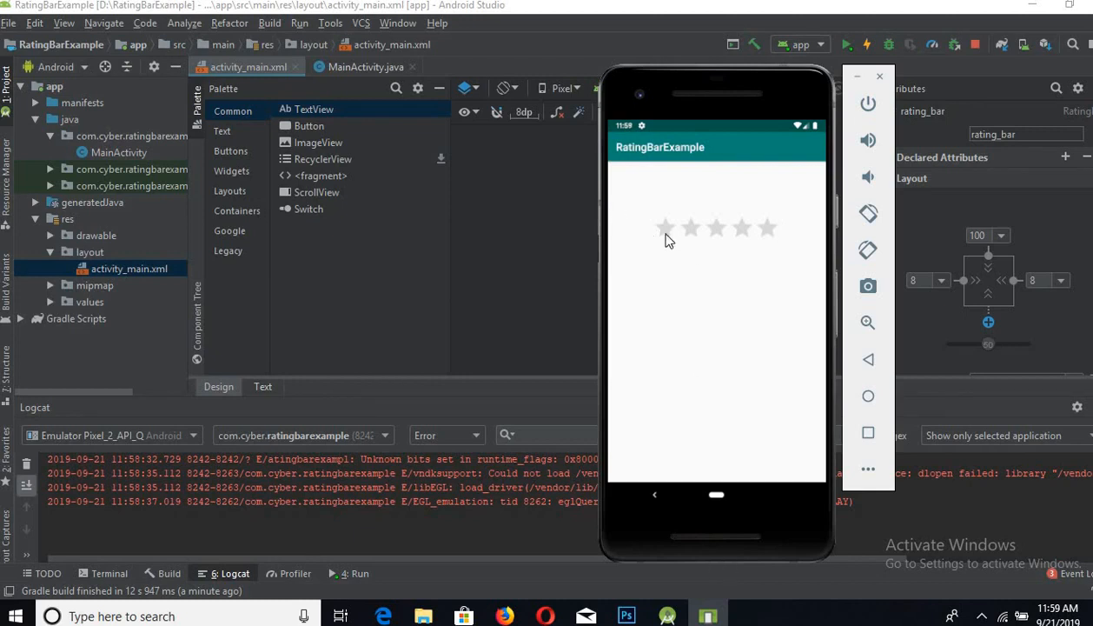
Step: Rate 1, 1.5, 4, 4.5 and finally 5 stars on the emulator, watching the toasts
{"action": "left_click", "coordinate": [665, 227]}
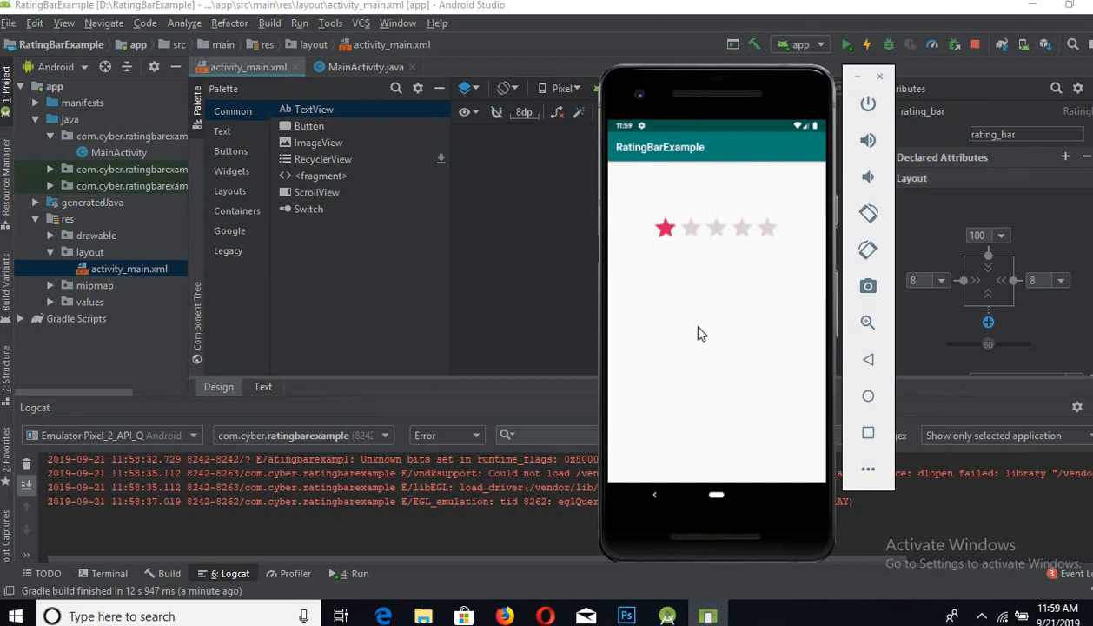
{"action": "mouse_move", "coordinate": [728, 478]}
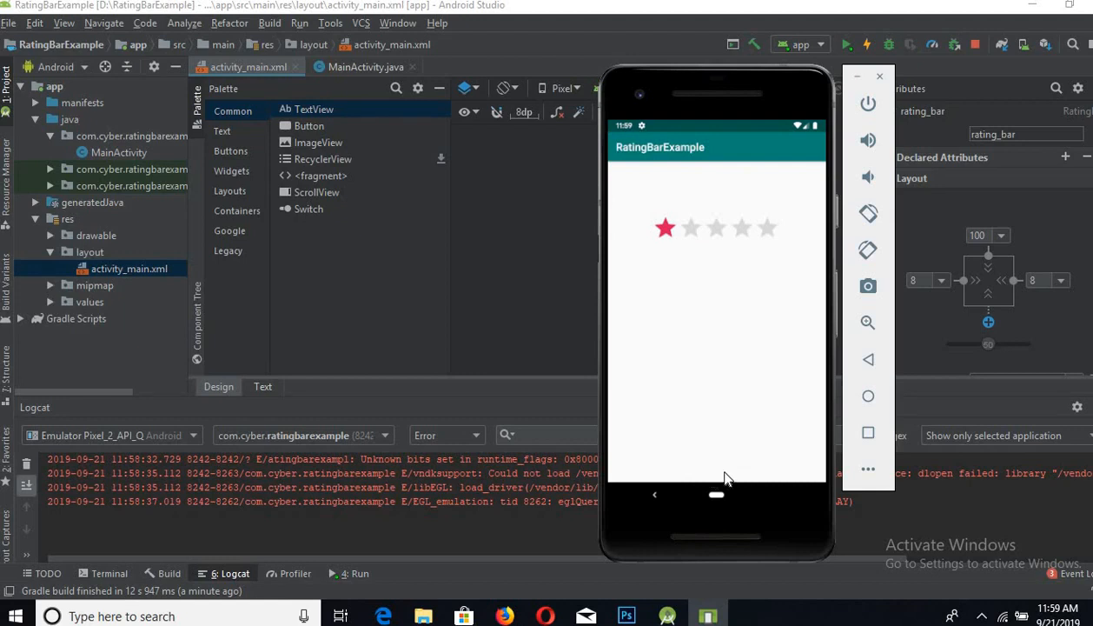
{"action": "mouse_move", "coordinate": [707, 314]}
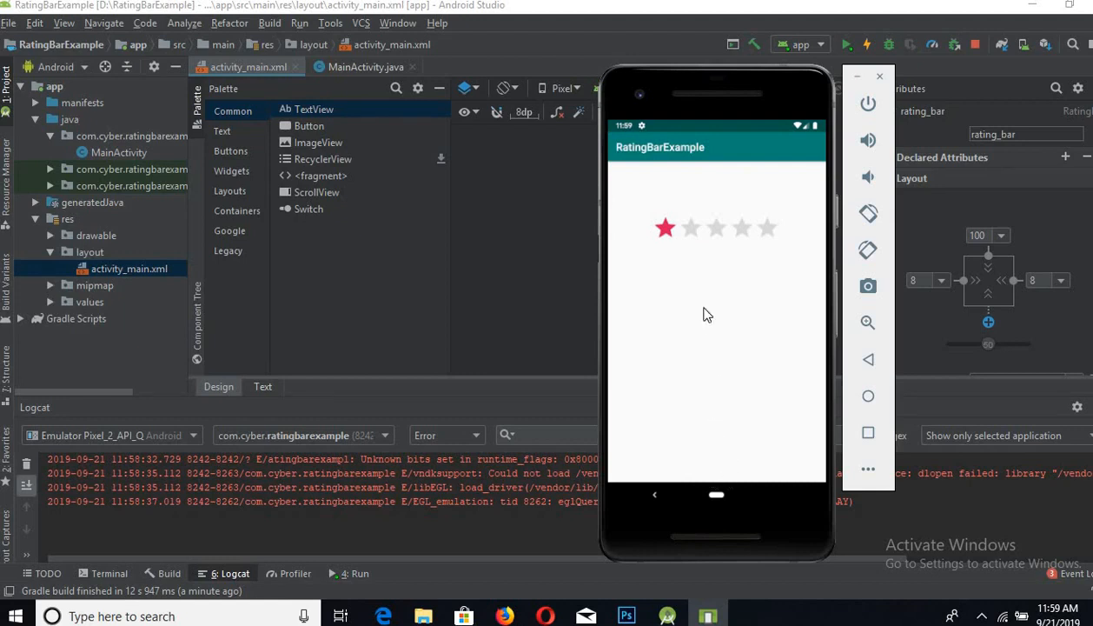
{"action": "mouse_move", "coordinate": [696, 234]}
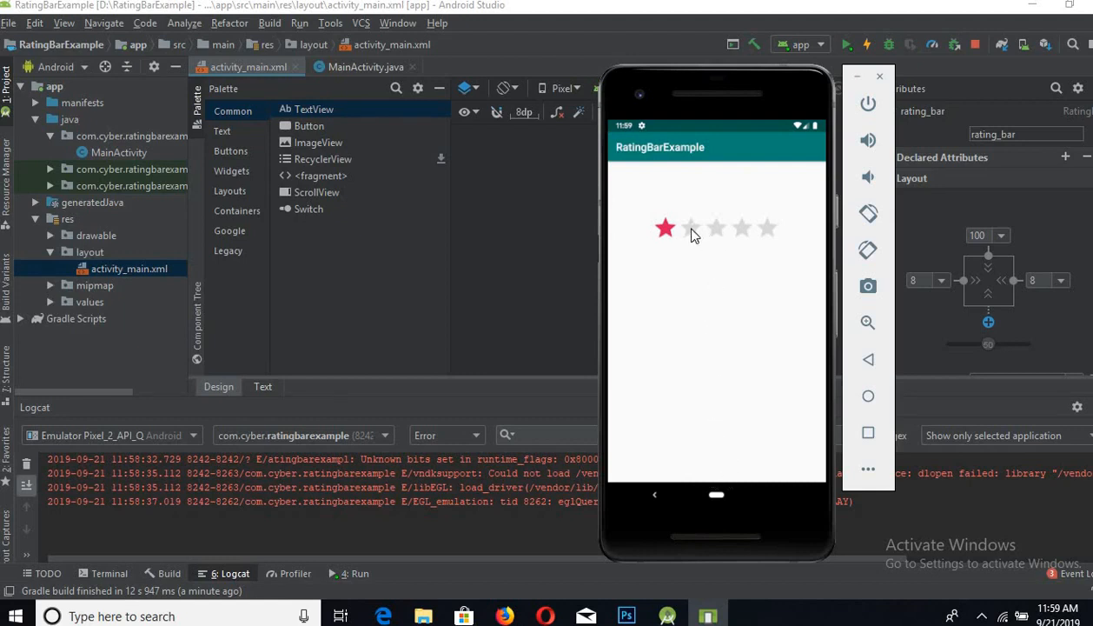
{"action": "left_click", "coordinate": [687, 228]}
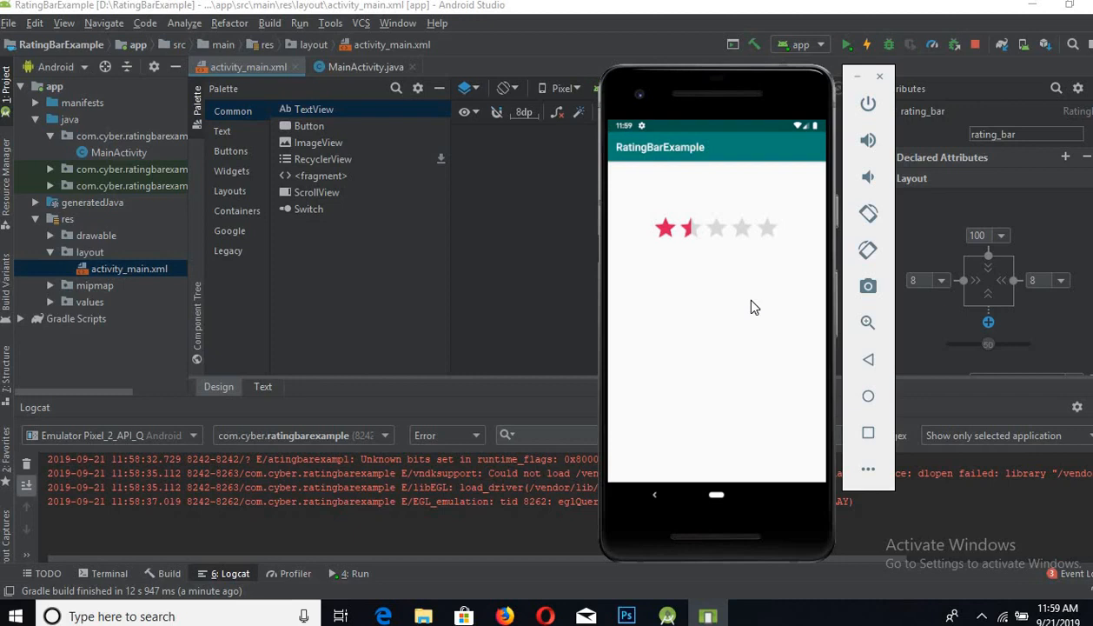
{"action": "left_click", "coordinate": [741, 228]}
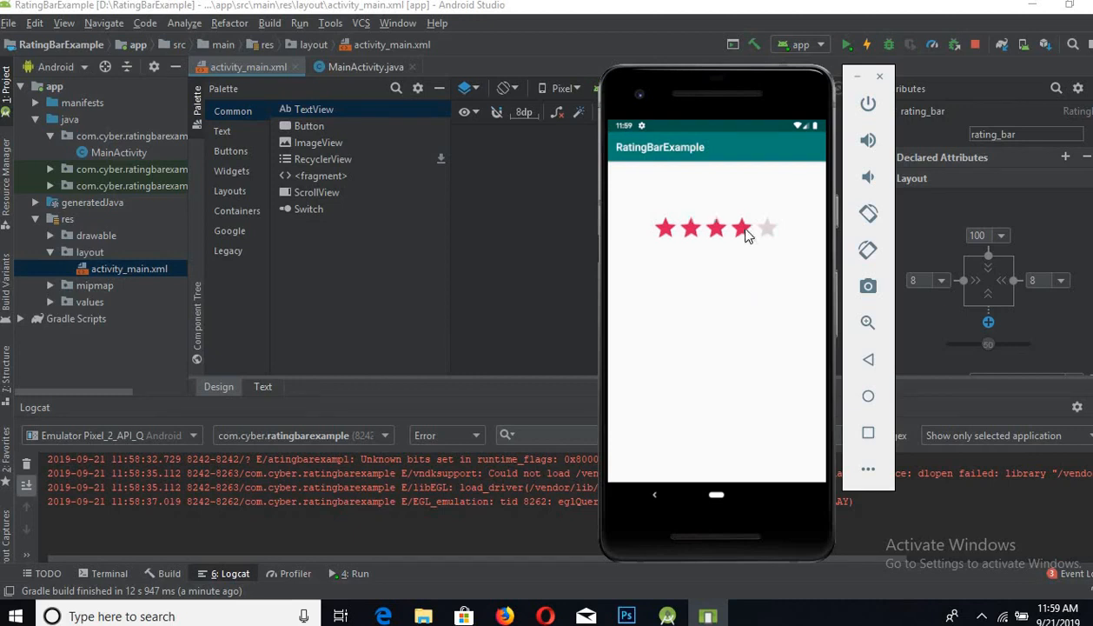
{"action": "left_click", "coordinate": [741, 227]}
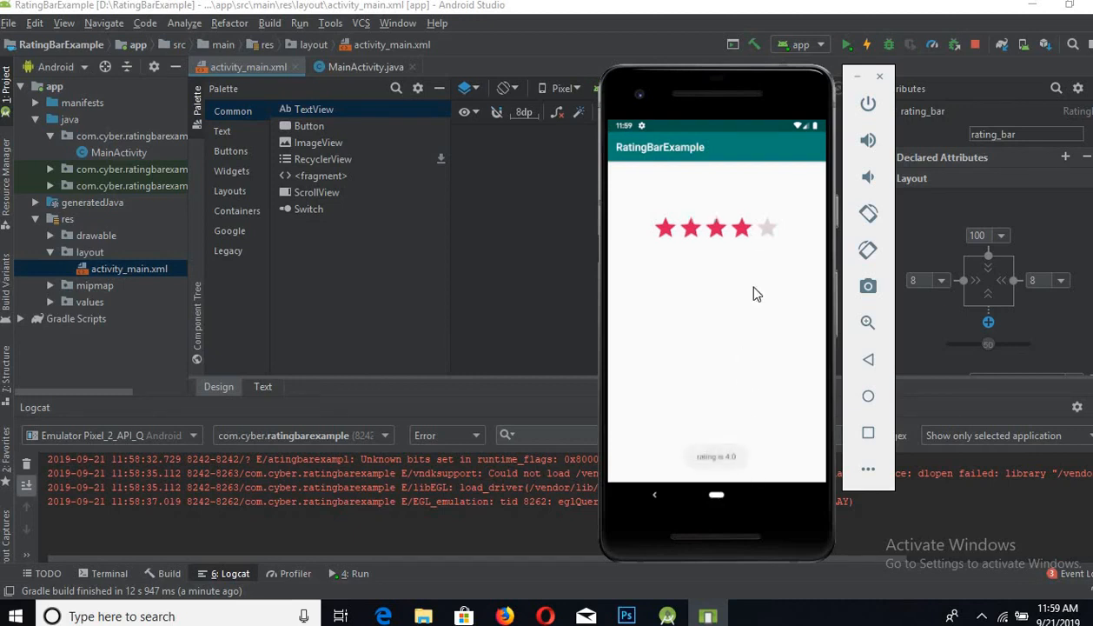
{"action": "left_click", "coordinate": [768, 228]}
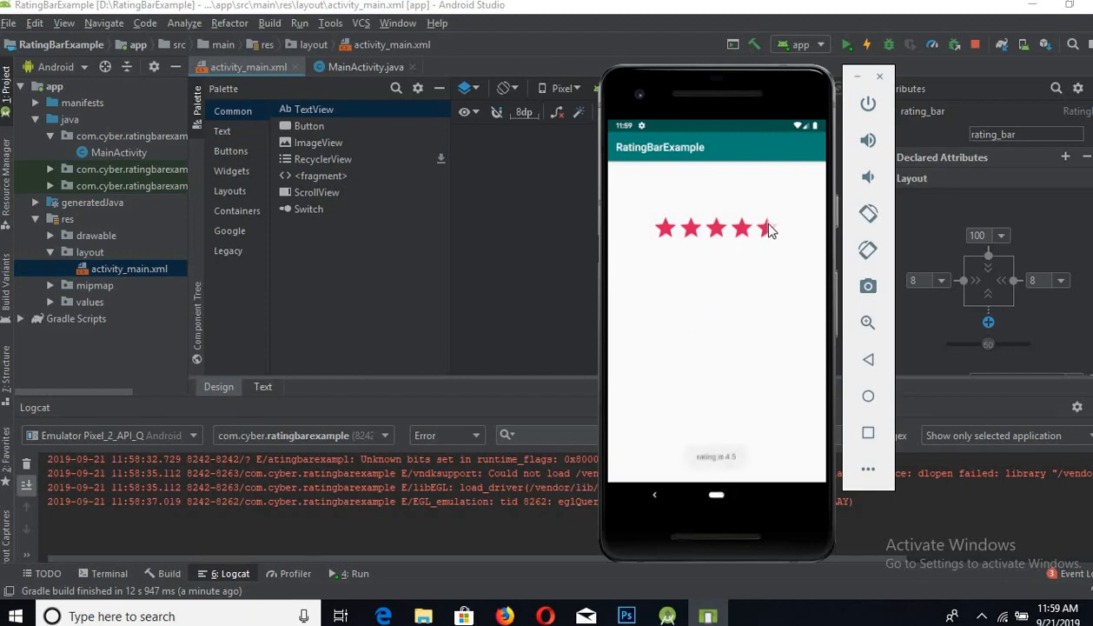
{"action": "left_click", "coordinate": [768, 228]}
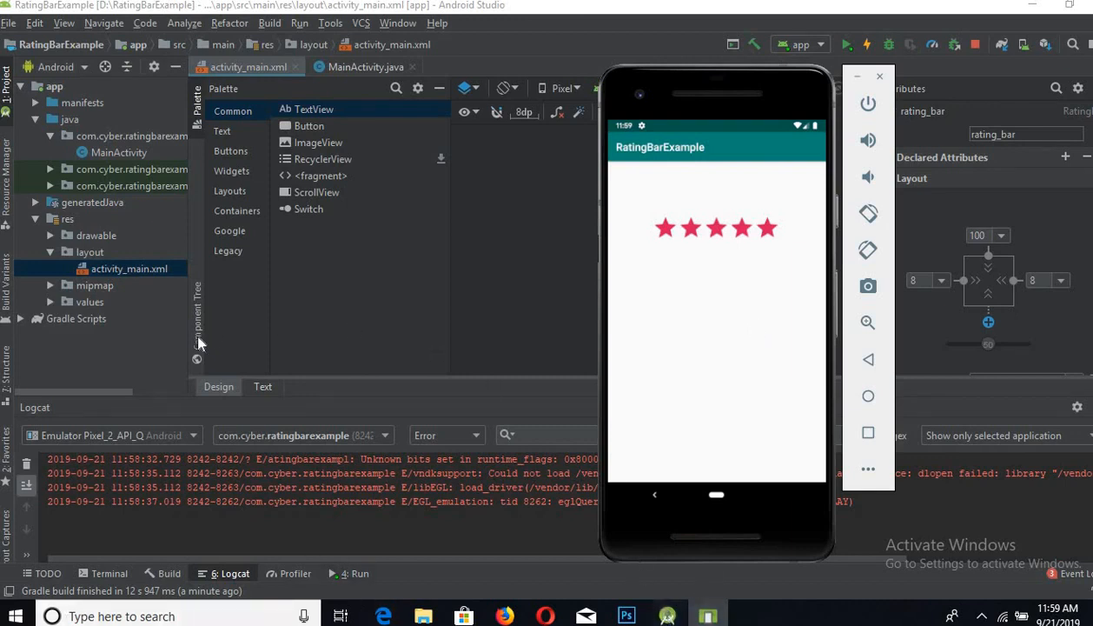
Step: Constrain the new button's top to the rating bar with a 32 top margin
{"action": "left_click", "coordinate": [131, 268]}
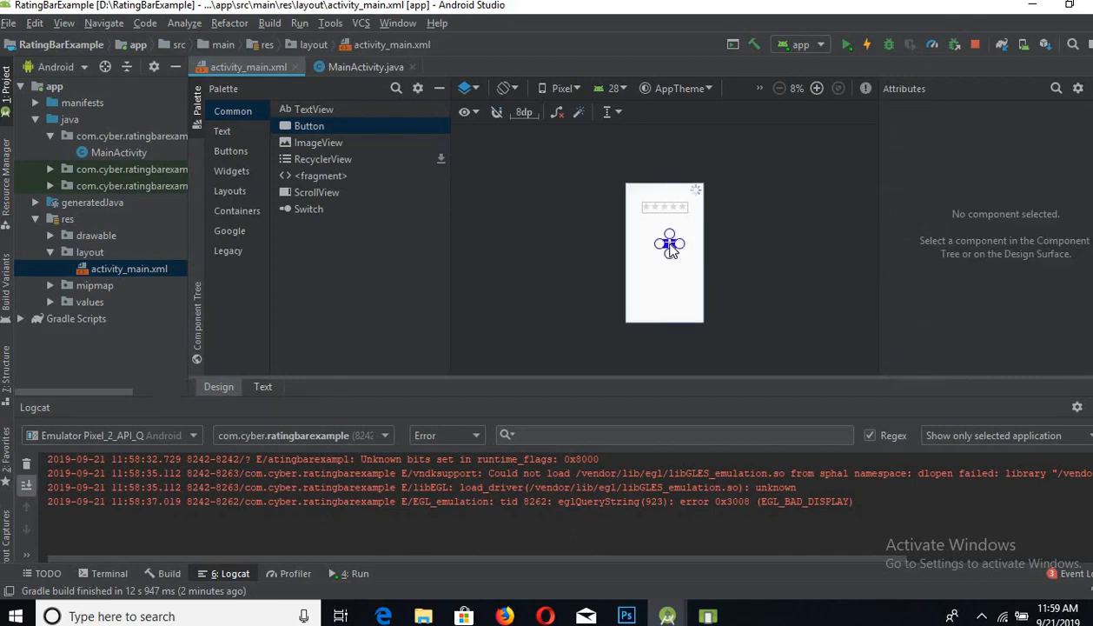
{"action": "left_click", "coordinate": [670, 243]}
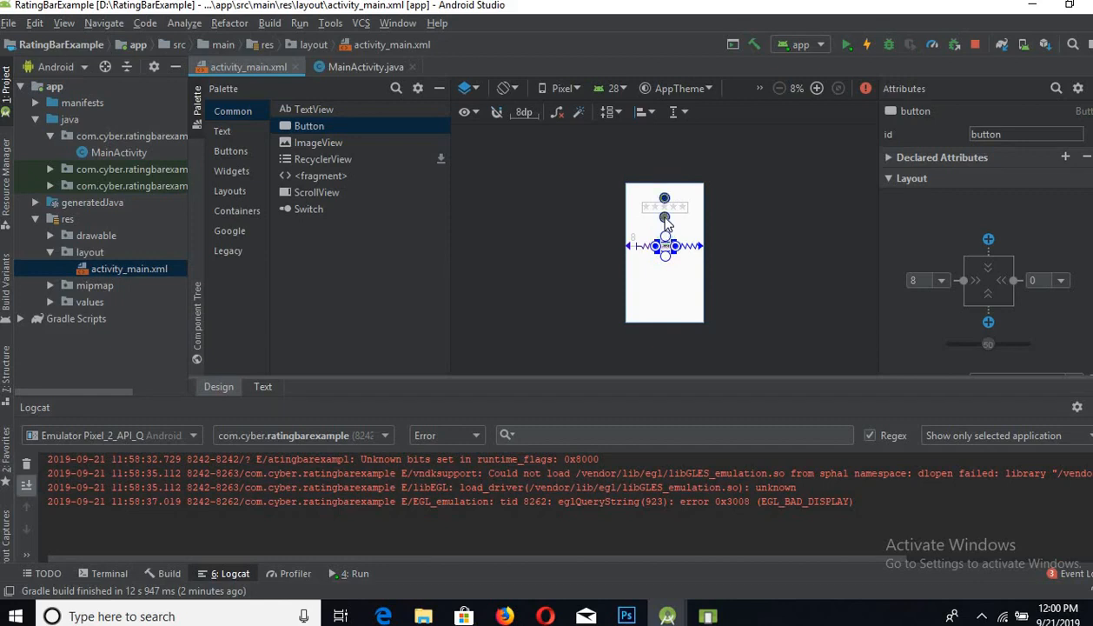
{"action": "left_click_drag", "start_coordinate": [665, 246], "coordinate": [665, 218]}
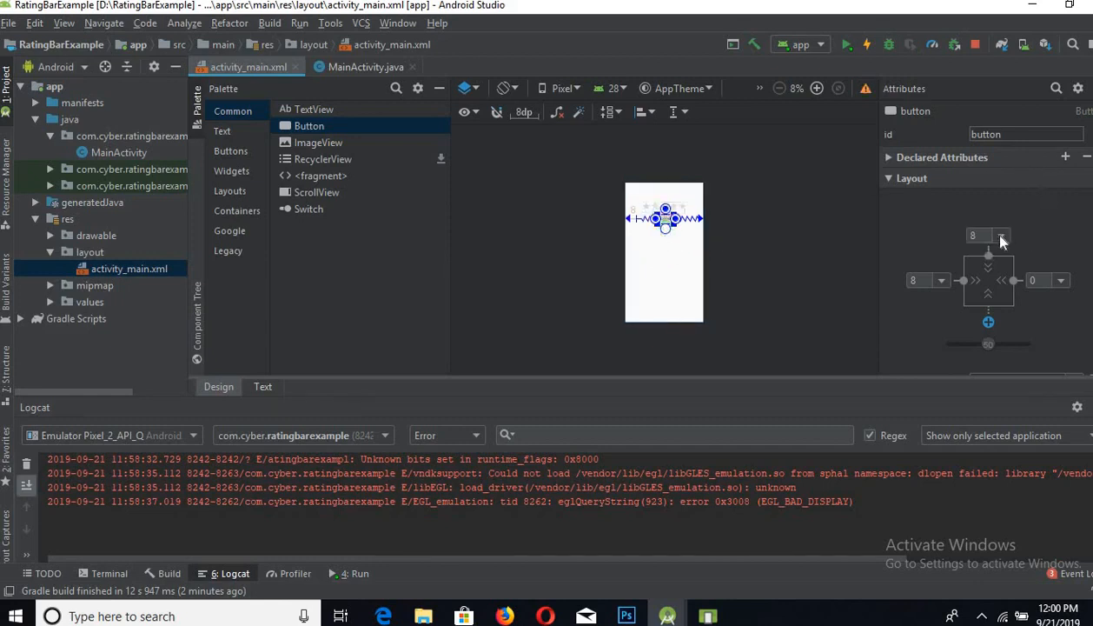
{"action": "left_click", "coordinate": [1002, 235]}
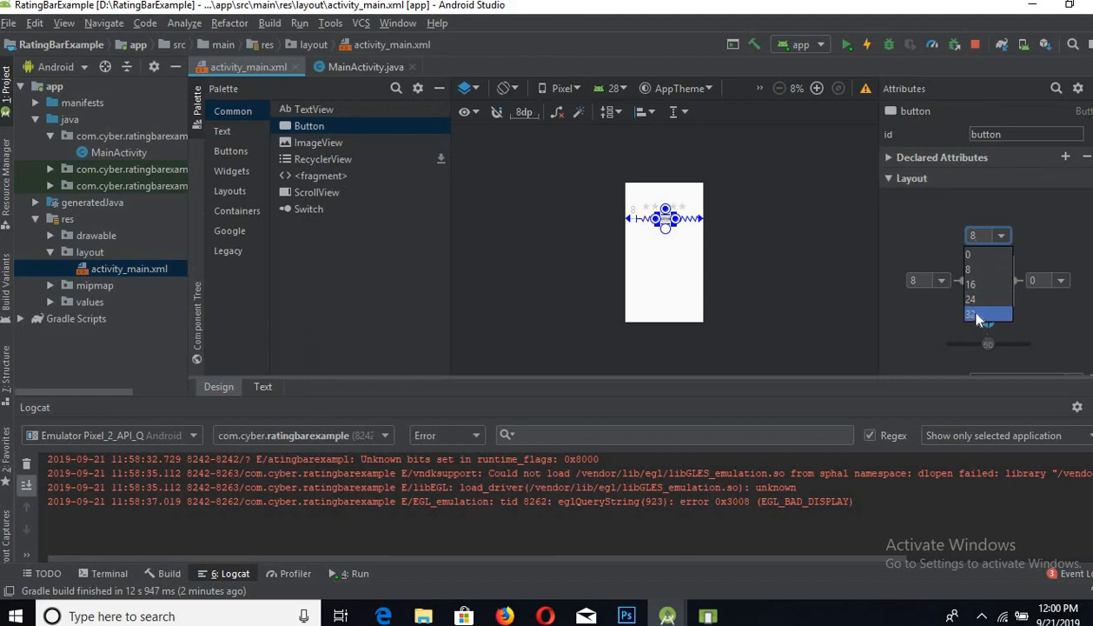
{"action": "left_click", "coordinate": [972, 313]}
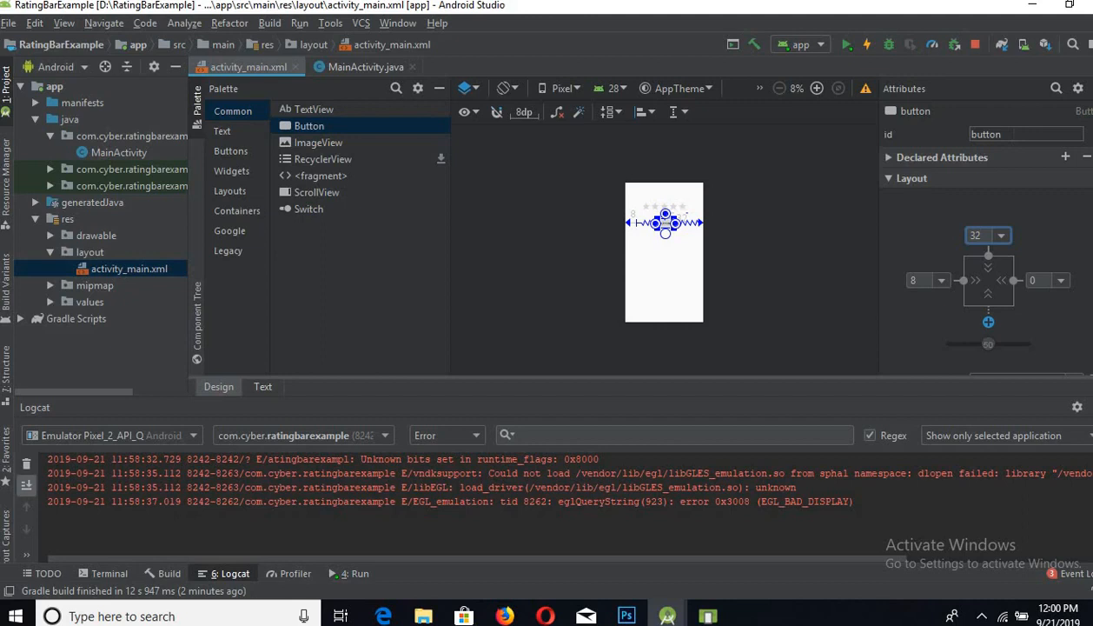
{"action": "left_click", "coordinate": [1025, 134]}
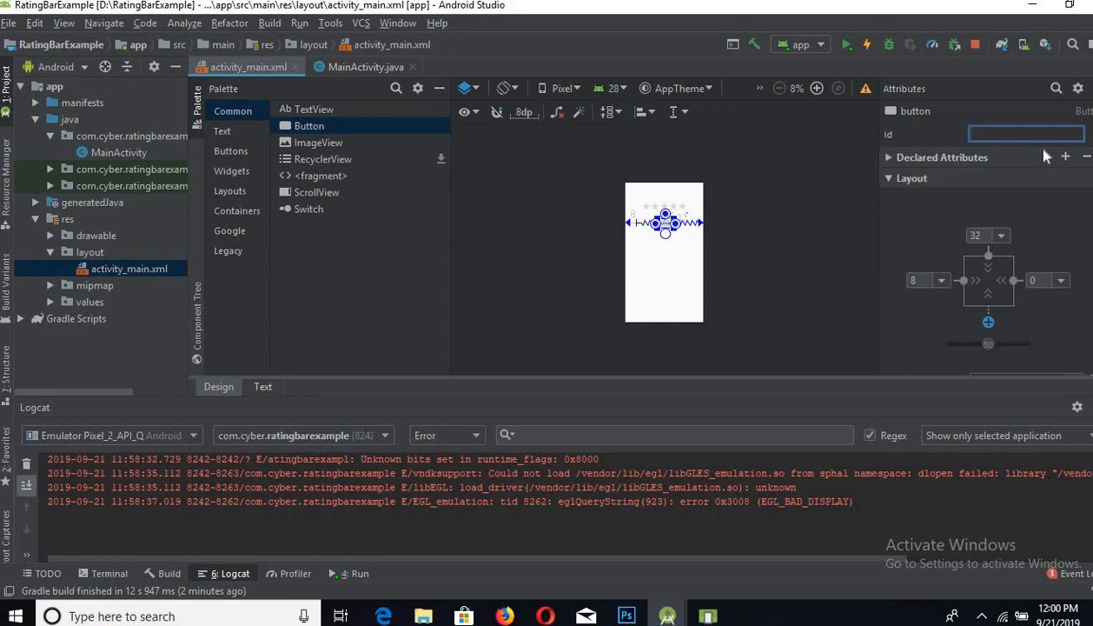
Step: Set the button's id to rating_btn and its text to Get Rating
{"action": "type", "text": "rating"}
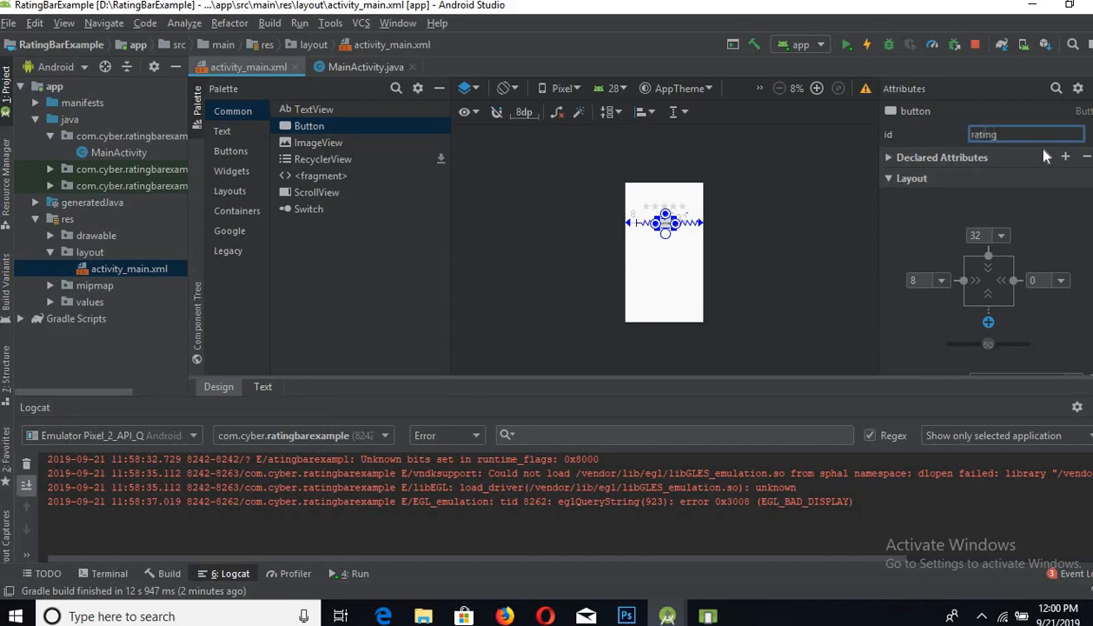
{"action": "type", "text": "_bt"}
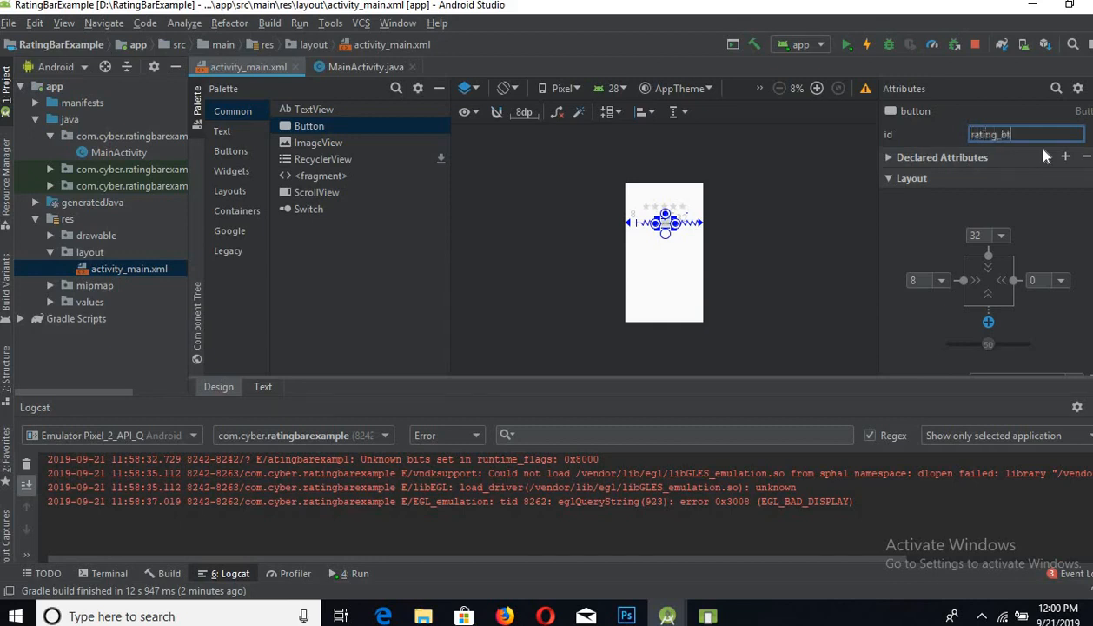
{"action": "type", "text": "n"}
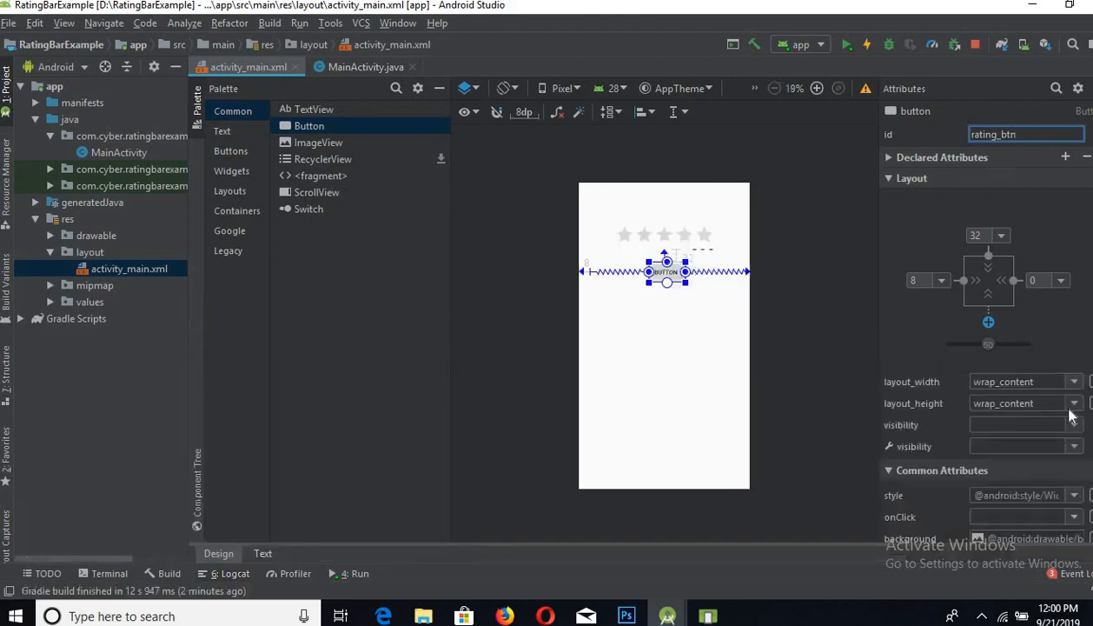
{"action": "scroll", "scroll_direction": "down", "scroll_amount": 3}
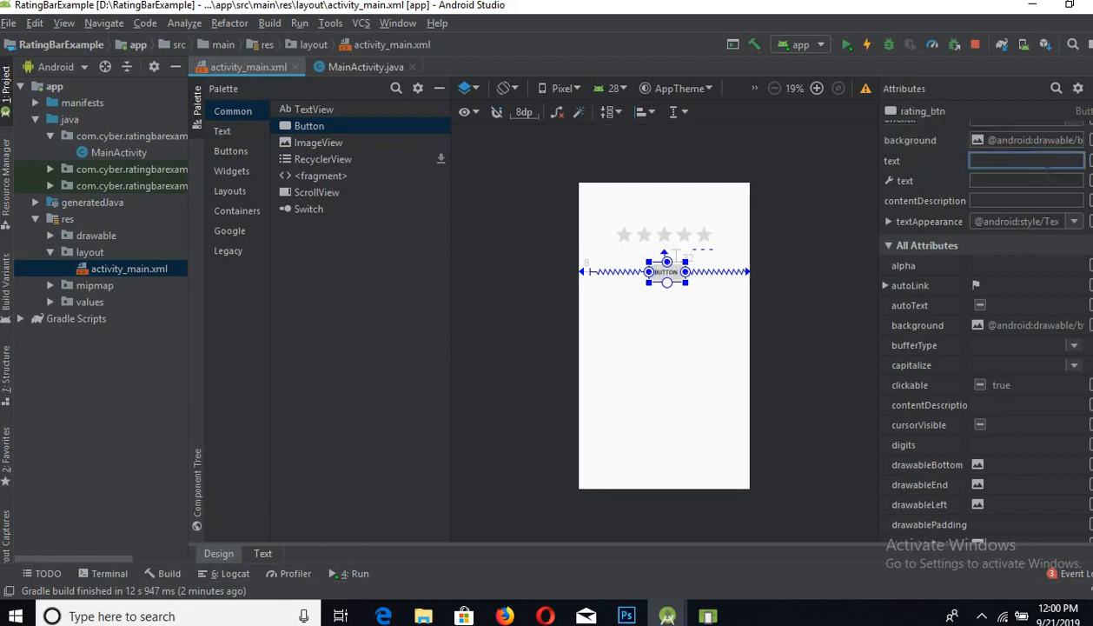
{"action": "type", "text": "Get Rat"}
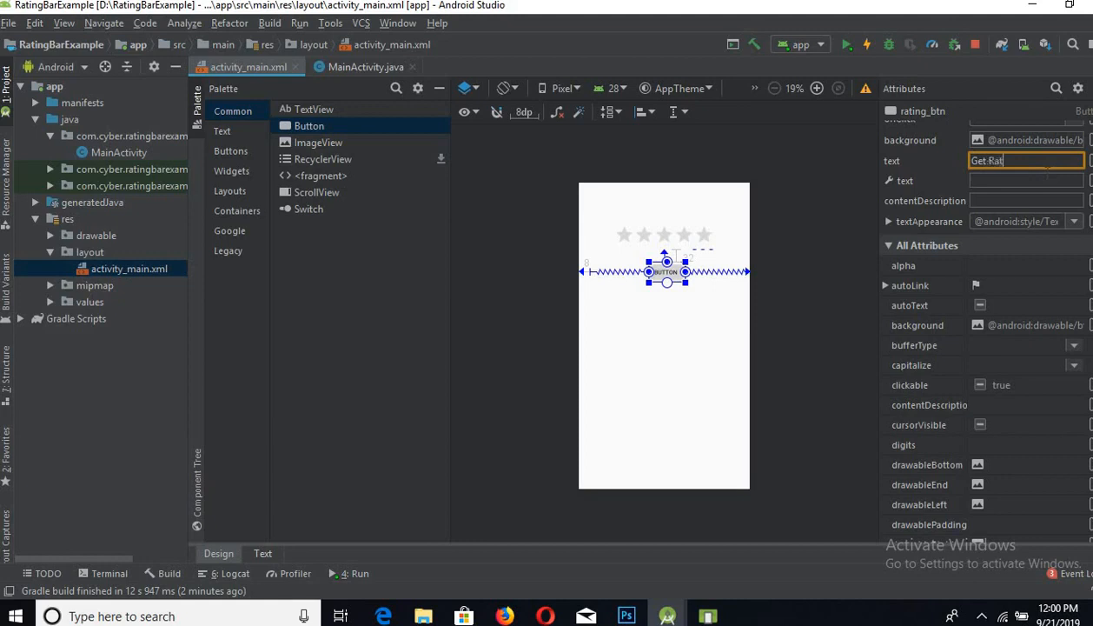
{"action": "type", "text": "ing"}
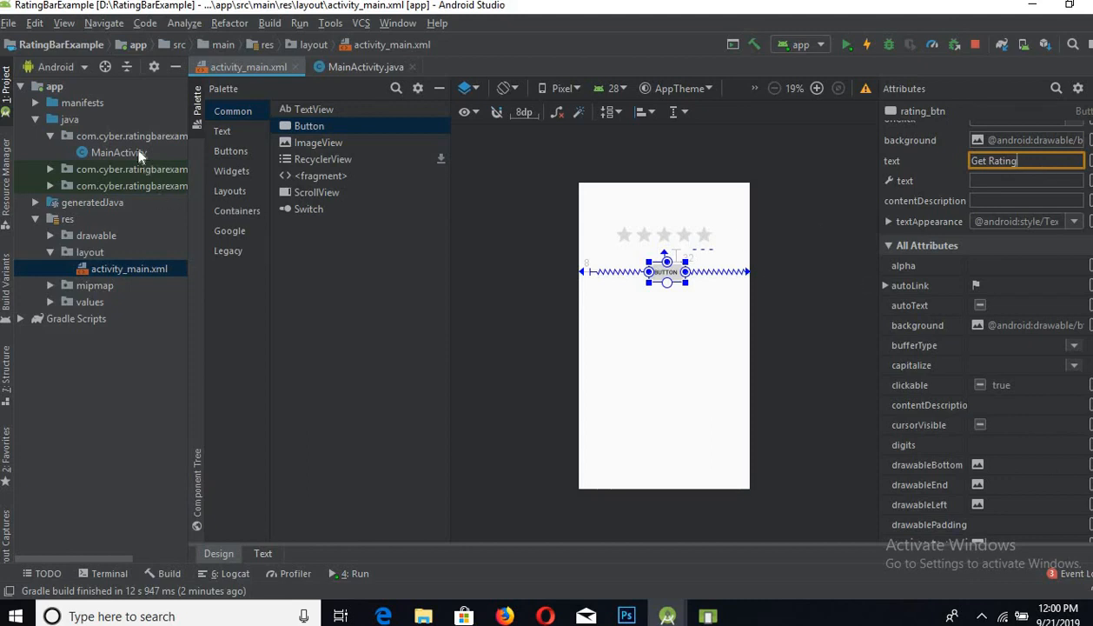
{"action": "left_click", "coordinate": [117, 152]}
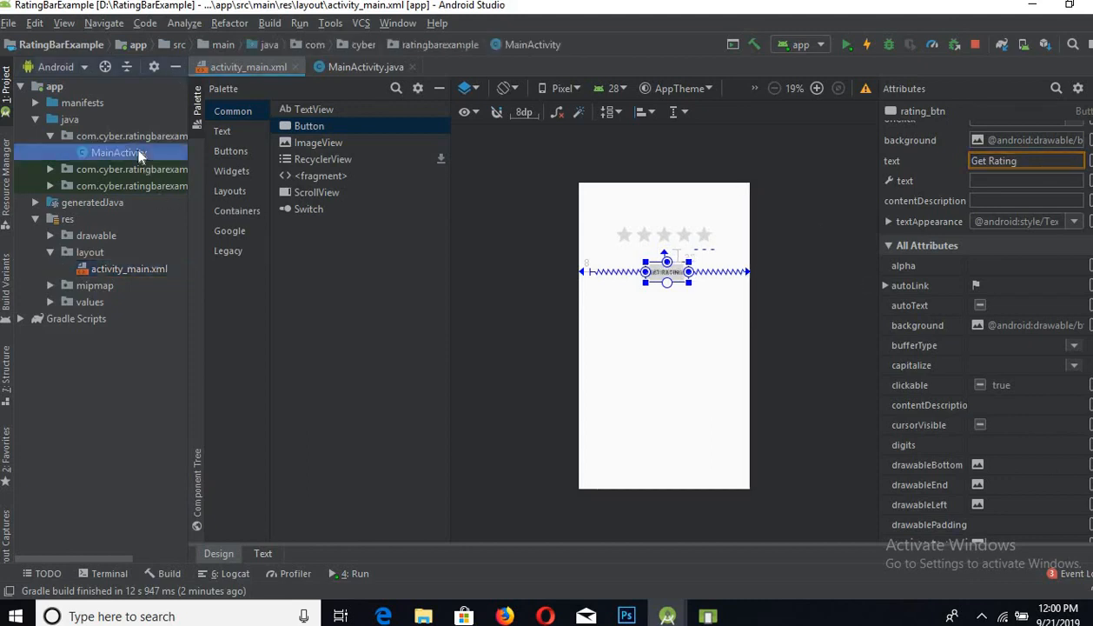
Step: In MainActivity, declare a 'Button btn;' field under the RatingBar field
{"action": "left_click", "coordinate": [365, 66]}
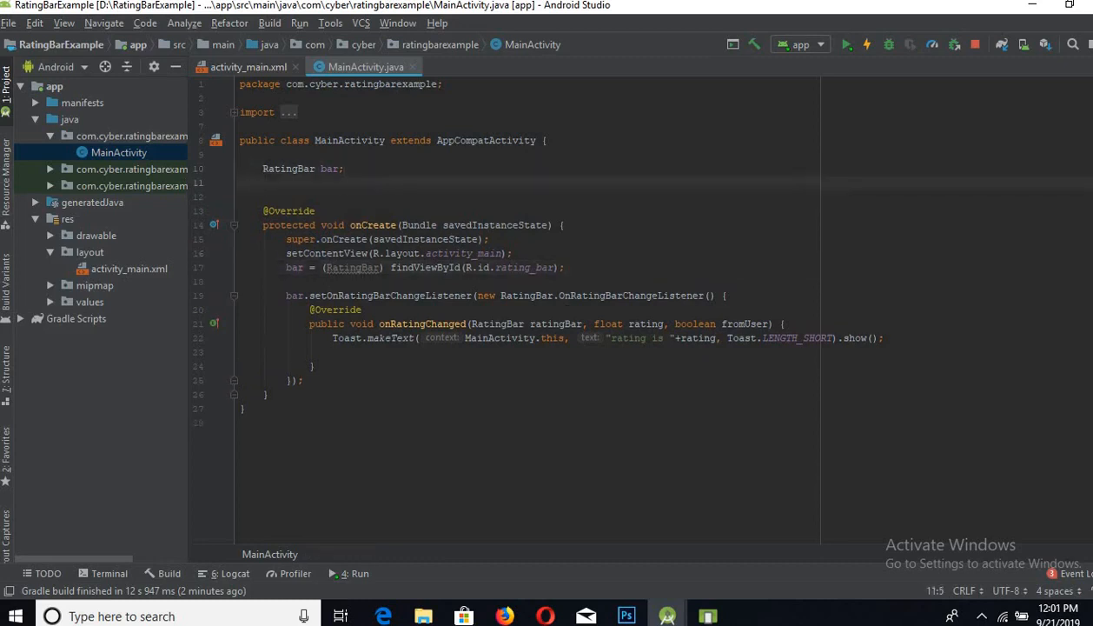
{"action": "type", "text": "Button"}
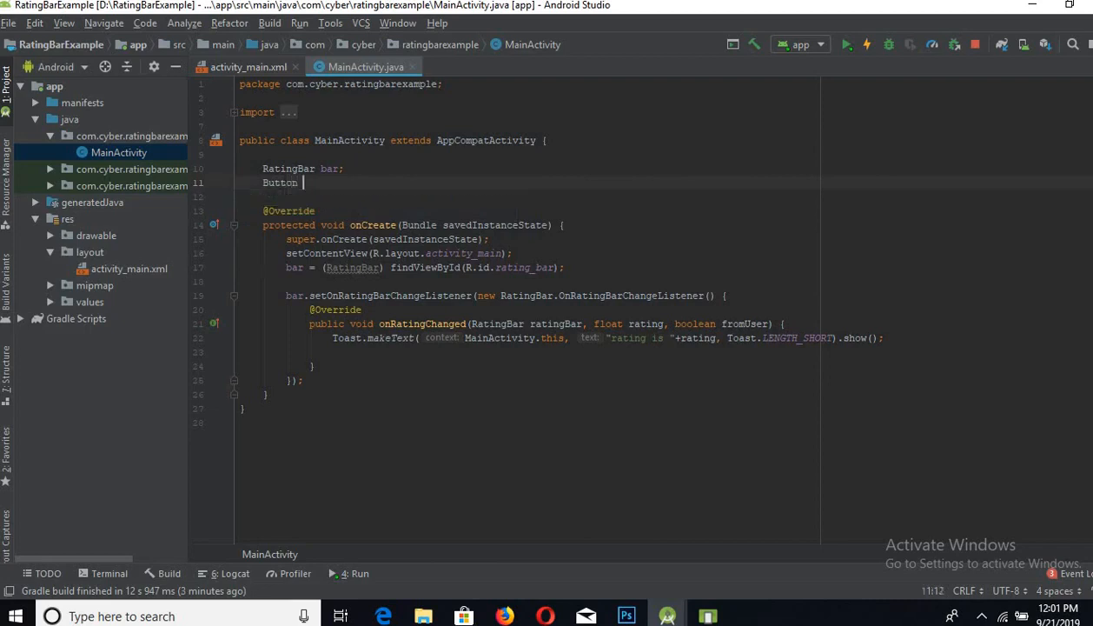
{"action": "type", "text": "b"}
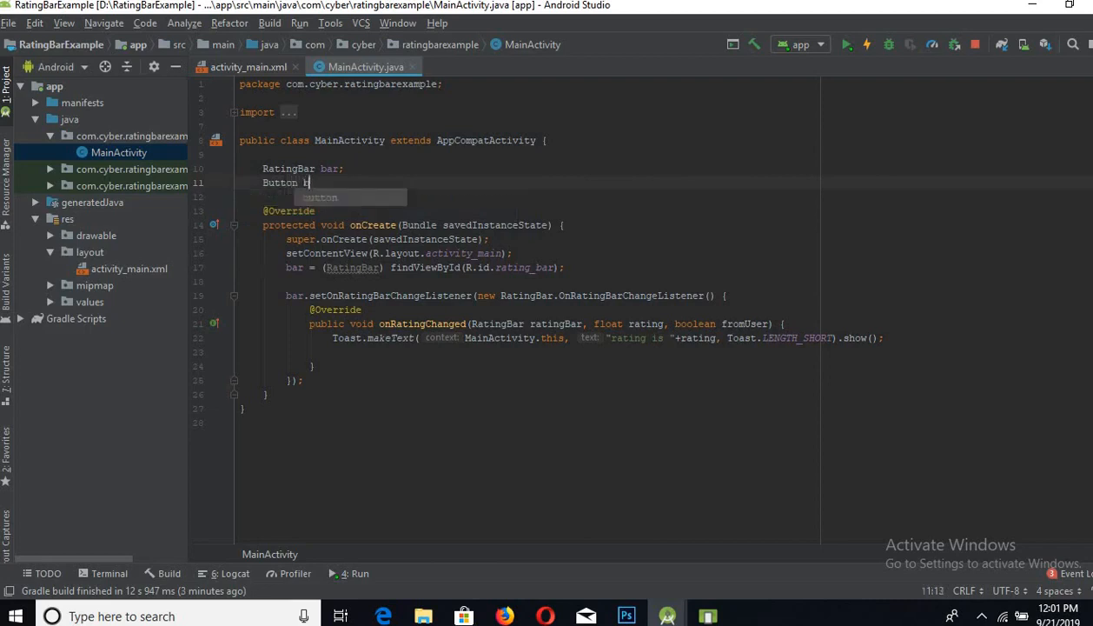
{"action": "type", "text": "tn;"}
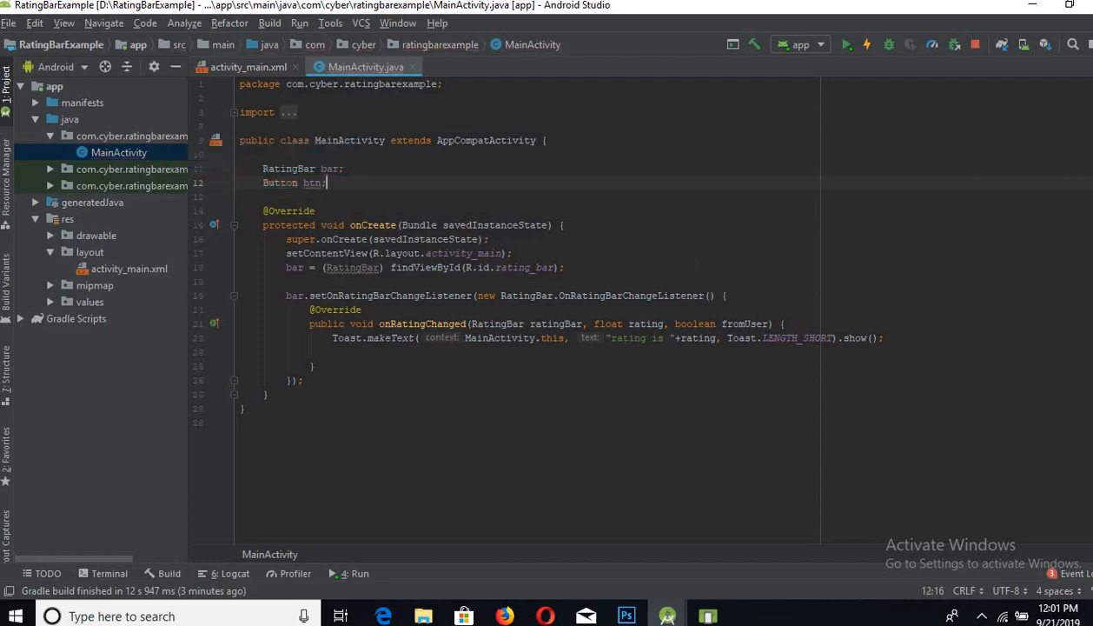
Step: In onCreate, assign btn = (Button)findViewById(R.id.rating_btn) after the rating bar lookup
{"action": "left_click", "coordinate": [563, 267]}
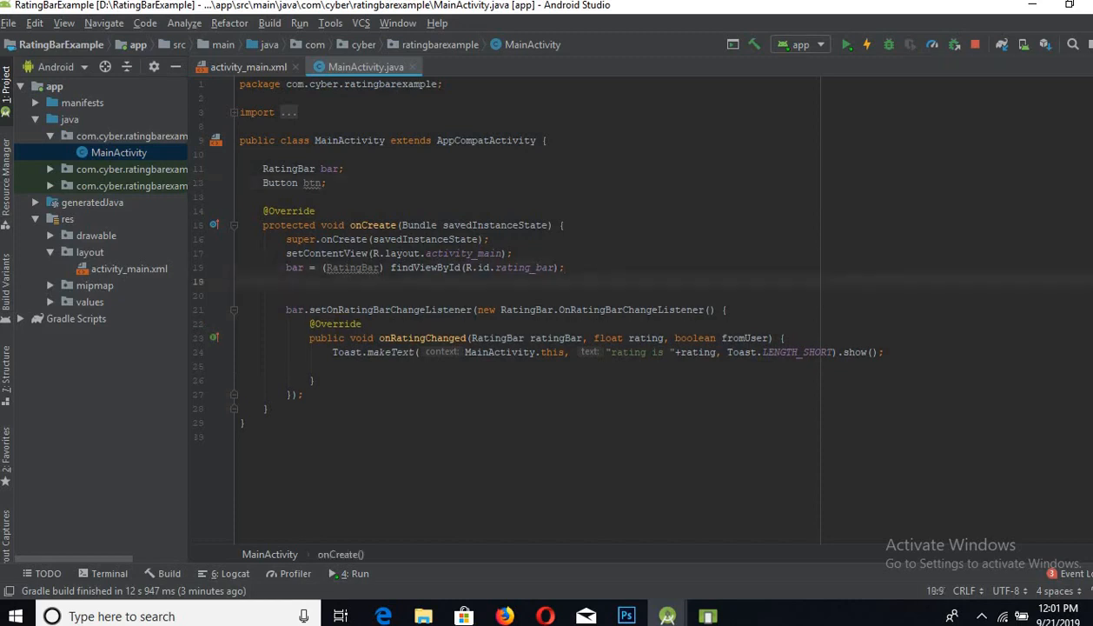
{"action": "type", "text": "Bu"}
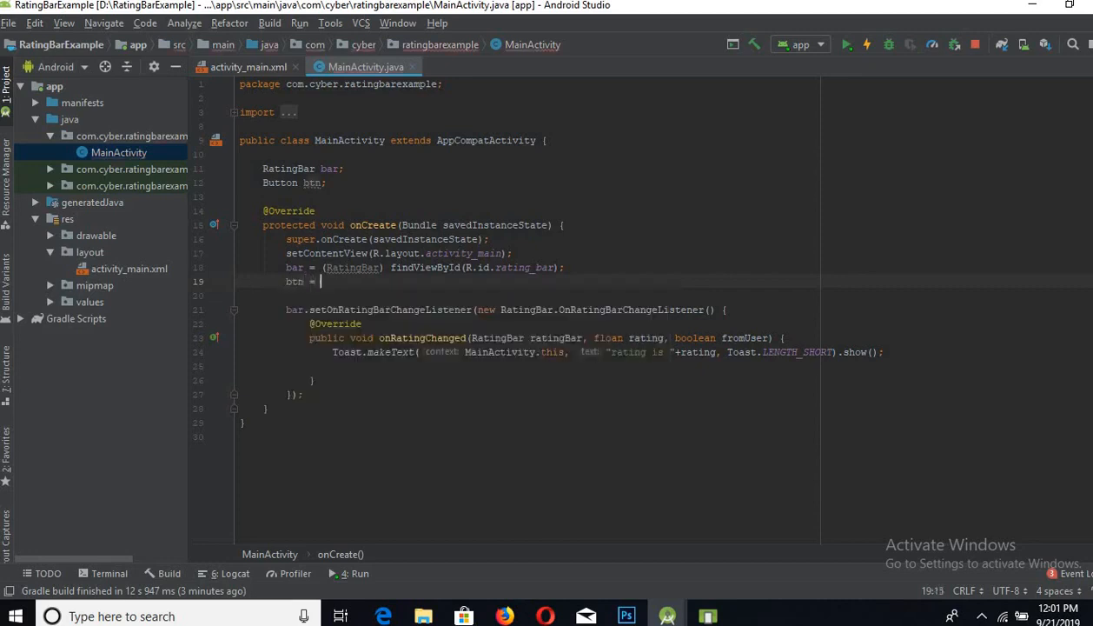
{"action": "type", "text": "(Button"}
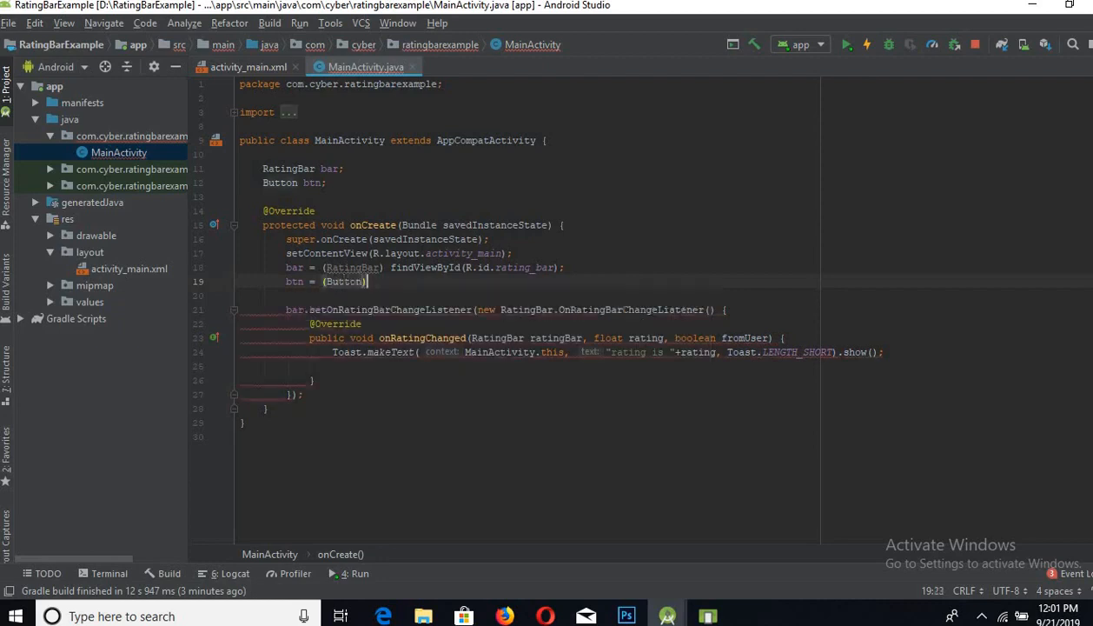
{"action": "type", "text": "findViewById(R.id."}
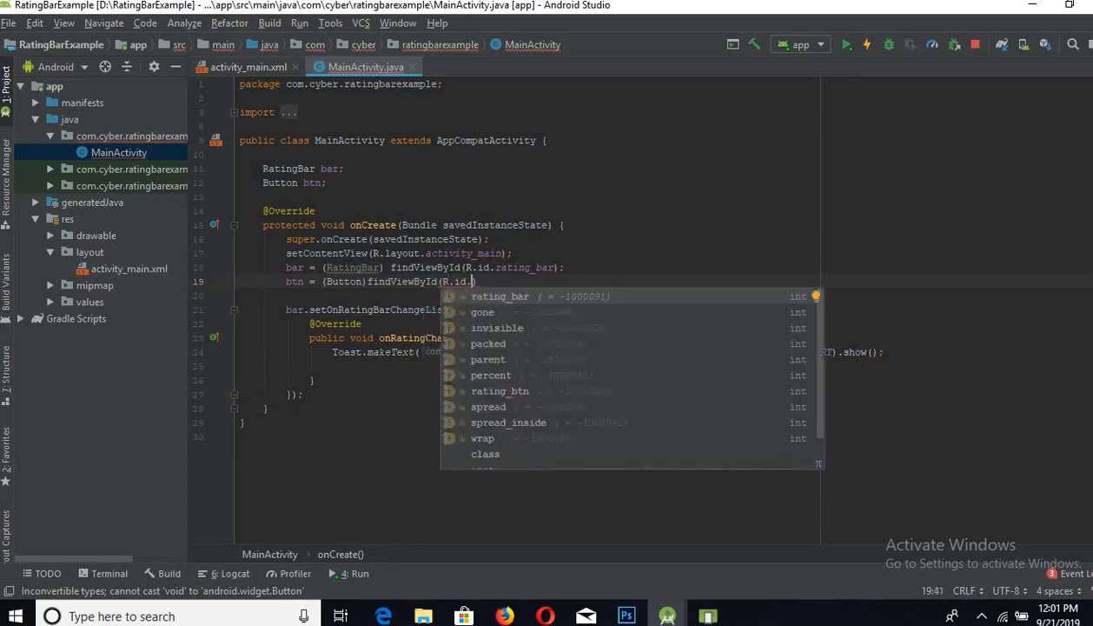
{"action": "type", "text": "rating_"}
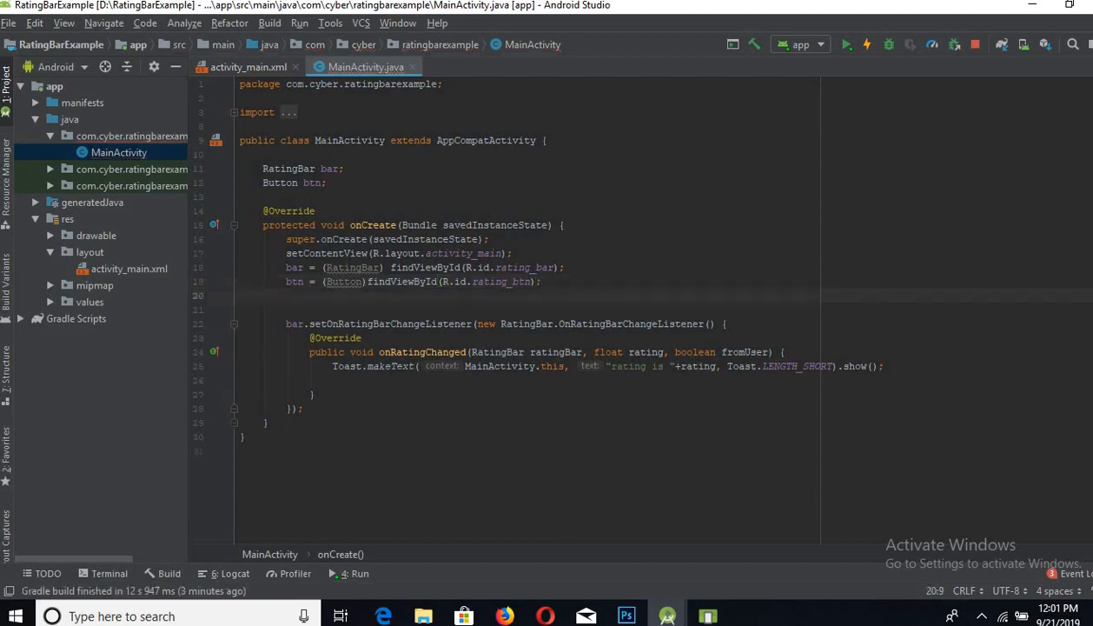
Step: Add btn.setOnClickListener showing a Toast of "rating is " + bar.getRating(), LENGTH_SHORT
{"action": "type", "text": "btn"}
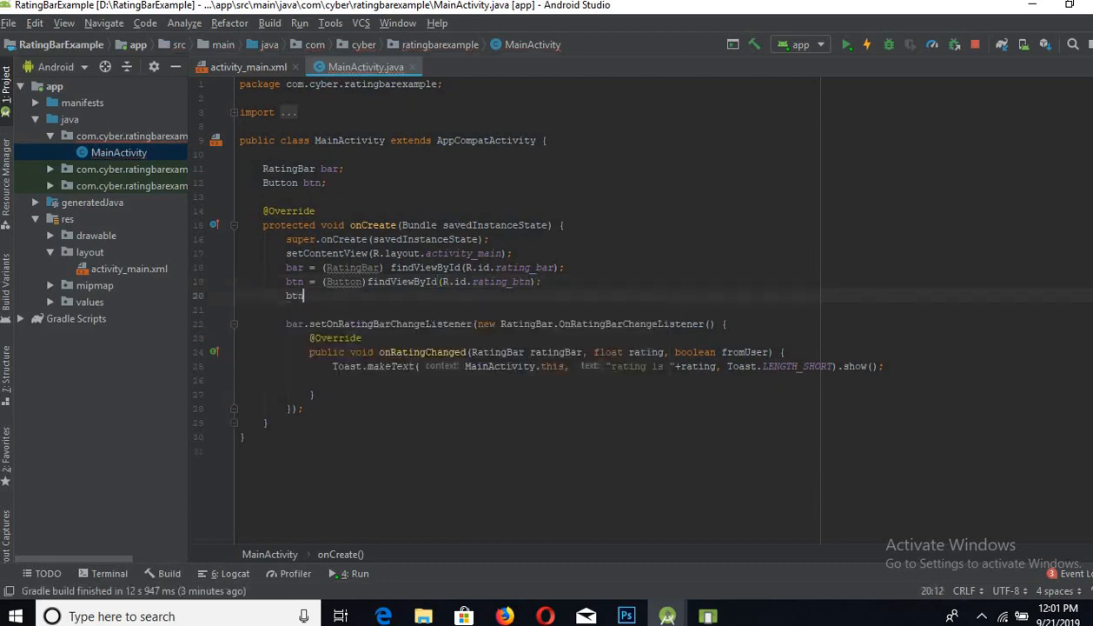
{"action": "type", "text": ".setOnClickListener(new View.OnClickListener() {"}
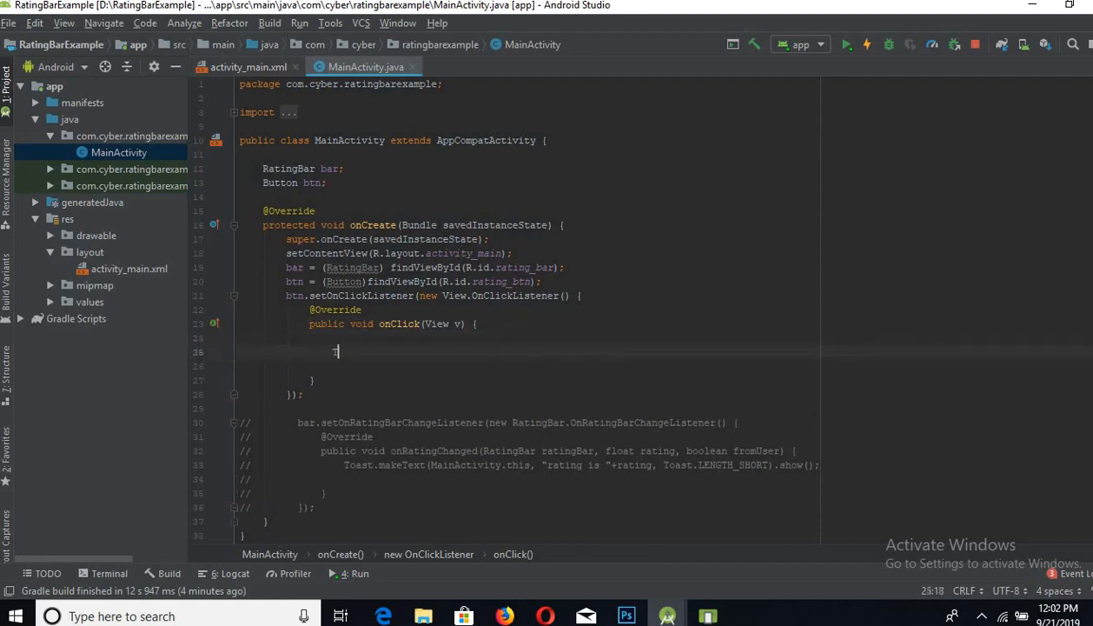
{"action": "type", "text": "Toast.LENGTH_SHORT).show();"}
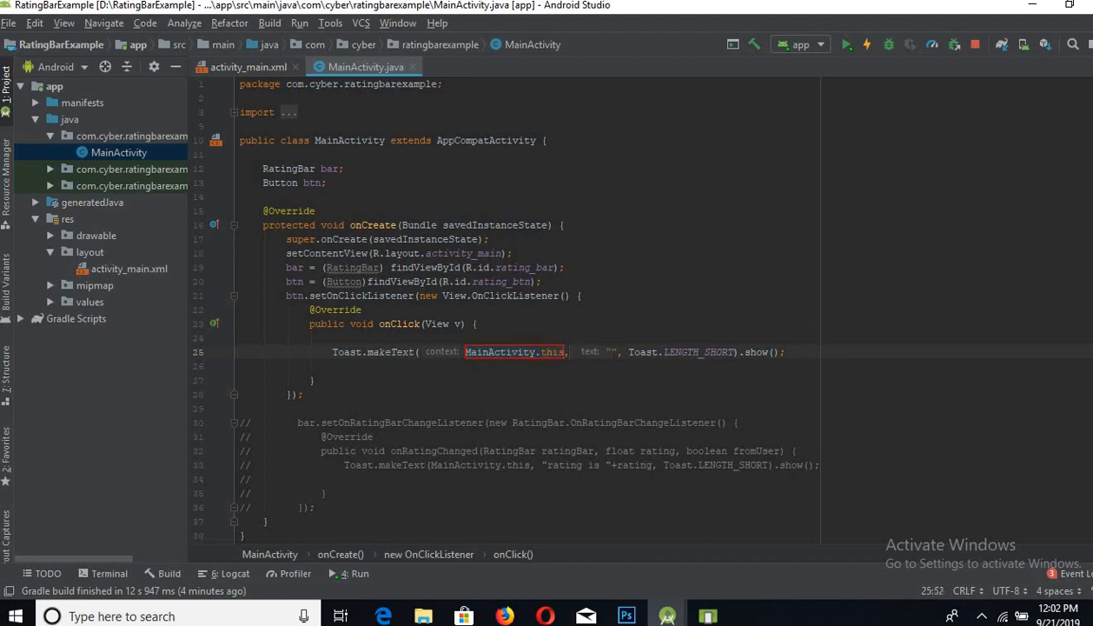
{"action": "type", "text": "rating i"}
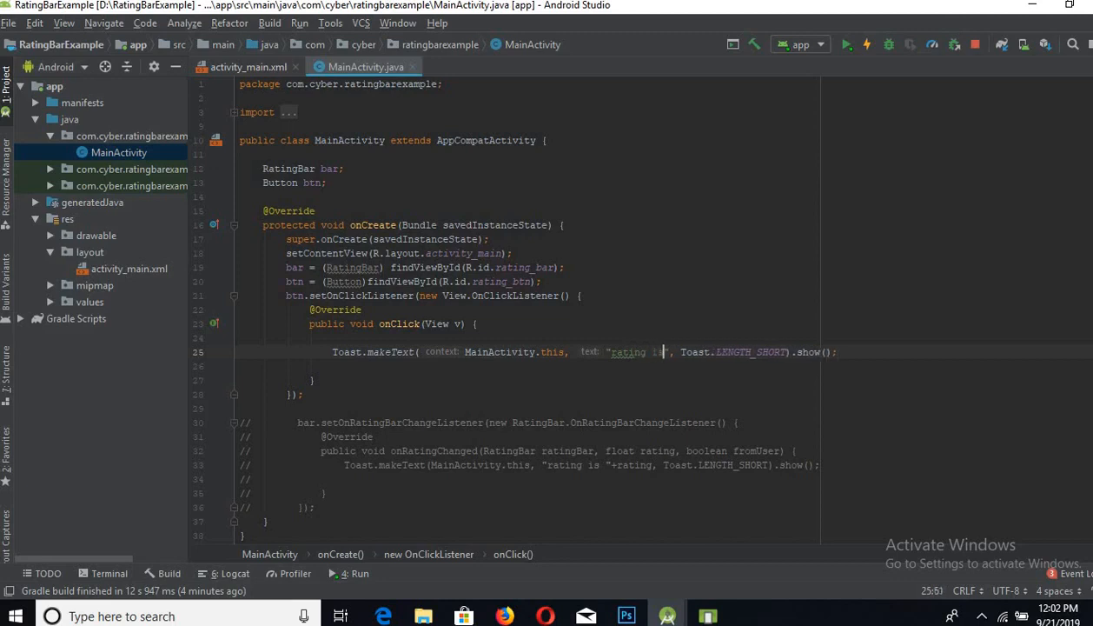
{"action": "type", "text": "s"}
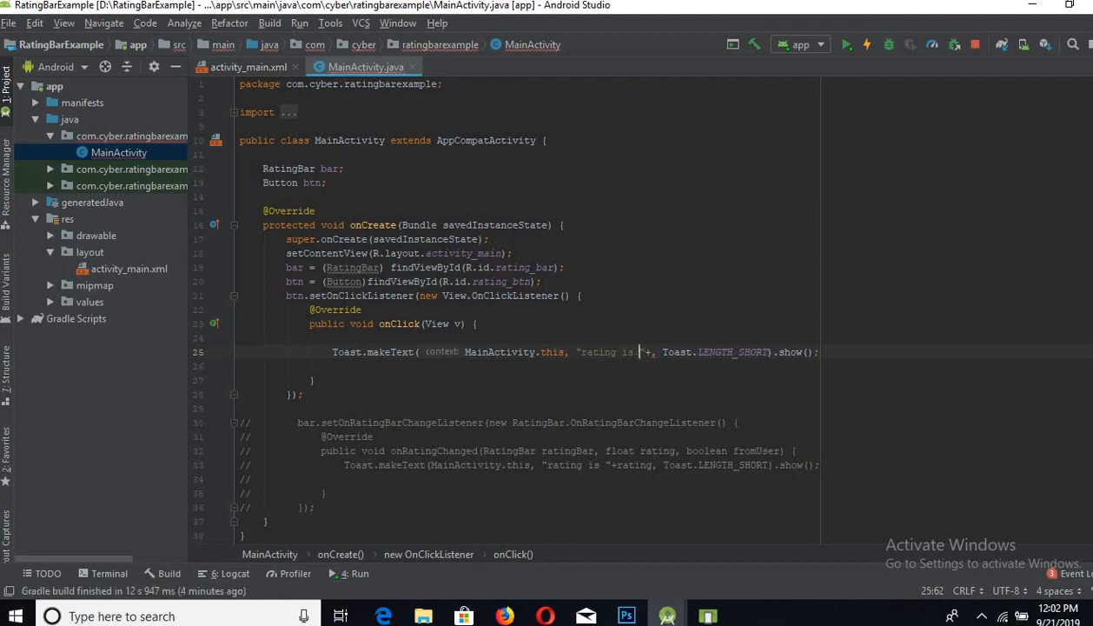
{"action": "type", "text": "bar"}
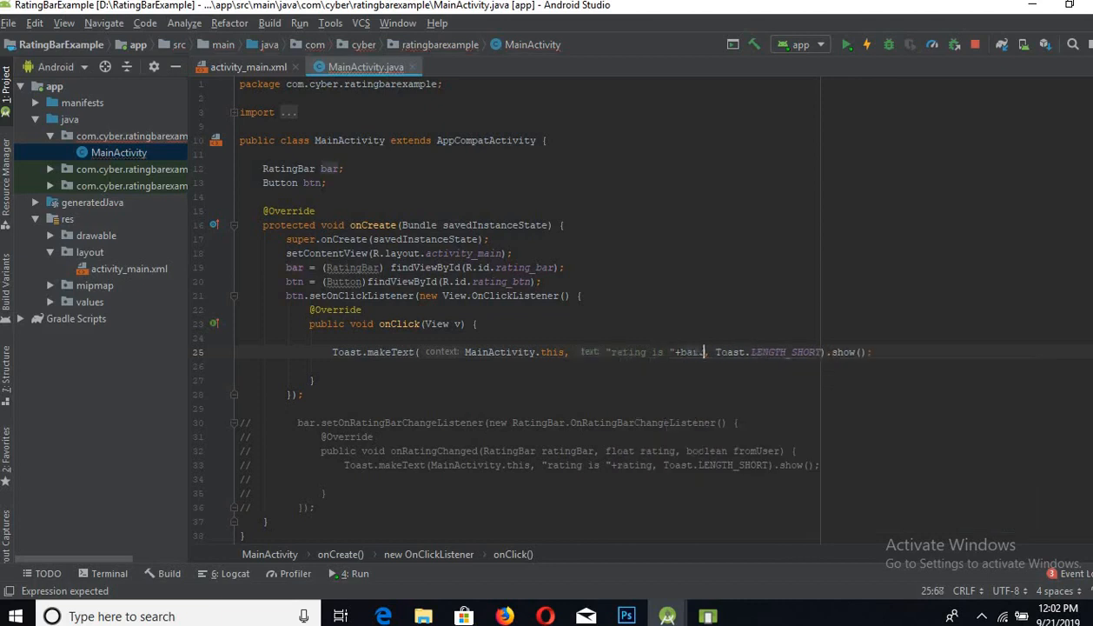
{"action": "type", "text": ".getRating("}
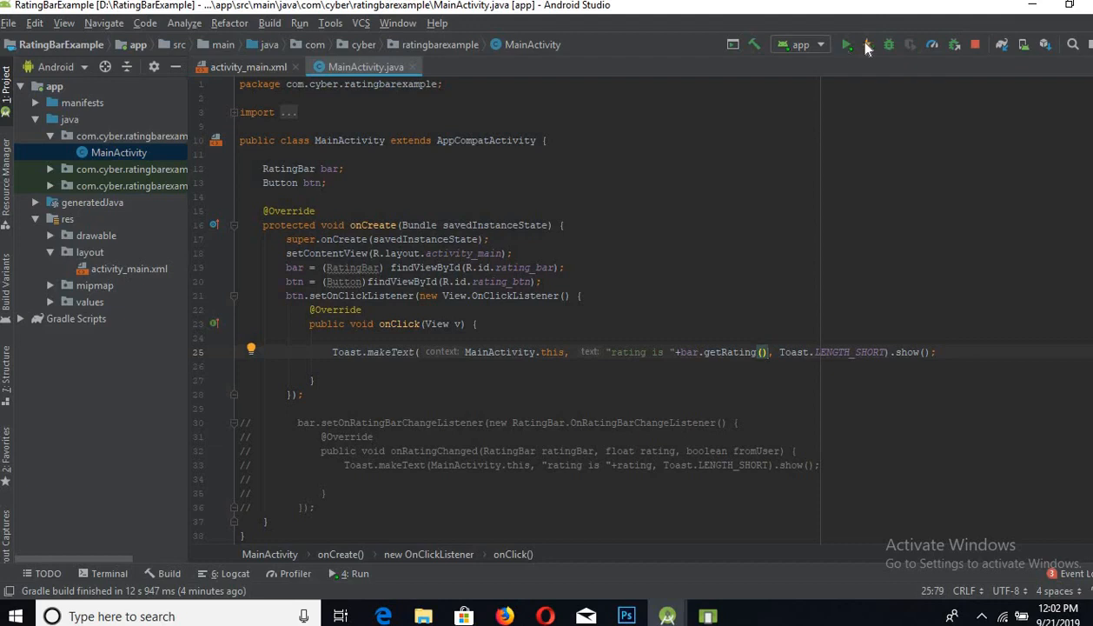
Step: Run the app and deploy it to the connected Pixel 2 API Q emulator
{"action": "left_click", "coordinate": [847, 45]}
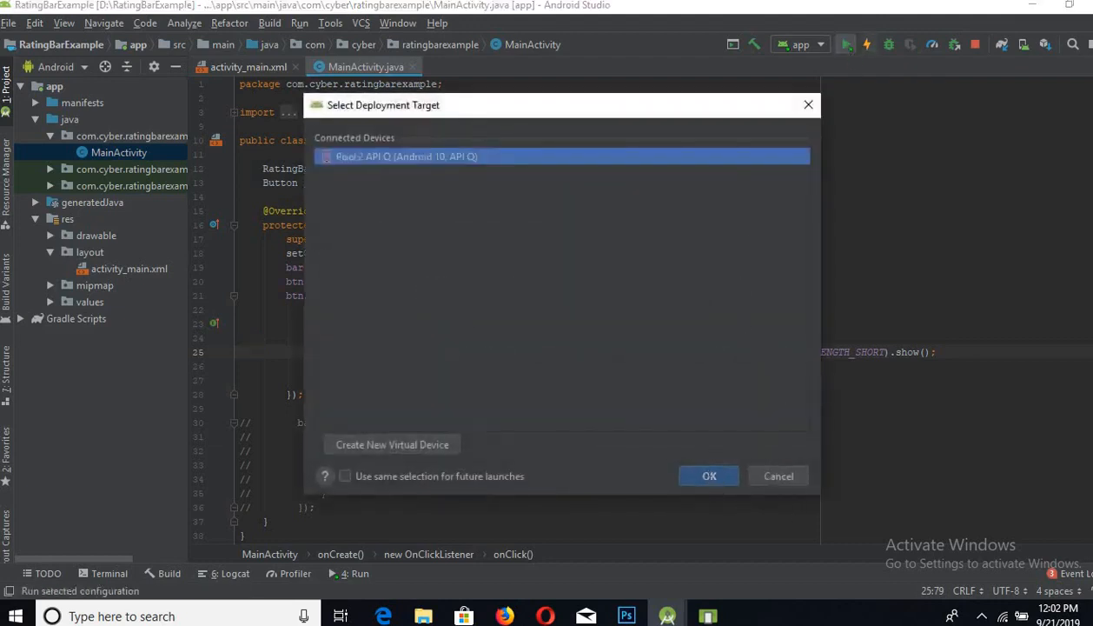
{"action": "left_click", "coordinate": [709, 475]}
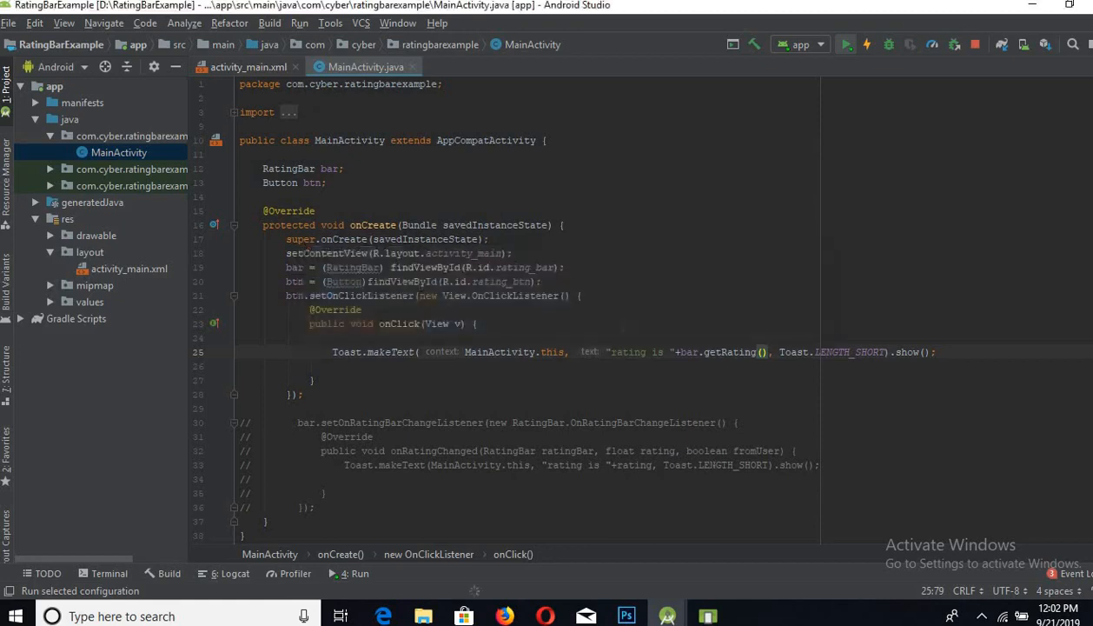
{"action": "left_click", "coordinate": [846, 43]}
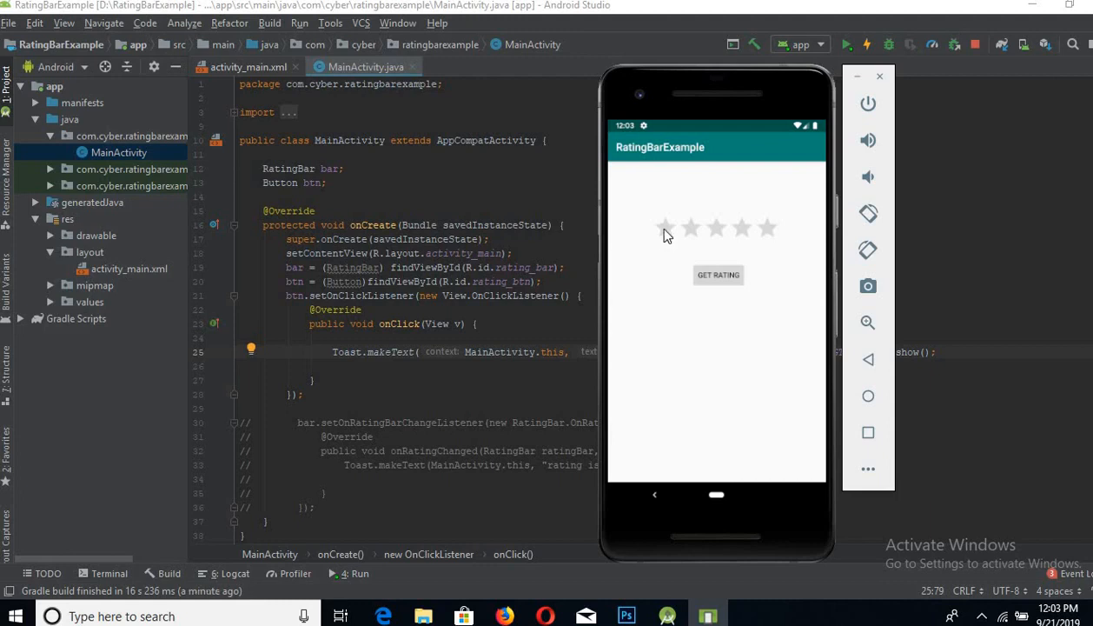
Step: Tap half, two-and-a-half and higher star ratings, checking the GET RATING toast
{"action": "left_click", "coordinate": [663, 228]}
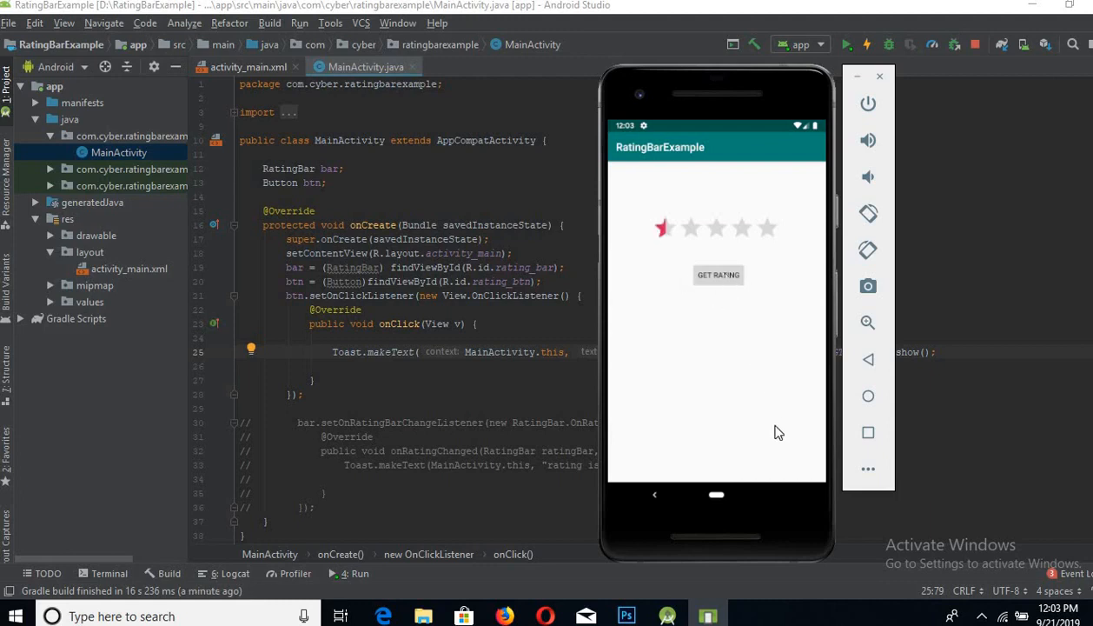
{"action": "left_click", "coordinate": [718, 274]}
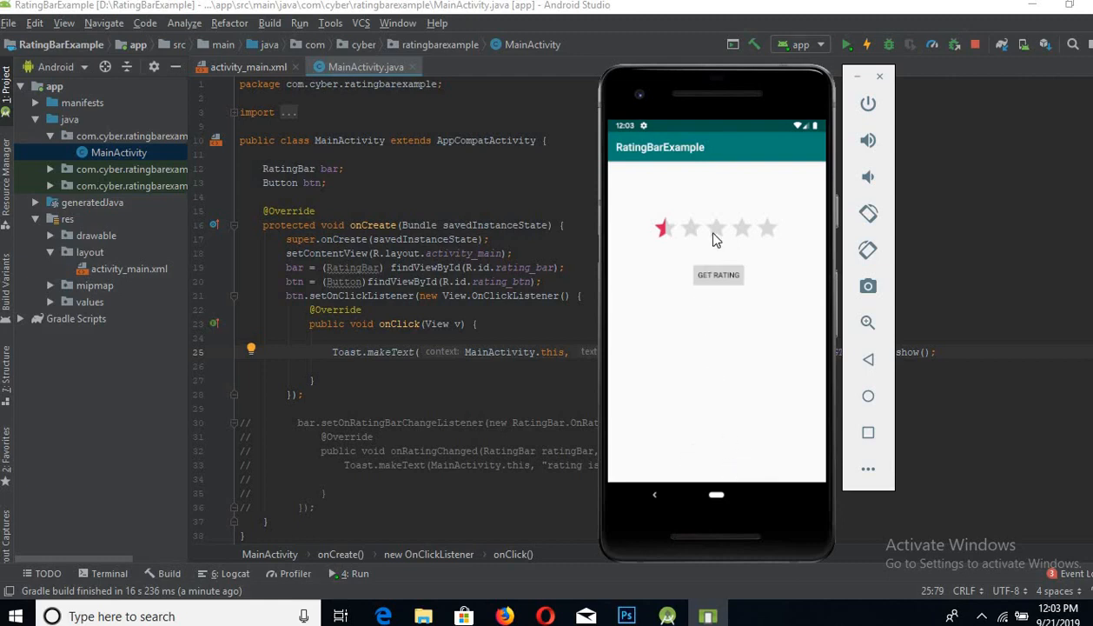
{"action": "left_click", "coordinate": [717, 227]}
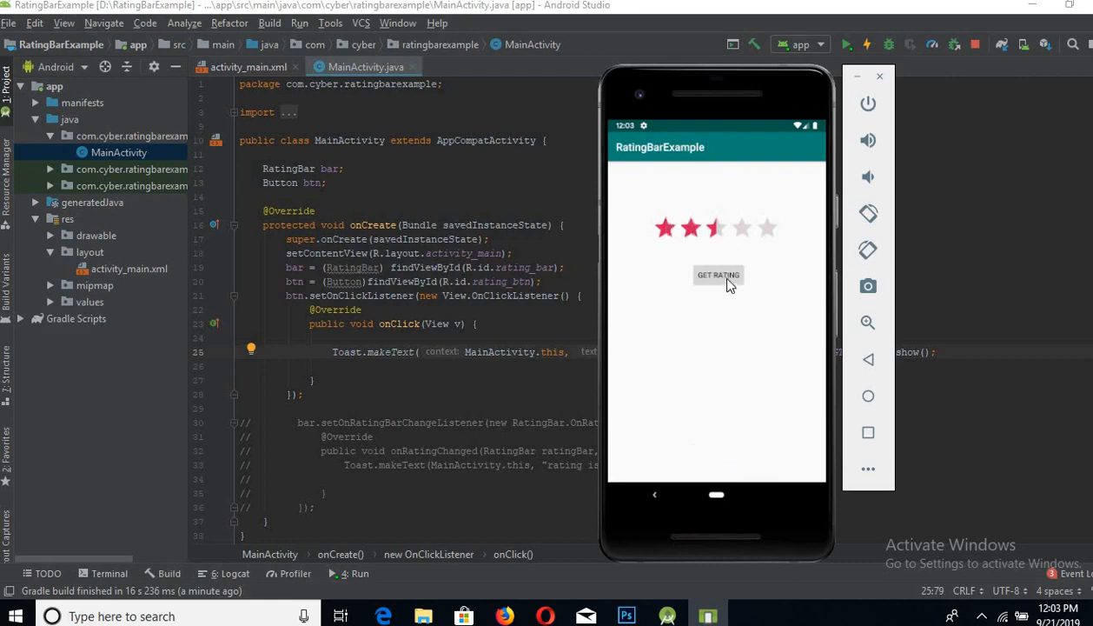
{"action": "mouse_move", "coordinate": [763, 506]}
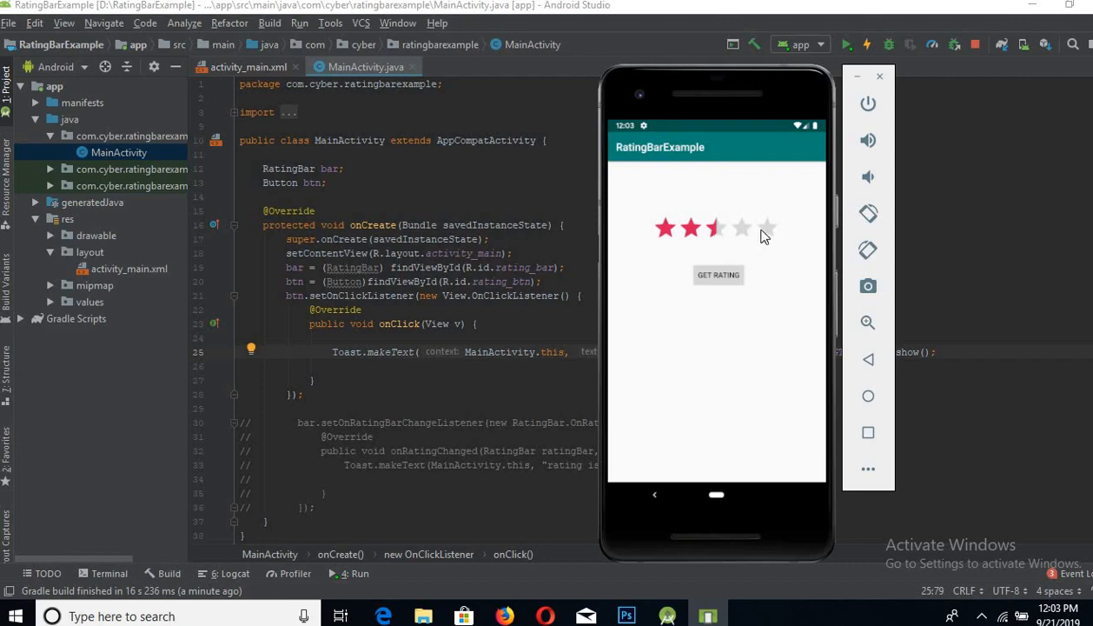
{"action": "left_click", "coordinate": [767, 227]}
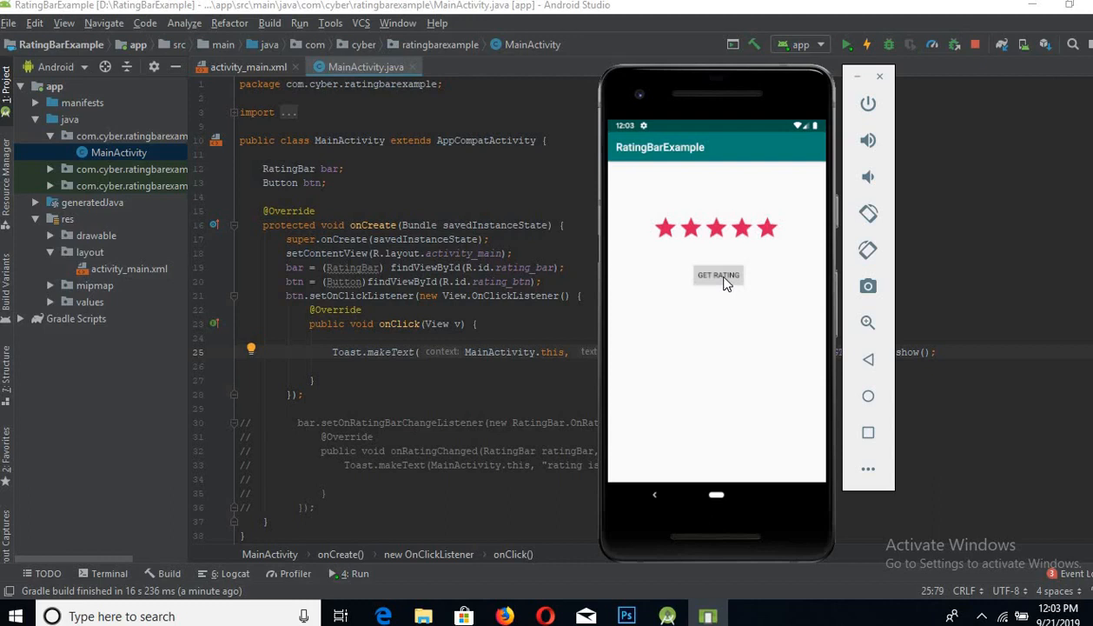
{"action": "left_click", "coordinate": [768, 227]}
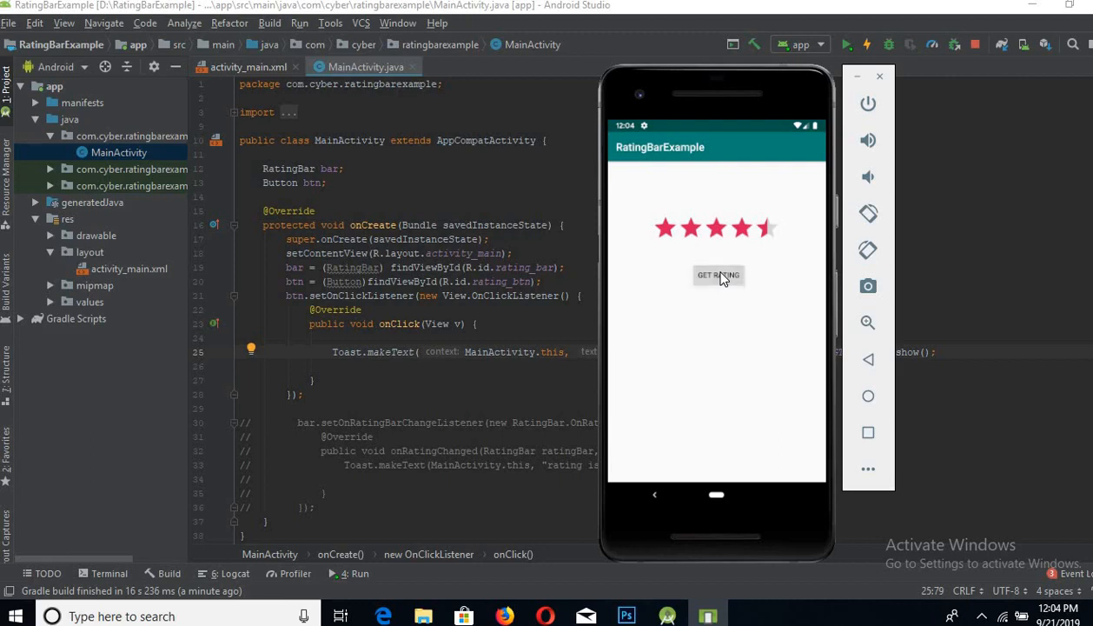
{"action": "mouse_move", "coordinate": [655, 365]}
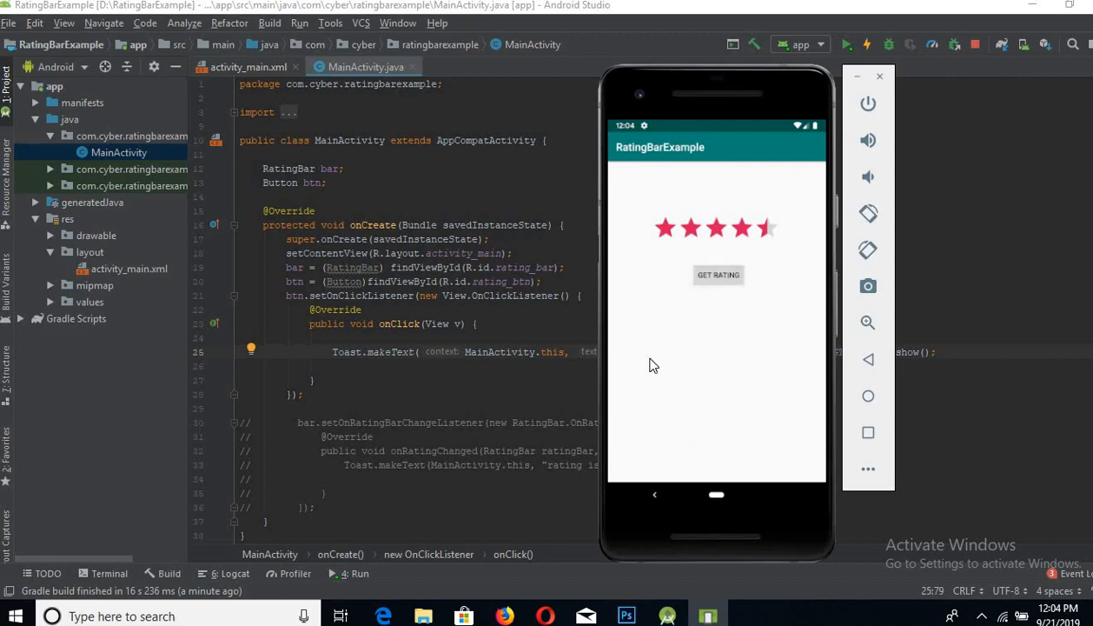